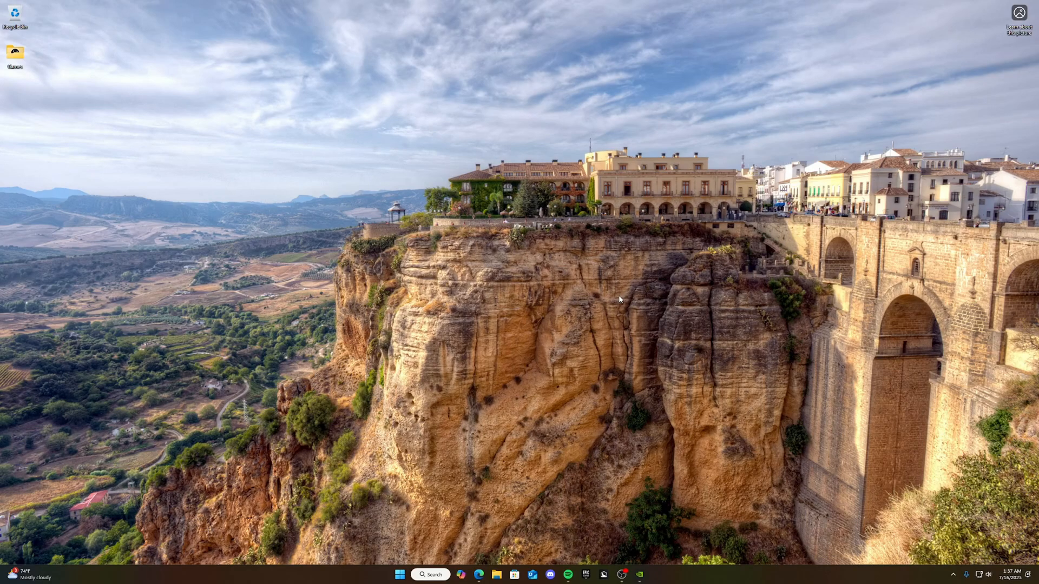
# Step: Search Start for 'graphics settings' and open the Graphics settings result
pyautogui.click(399, 575)
pyautogui.write('graphi')
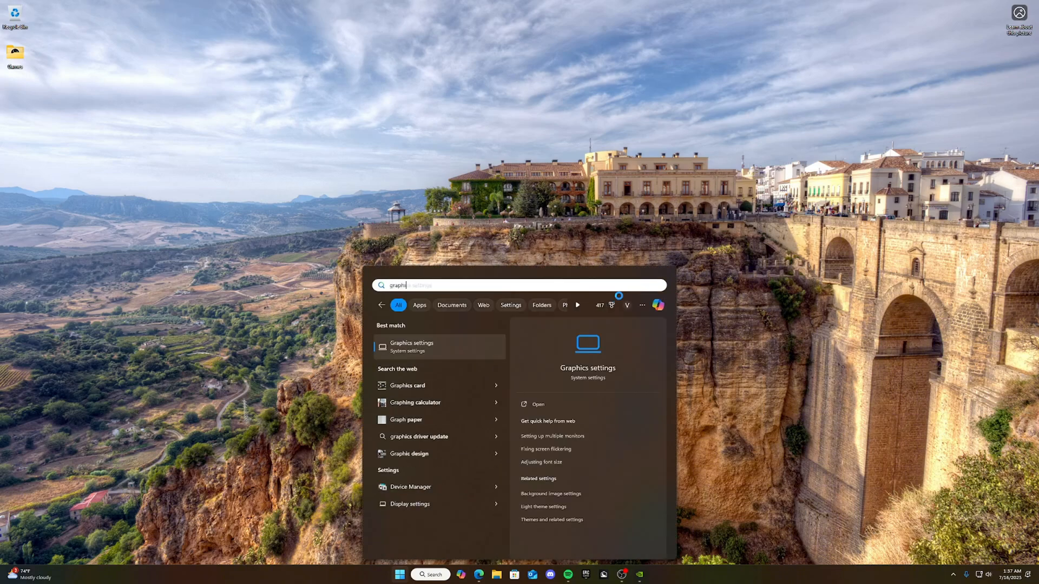
pyautogui.click(411, 347)
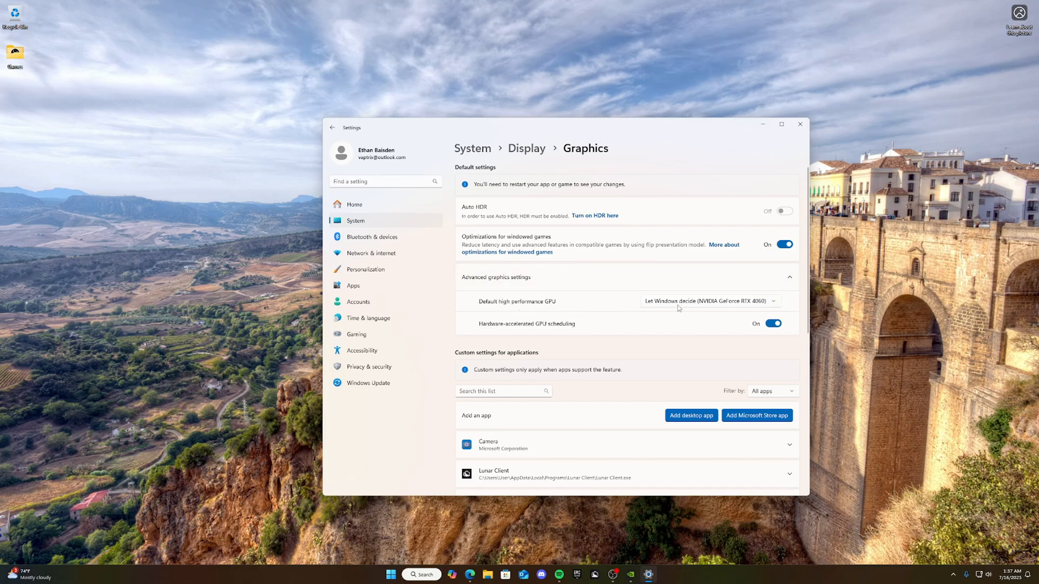
pyautogui.moveTo(718, 303)
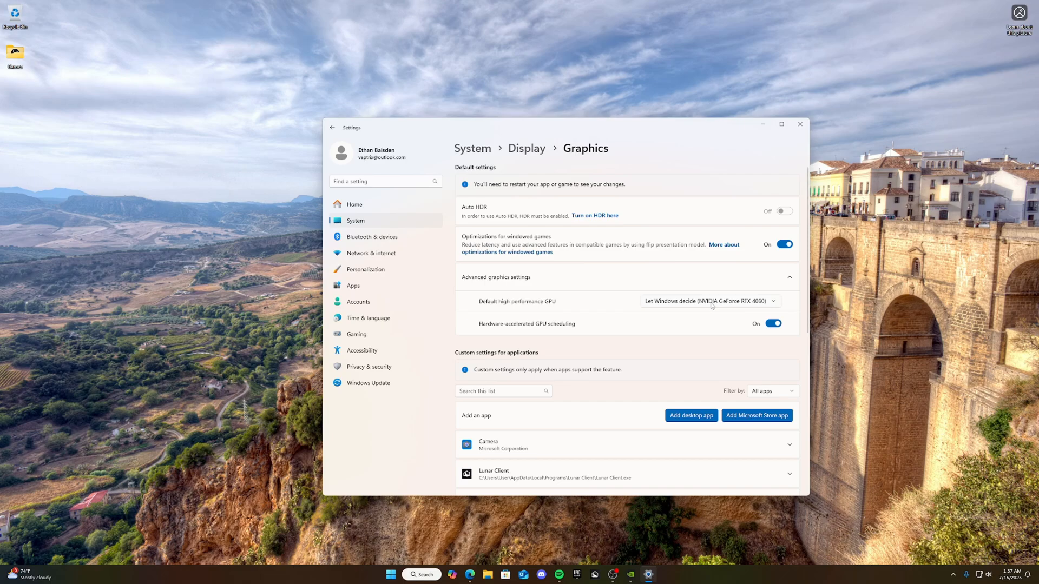
pyautogui.moveTo(681, 334)
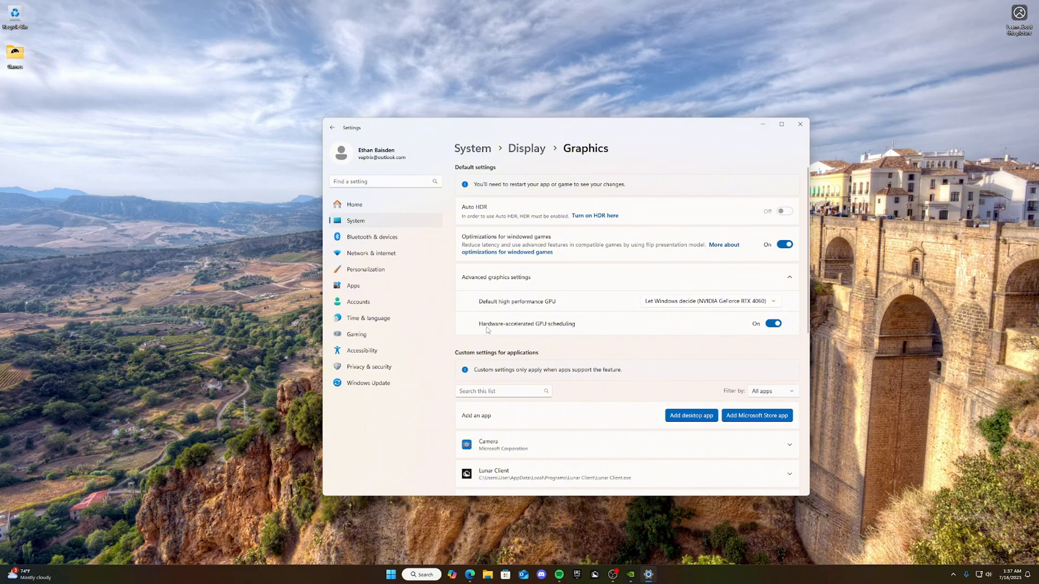
pyautogui.moveTo(559, 332)
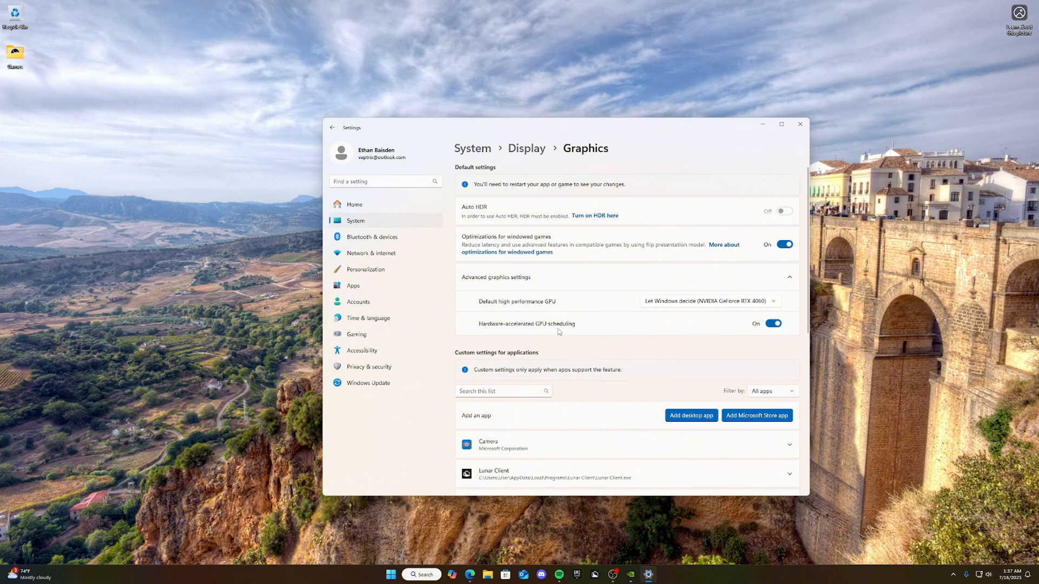
pyautogui.moveTo(546, 375)
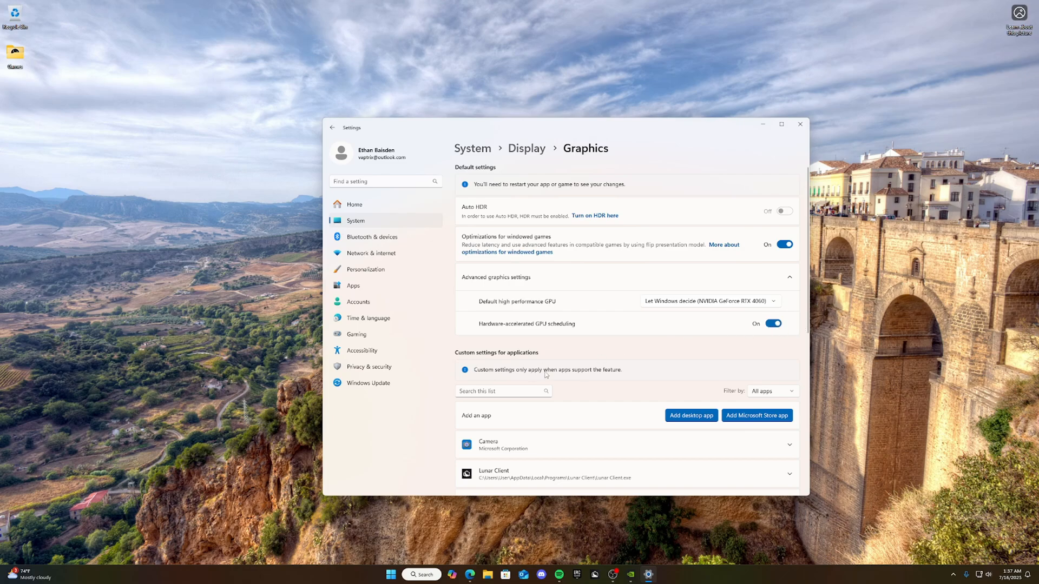
pyautogui.moveTo(663, 361)
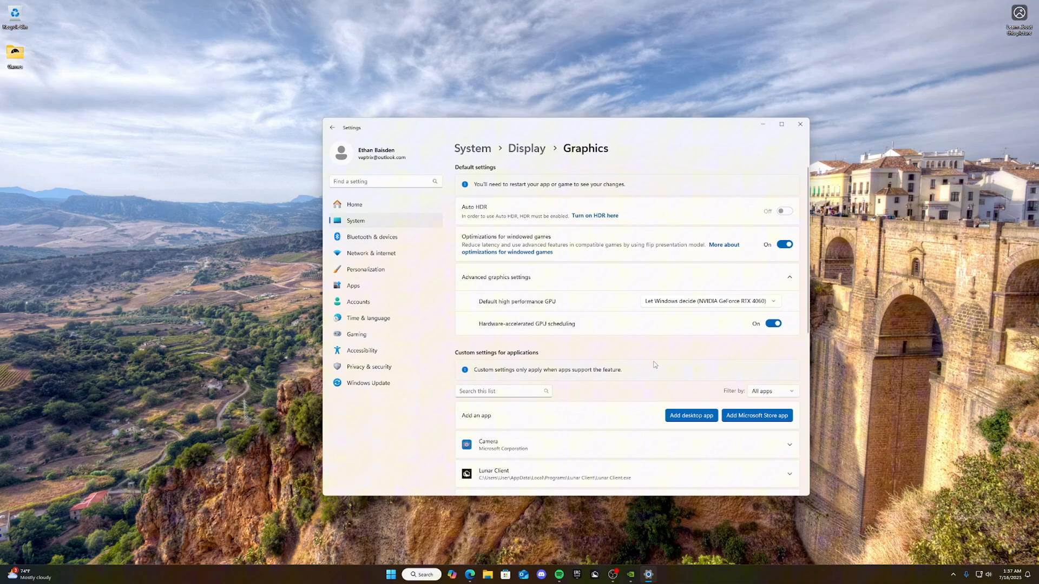
# Step: Set theHunterCotW_F.exe's GPU preference to High performance in the custom app list
pyautogui.scroll(-3)
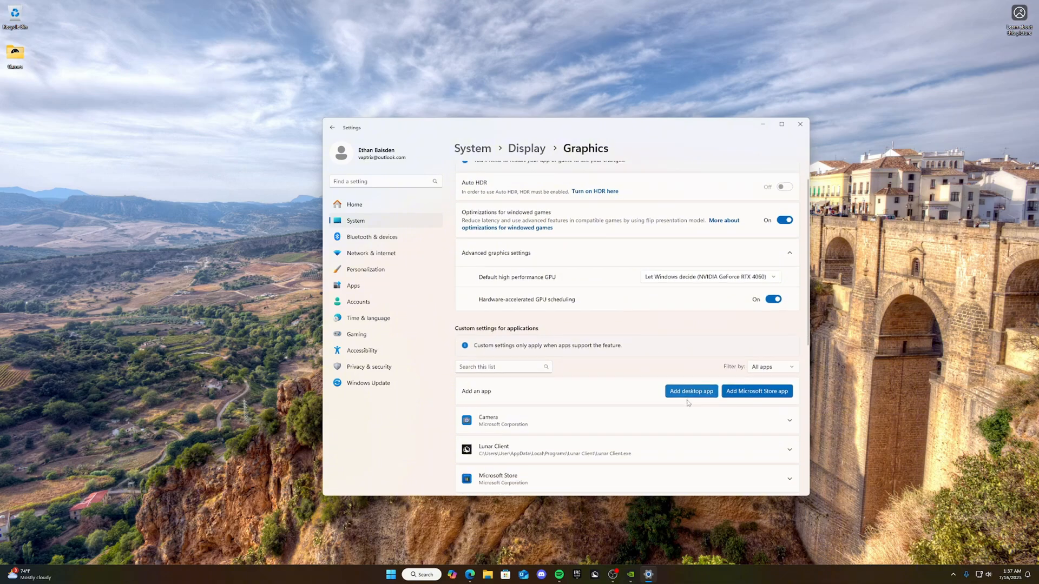
pyautogui.scroll(-3)
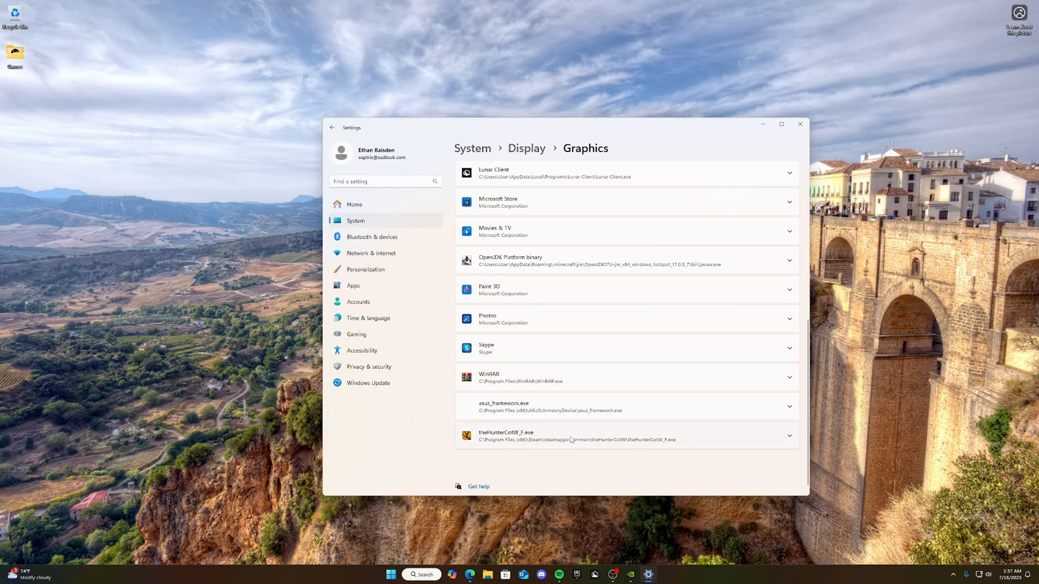
pyautogui.click(625, 435)
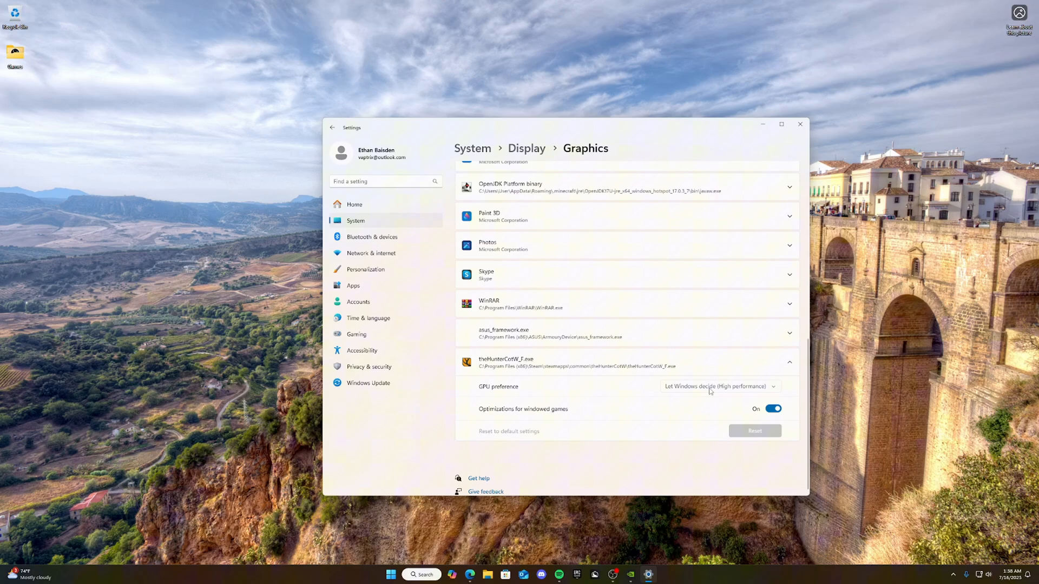
pyautogui.click(720, 387)
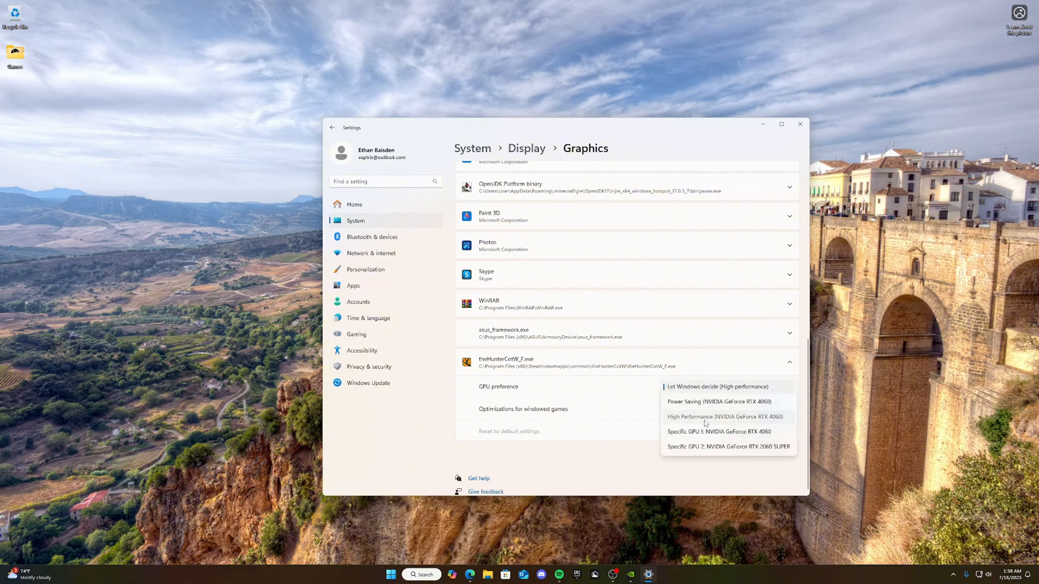
pyautogui.click(725, 416)
pyautogui.write('game mod')
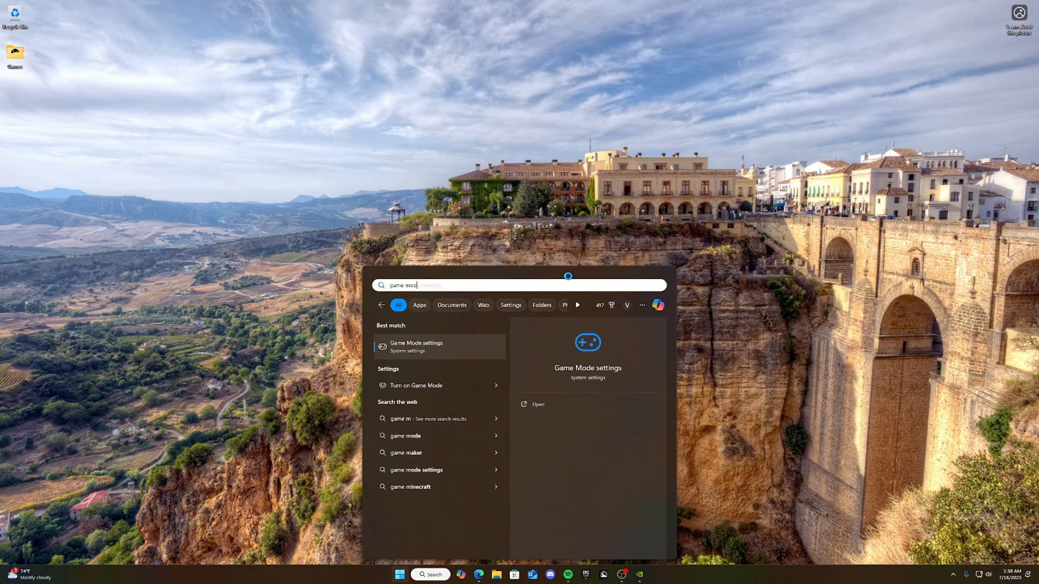
# Step: Confirm the Game Mode toggle is On, then go to System > Display
pyautogui.click(415, 347)
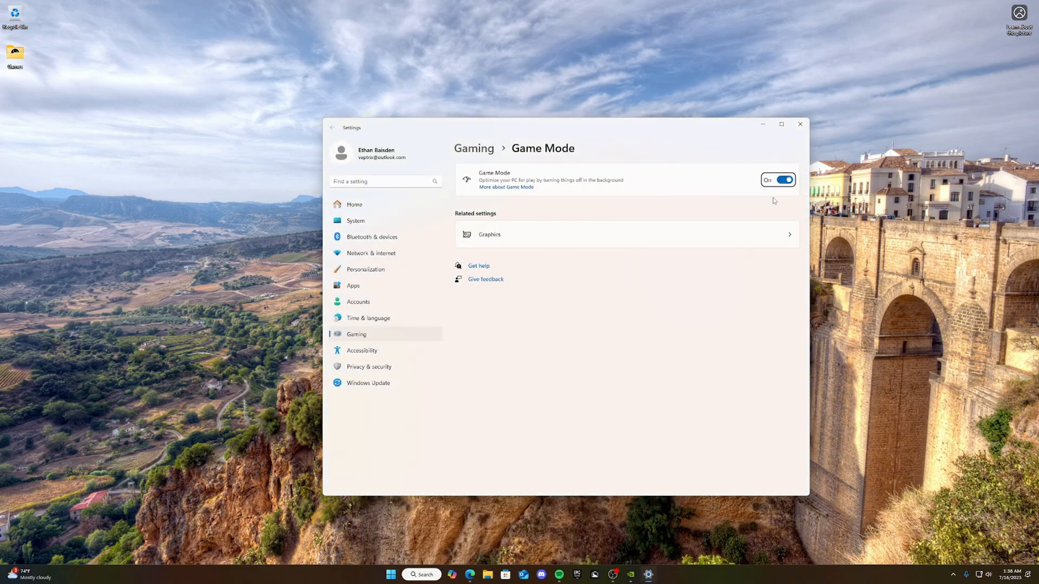
pyautogui.moveTo(757, 195)
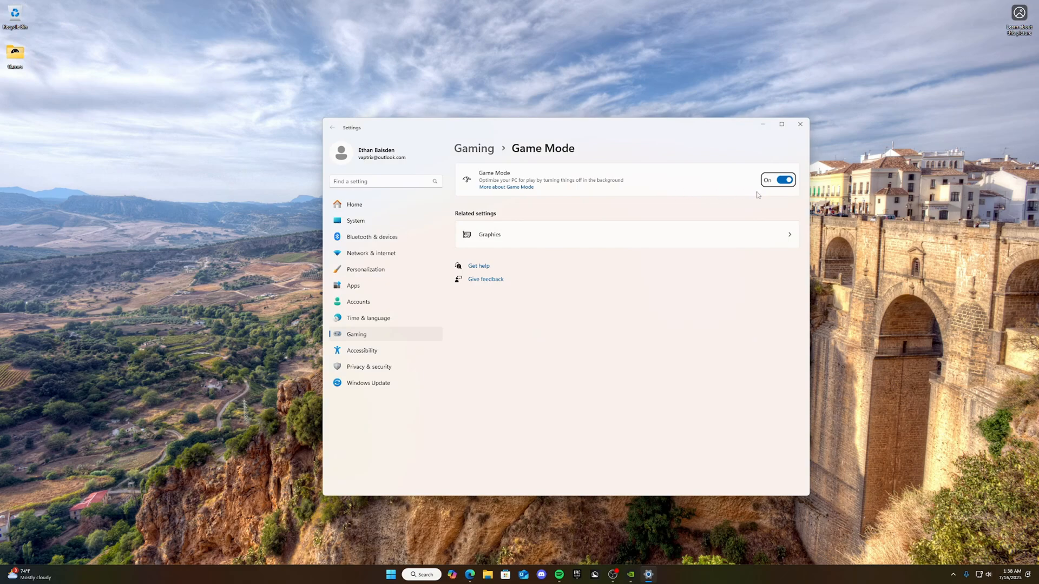
pyautogui.moveTo(759, 211)
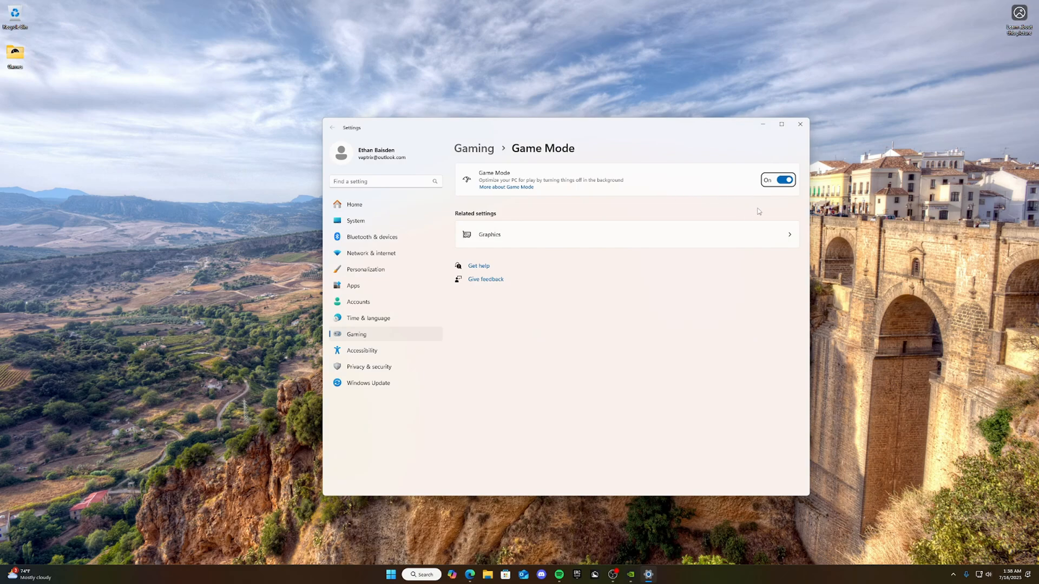
pyautogui.moveTo(654, 194)
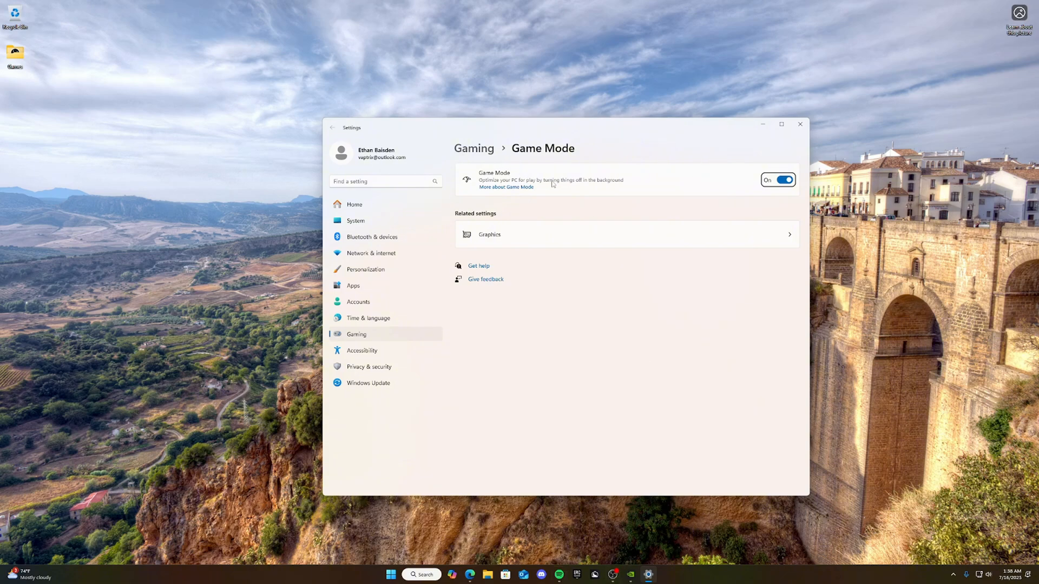
pyautogui.moveTo(698, 187)
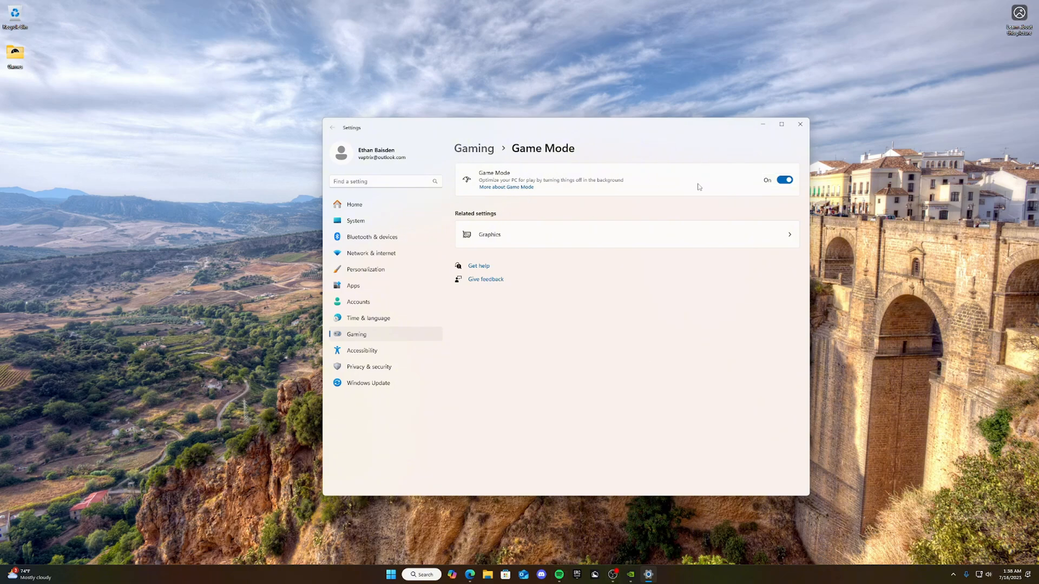
pyautogui.moveTo(721, 184)
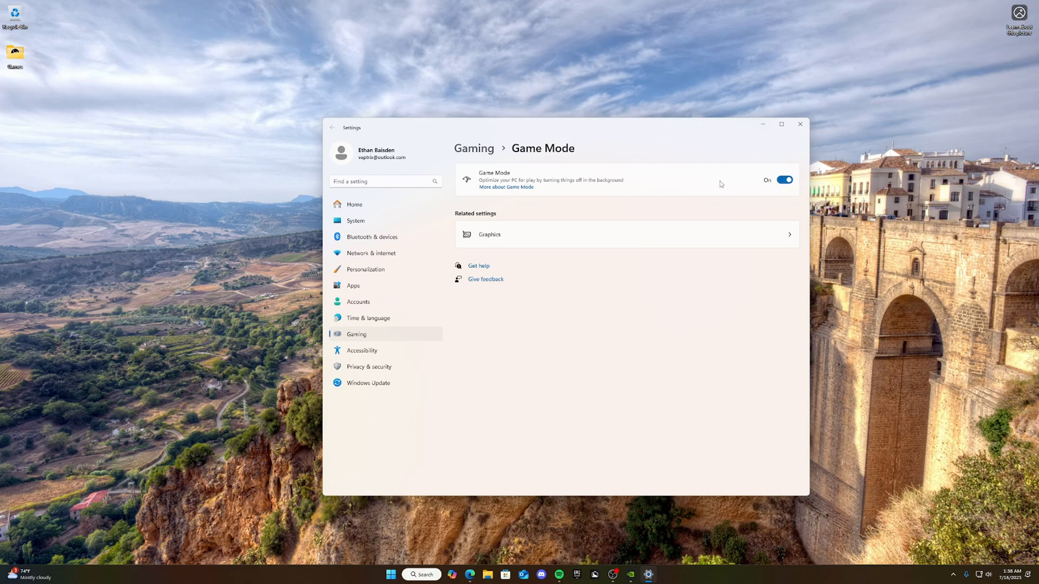
pyautogui.moveTo(762, 204)
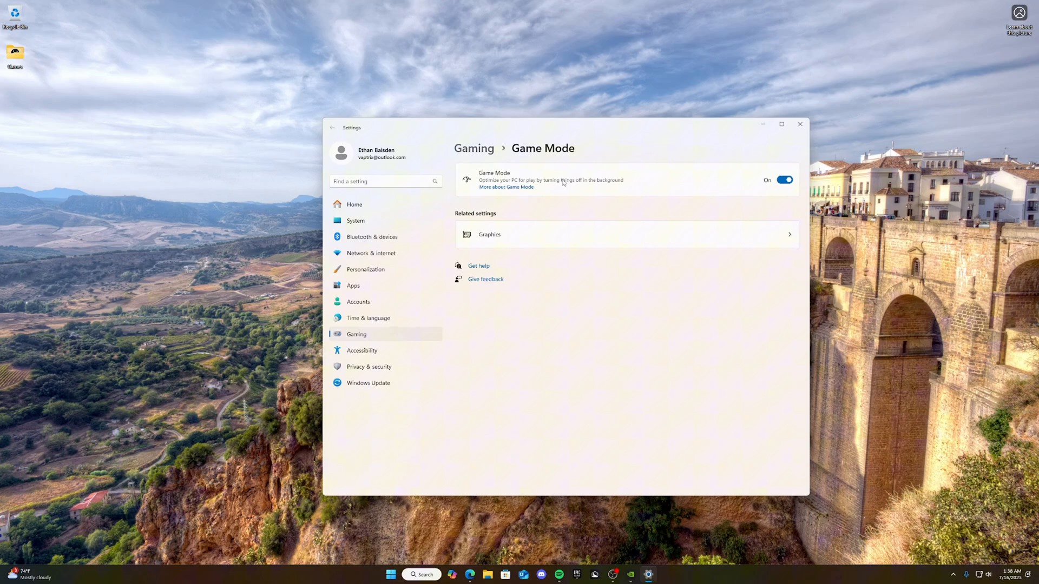
pyautogui.click(490, 234)
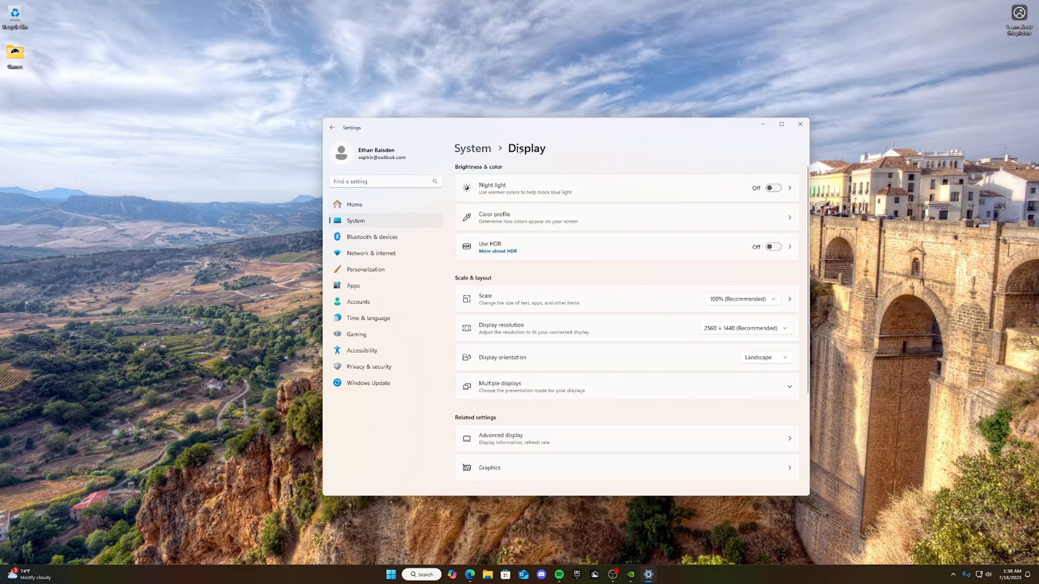
# Step: Keep the refresh rate at 165.08 Hz in Advanced display and close Settings
pyautogui.scroll(-3)
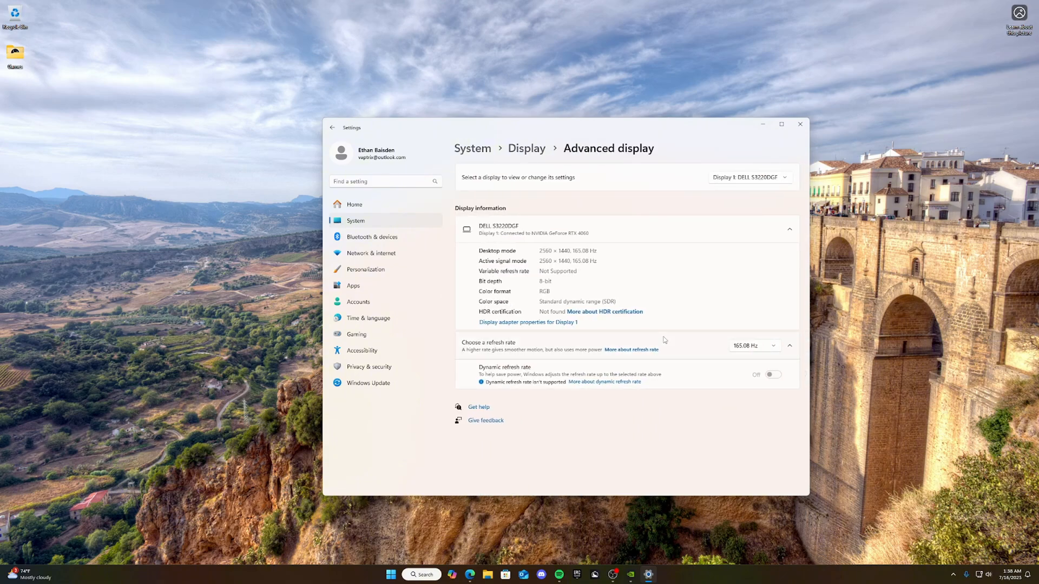
pyautogui.click(754, 345)
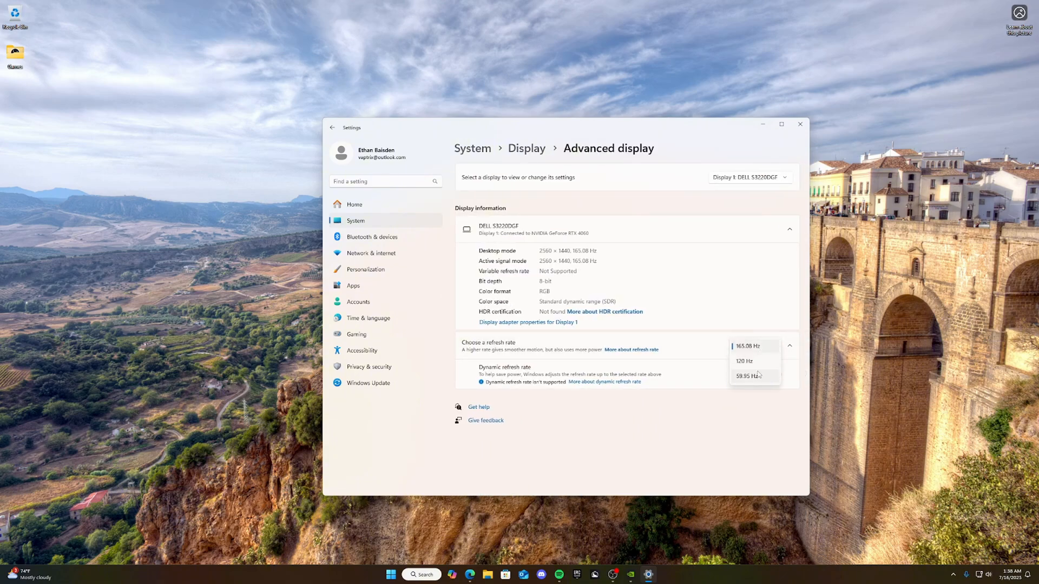
pyautogui.click(748, 345)
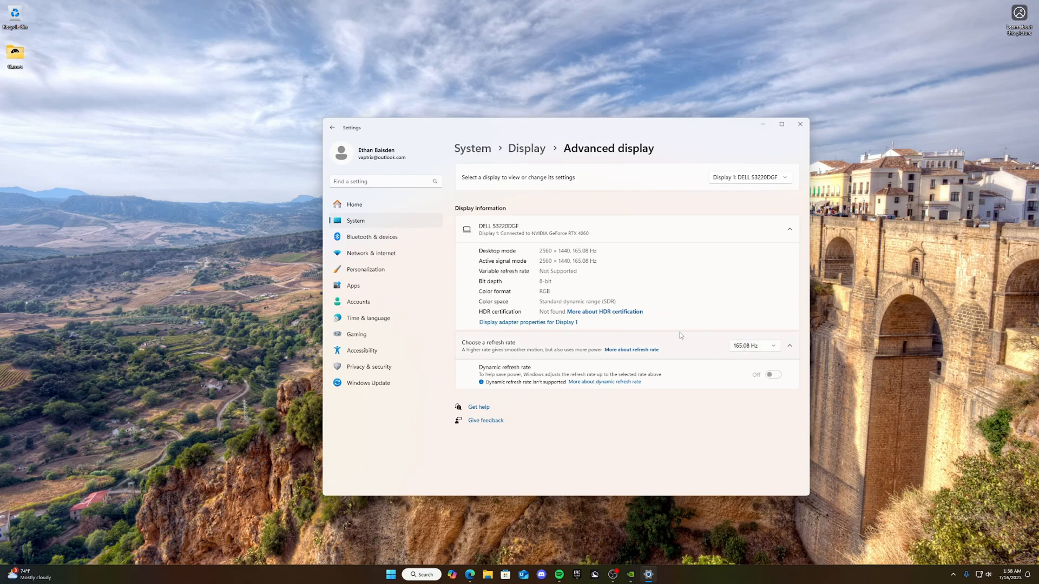
pyautogui.moveTo(761, 351)
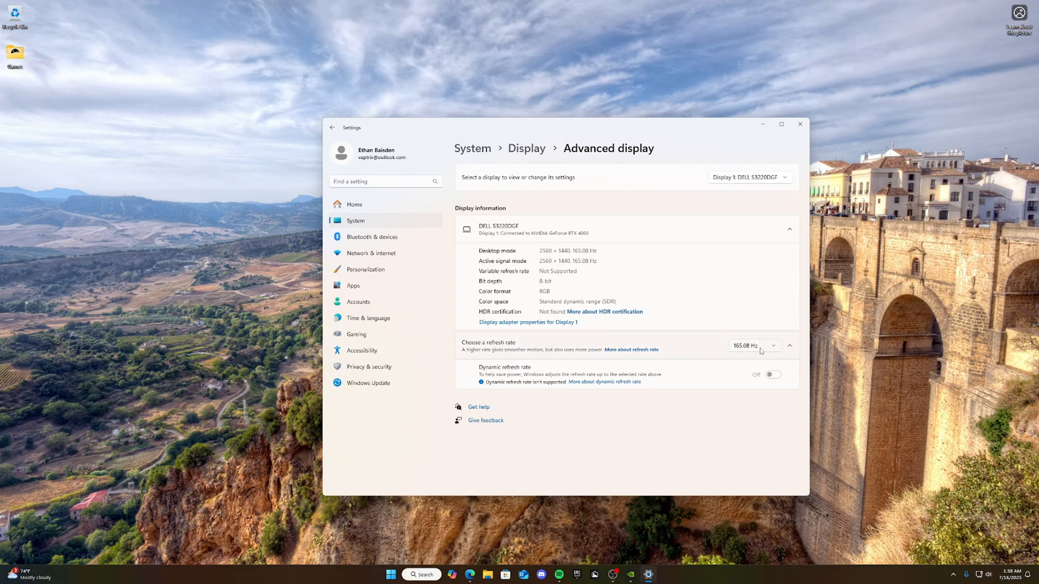
pyautogui.click(754, 346)
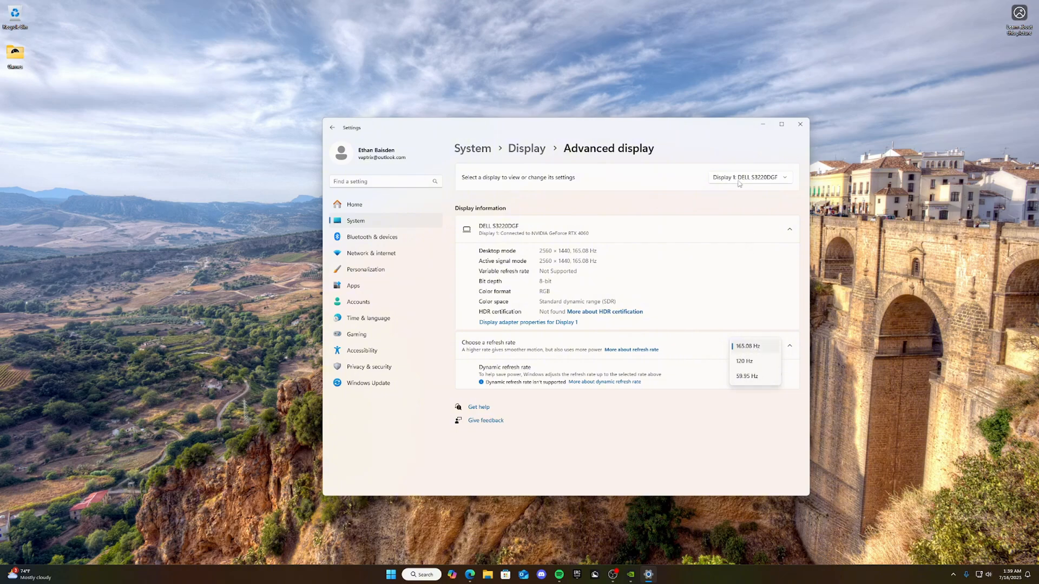
pyautogui.click(747, 345)
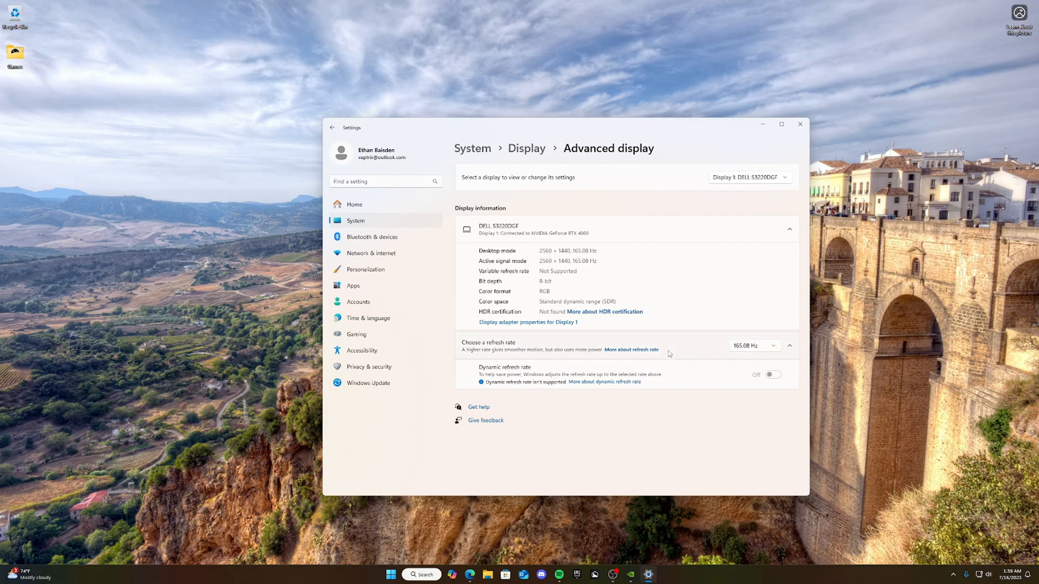
pyautogui.click(800, 124)
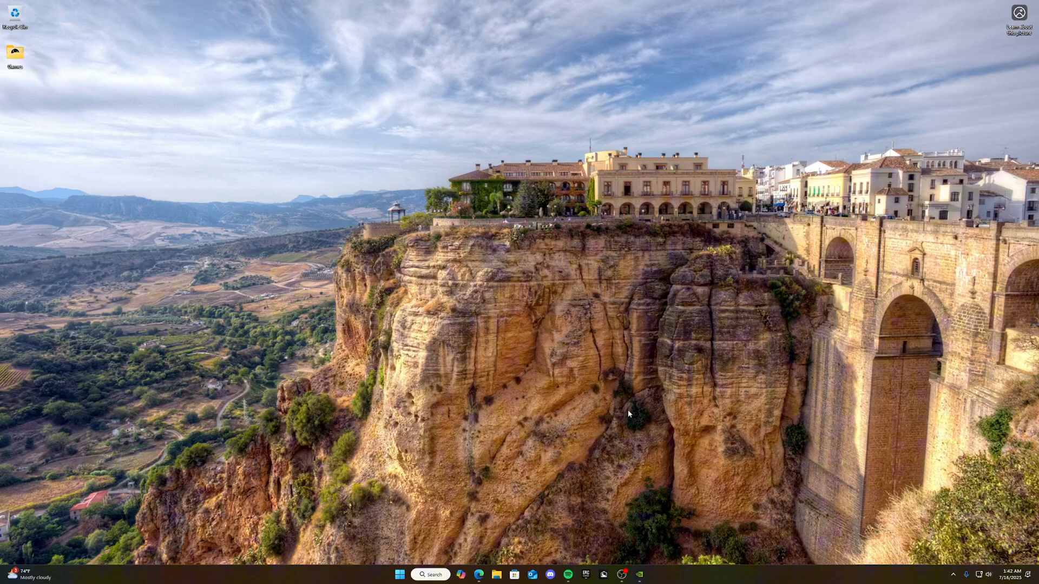
# Step: Activate the Ultimate Performance power plan and close Power Options
pyautogui.click(399, 574)
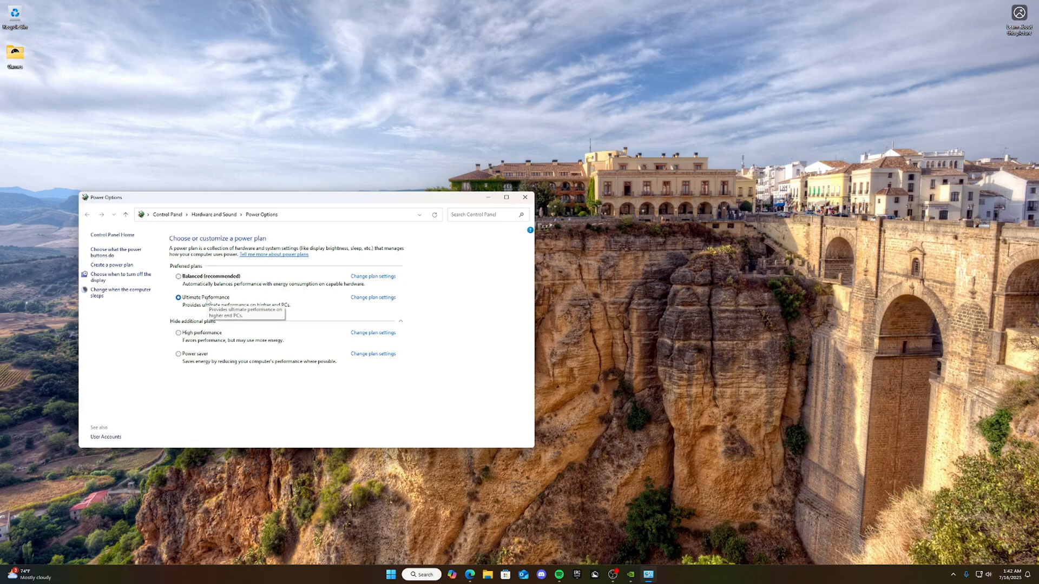
pyautogui.moveTo(464, 305)
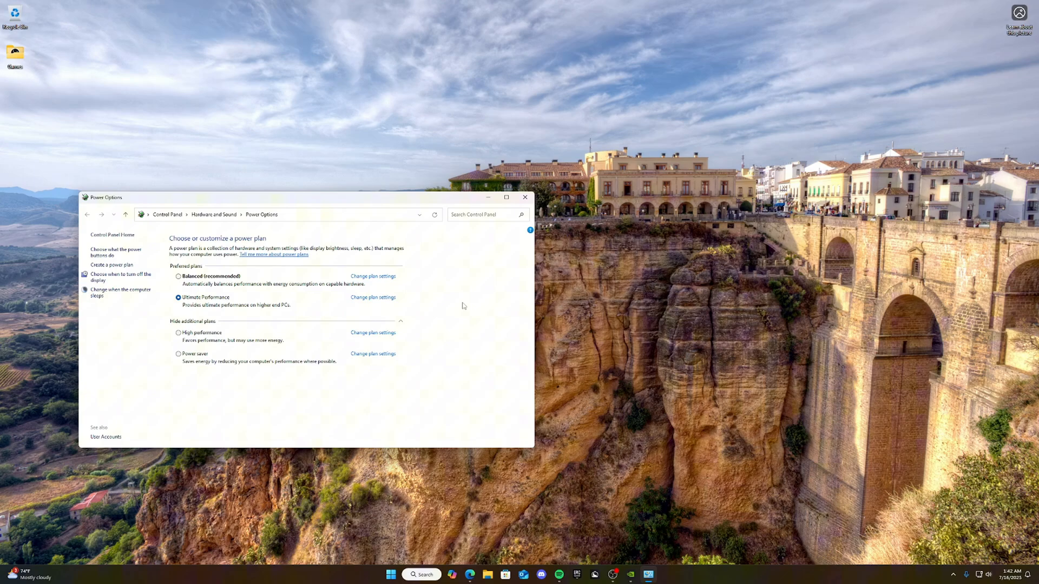
pyautogui.moveTo(209, 312)
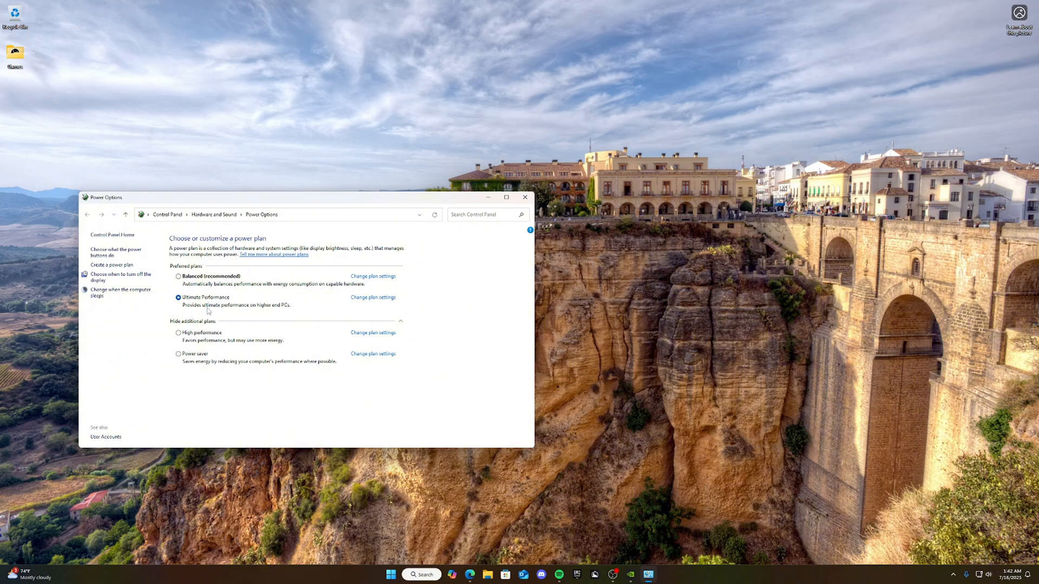
pyautogui.moveTo(216, 356)
pyautogui.write('cmd')
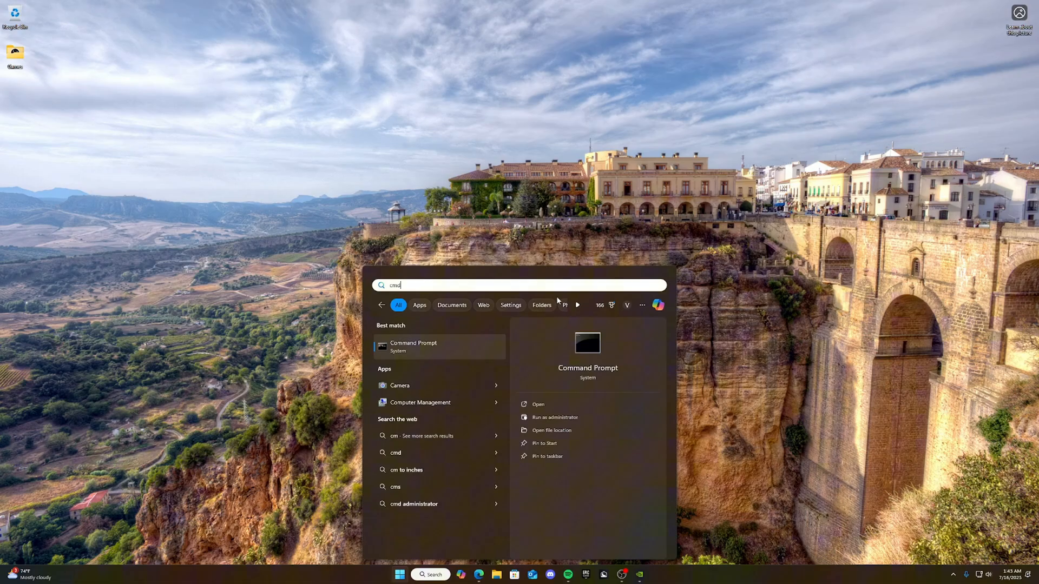
pyautogui.click(554, 416)
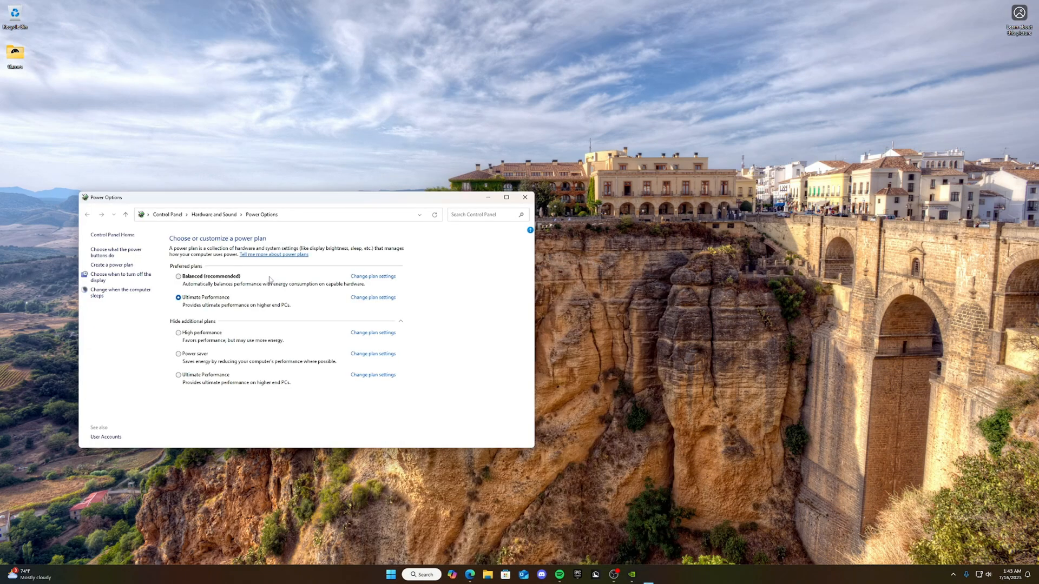
pyautogui.click(178, 375)
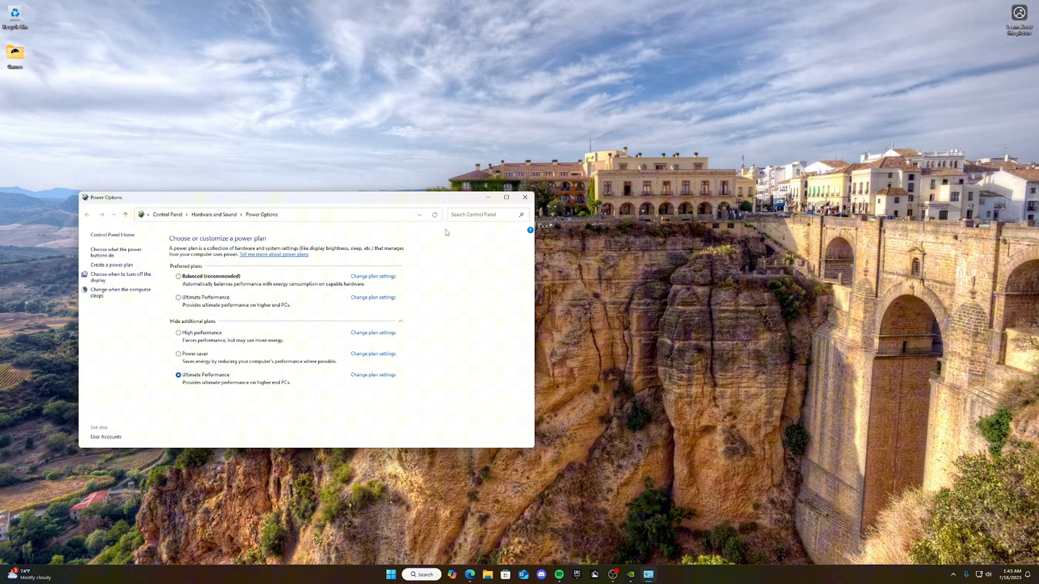
pyautogui.click(525, 198)
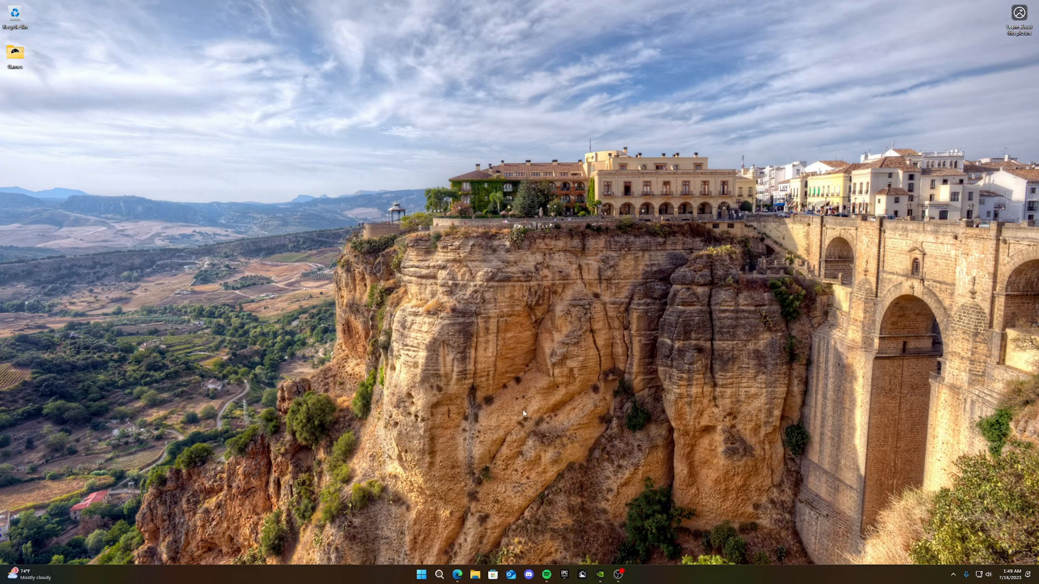
pyautogui.moveTo(486, 400)
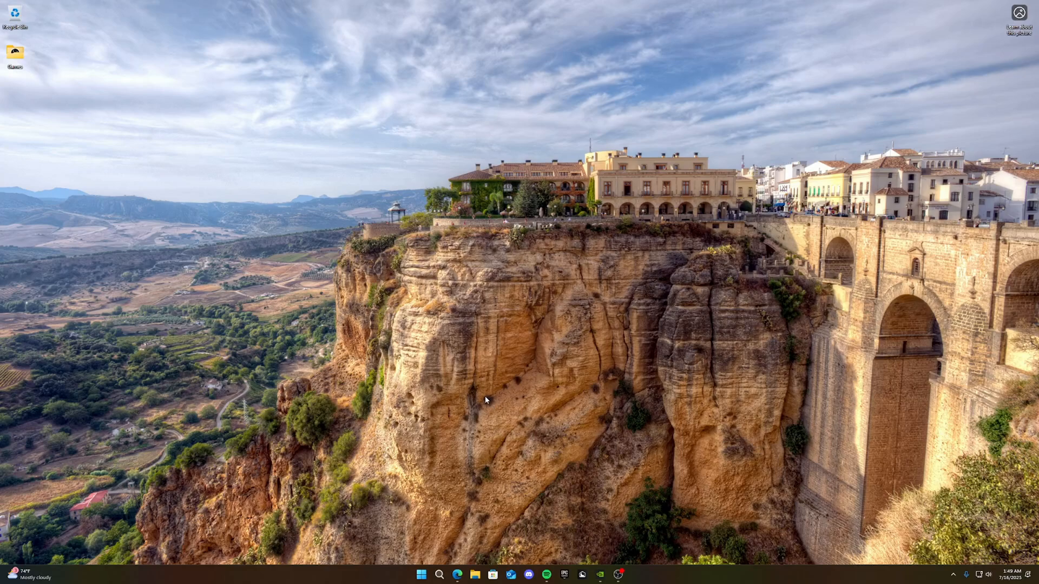
# Step: Run sysdm.cpl from the Run box to open System Properties
pyautogui.press('Win+r')
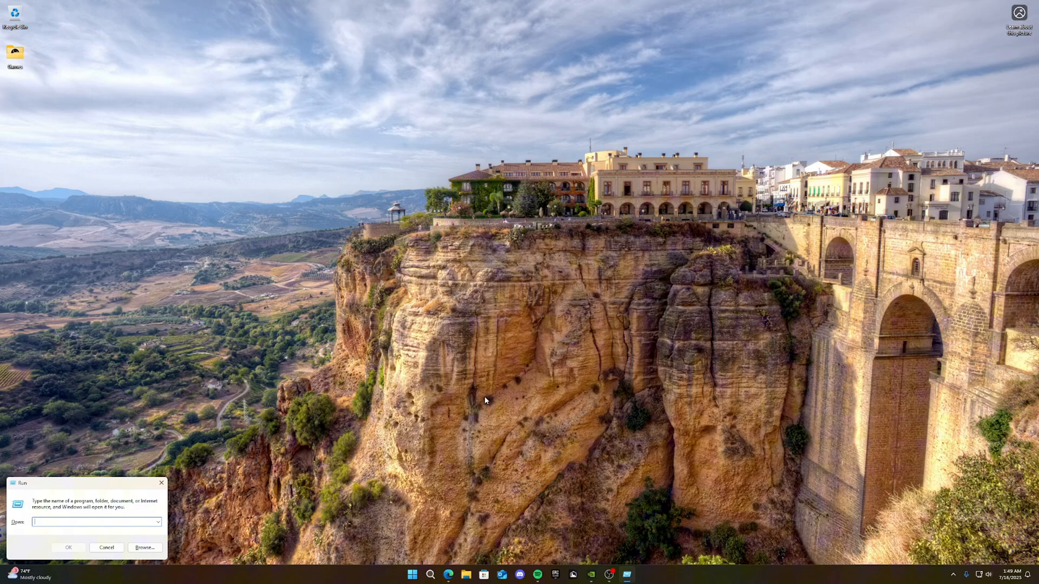
pyautogui.write('1')
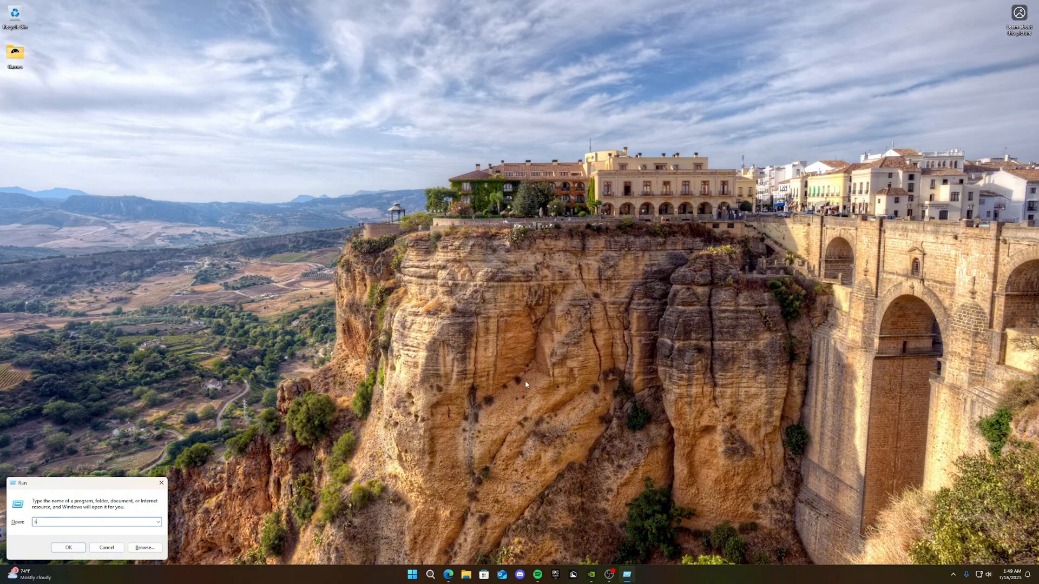
pyautogui.write('sysdm')
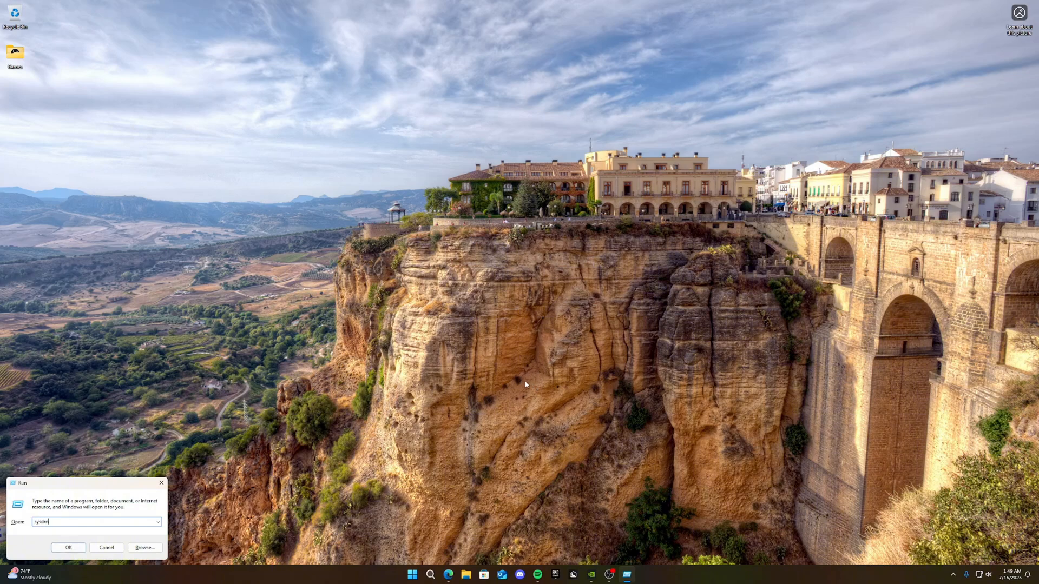
pyautogui.write('.c')
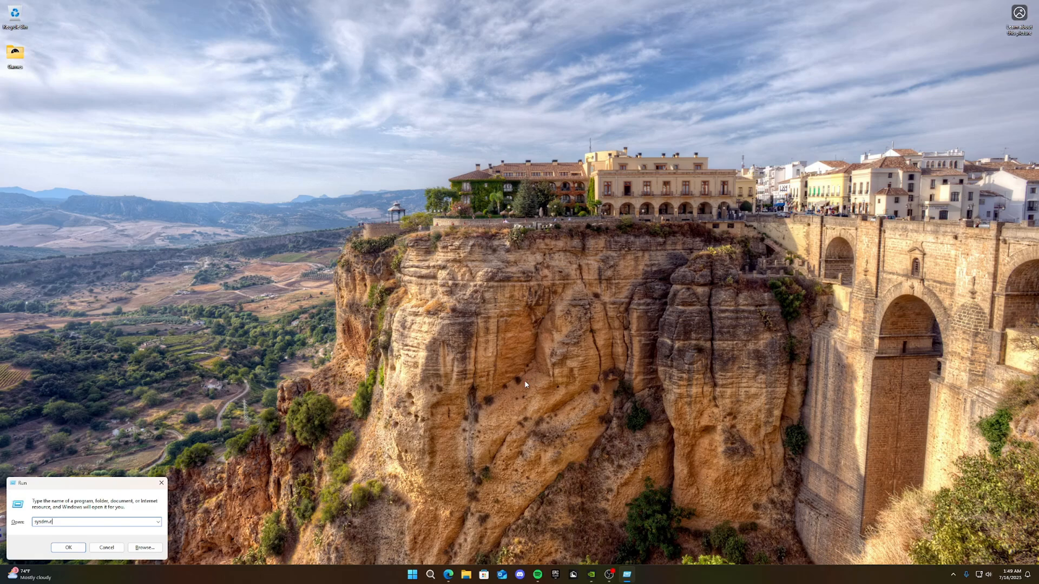
pyautogui.click(67, 547)
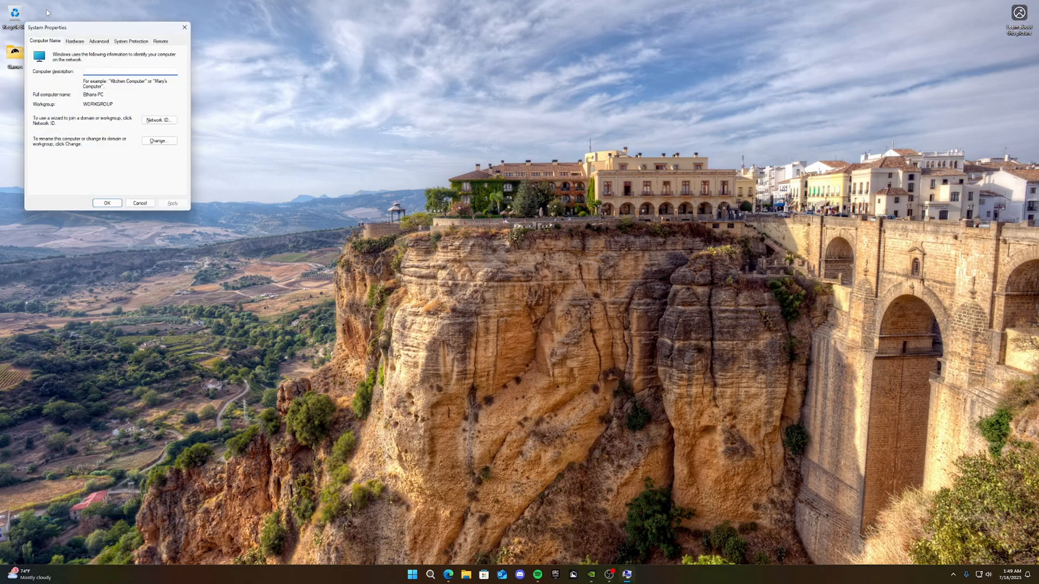
# Step: Set visual effects to best performance, re-enable thumbnails and smooth fonts, and apply
pyautogui.moveTo(47, 27); pyautogui.dragTo(240, 165)
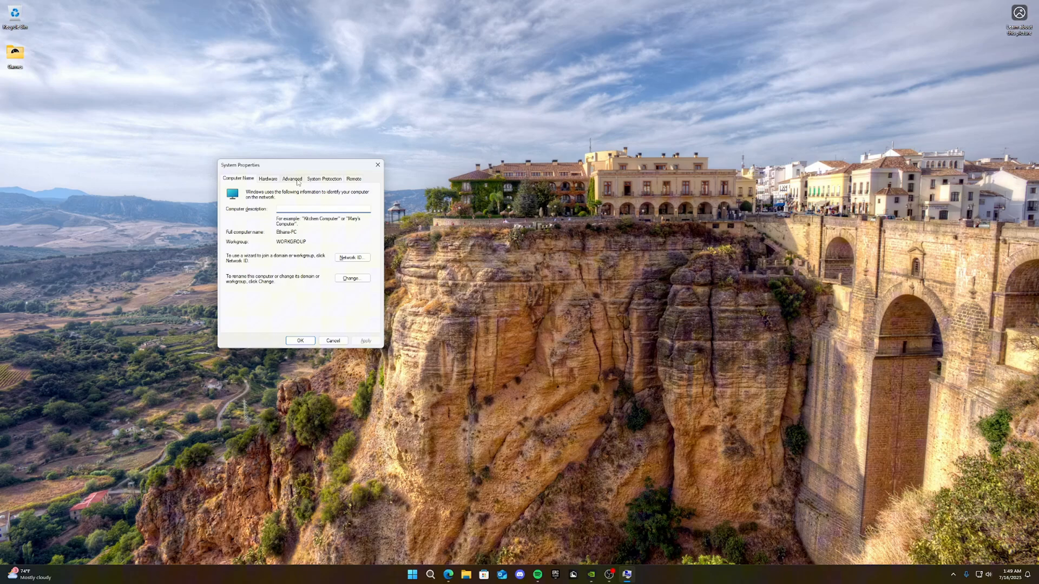
pyautogui.click(292, 178)
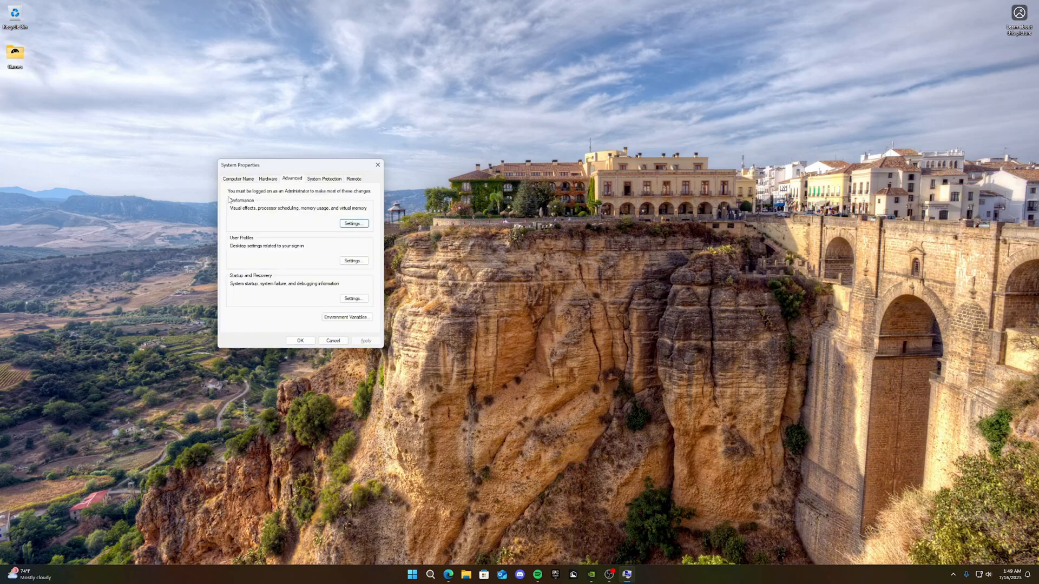
pyautogui.click(354, 224)
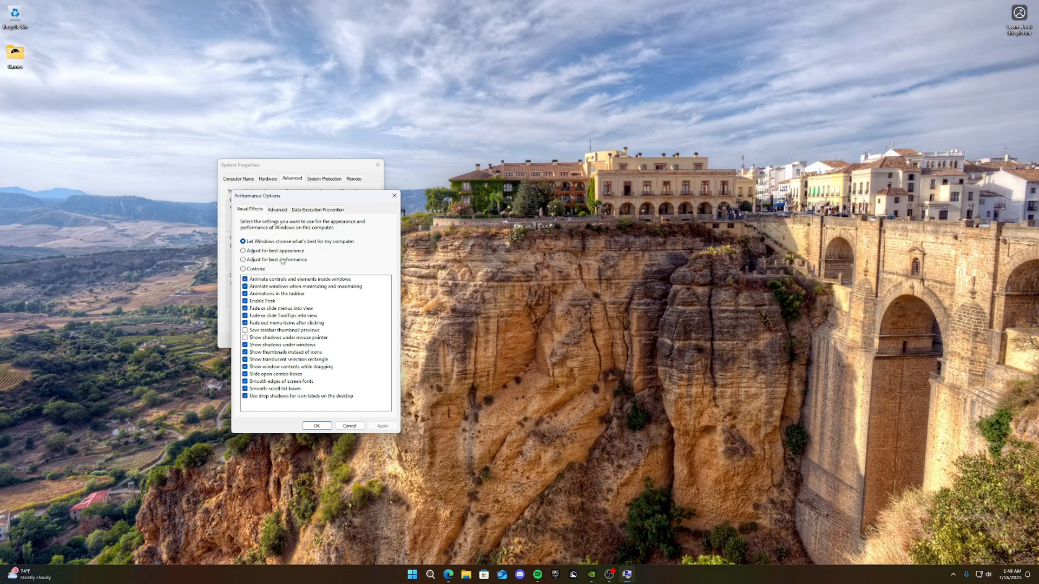
pyautogui.click(243, 260)
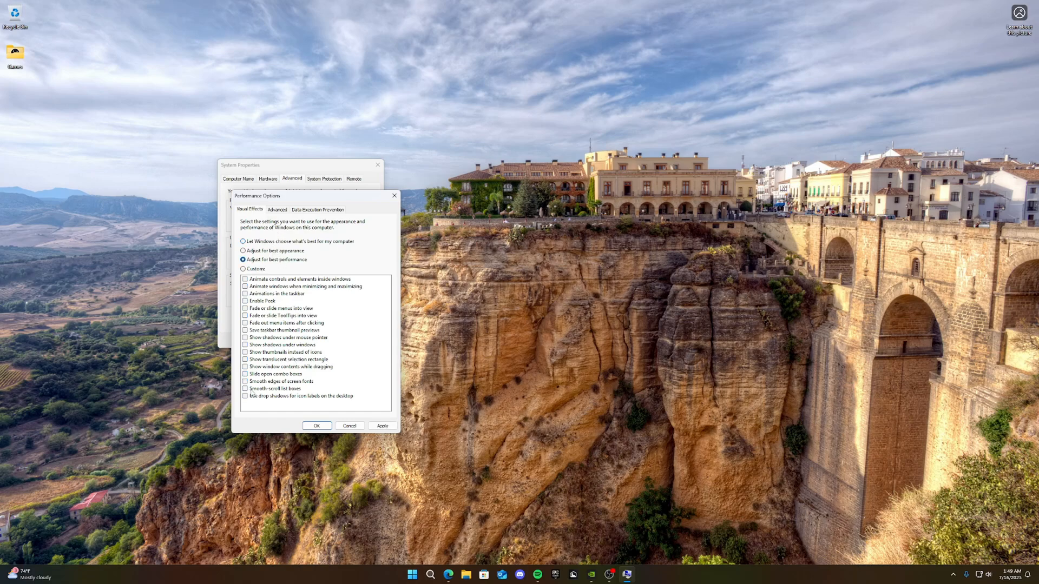
pyautogui.click(246, 381)
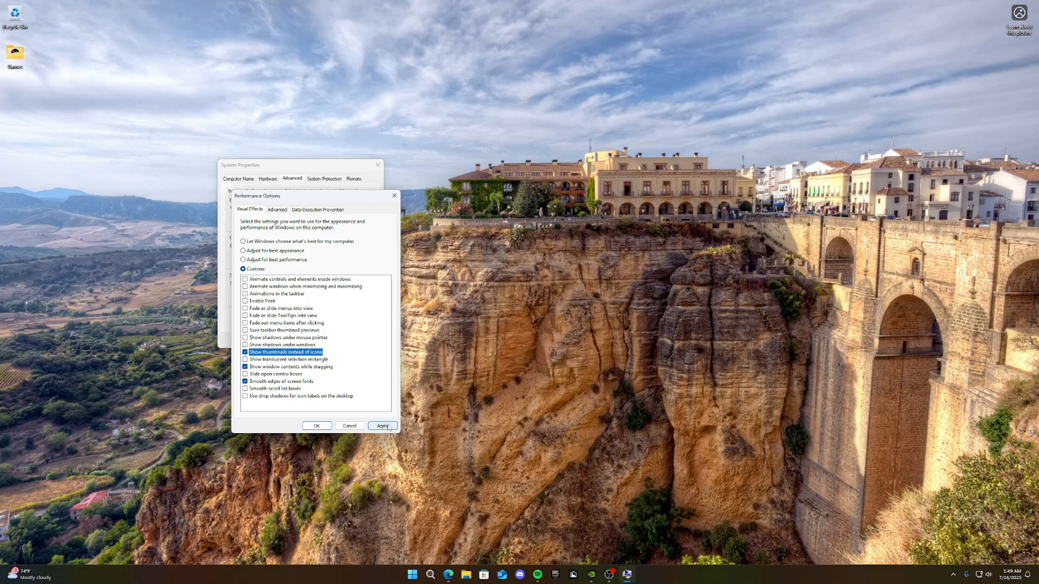
pyautogui.click(382, 425)
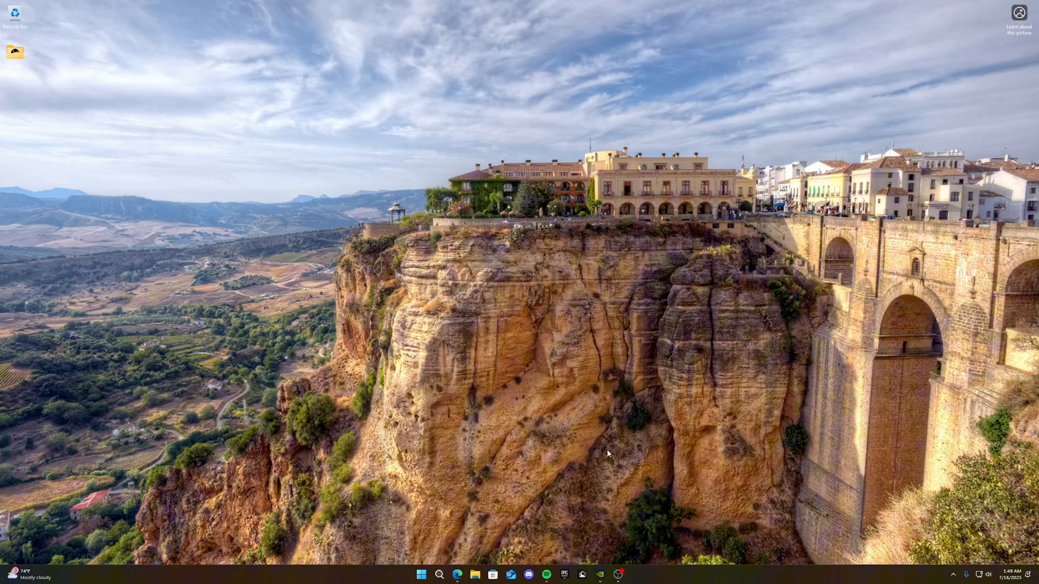
pyautogui.moveTo(647, 396)
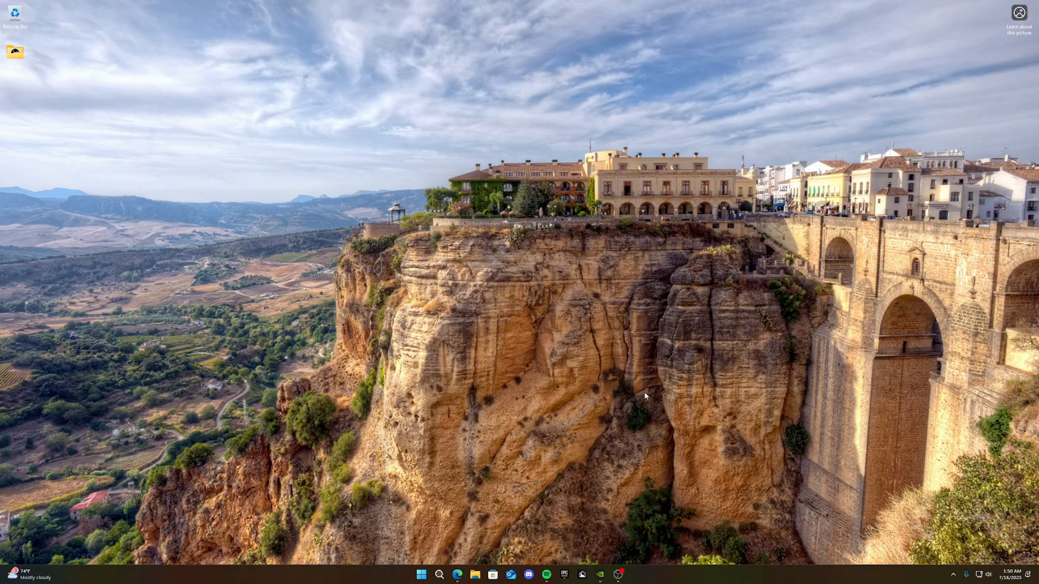
pyautogui.moveTo(635, 423)
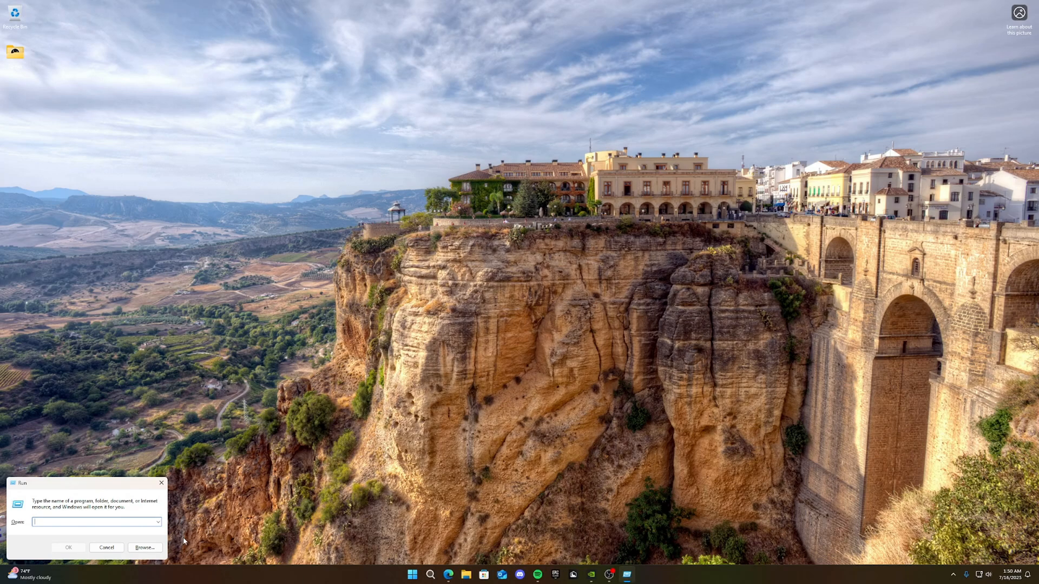
# Step: Delete all items in the user %temp% folder
pyautogui.click(158, 523)
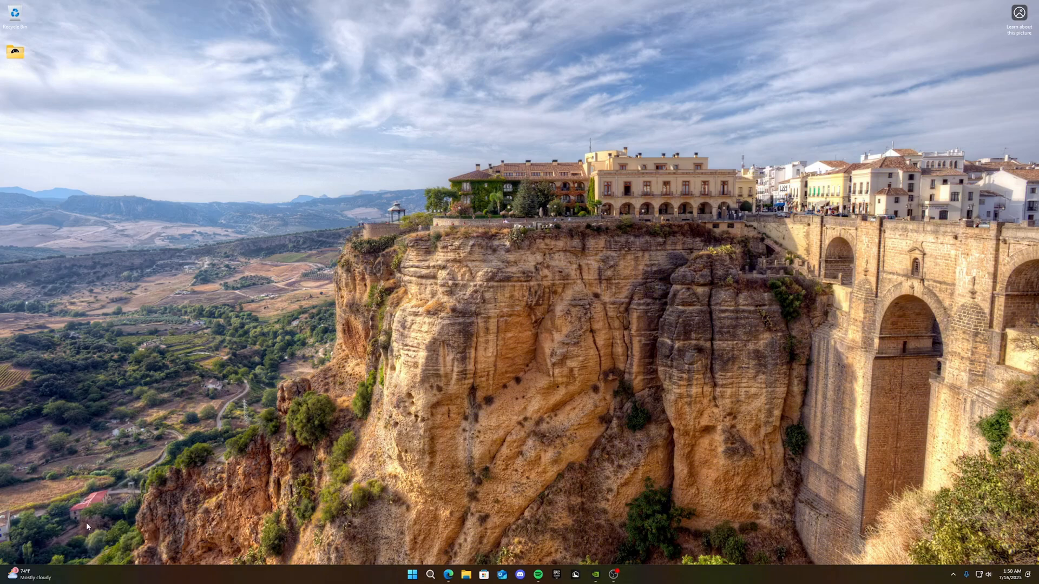
pyautogui.rightClick(228, 383)
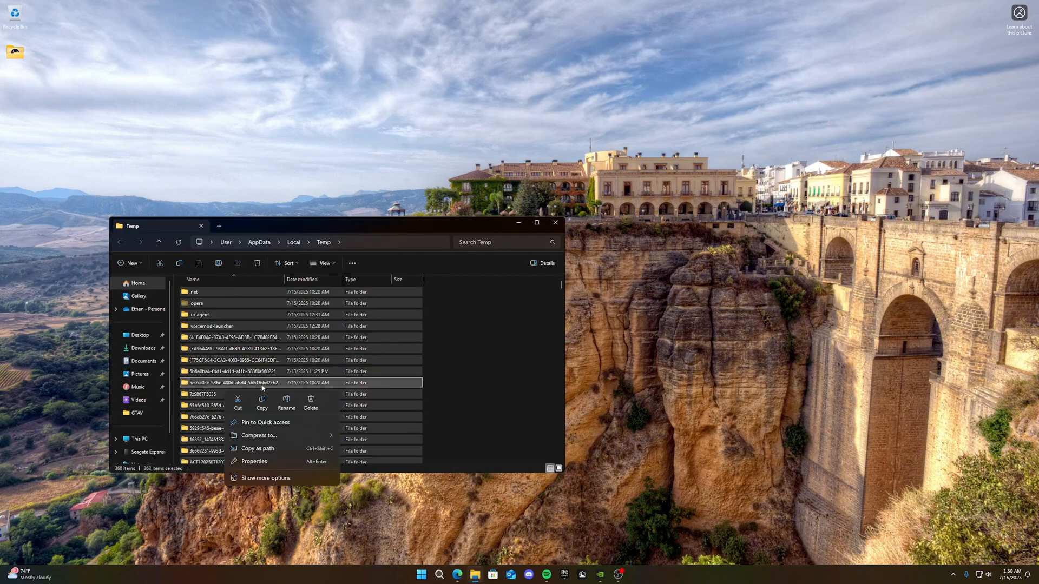
pyautogui.click(310, 402)
pyautogui.write('t')
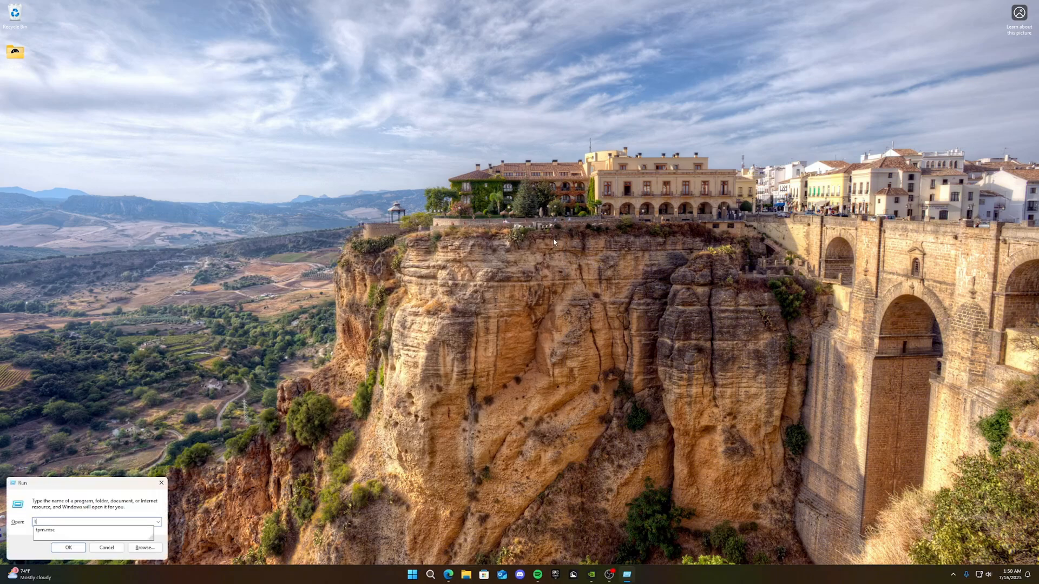
# Step: Clear the system Temp folder, granting access and confirming permanent deletion
pyautogui.click(68, 547)
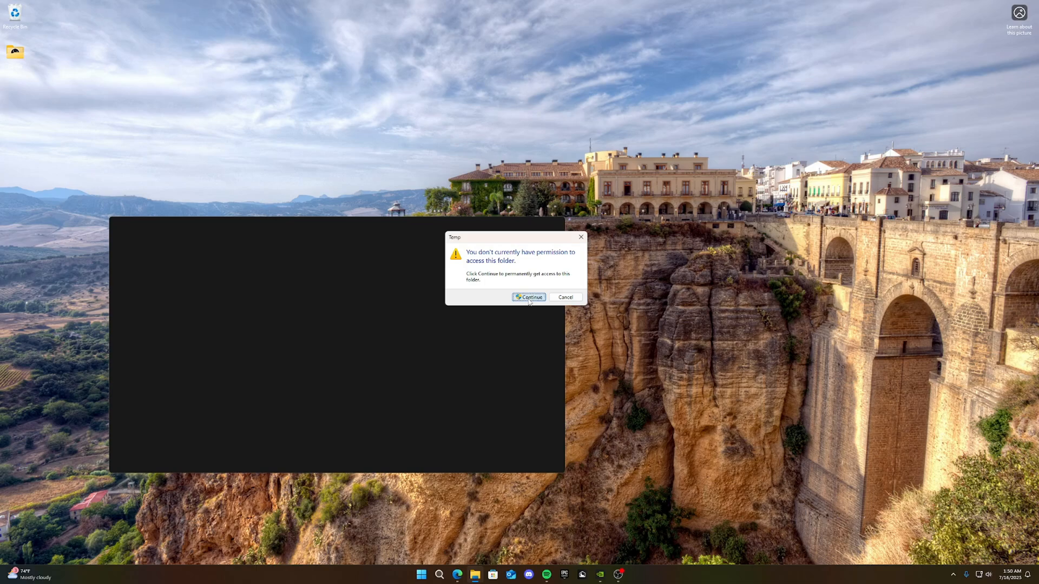
pyautogui.click(529, 297)
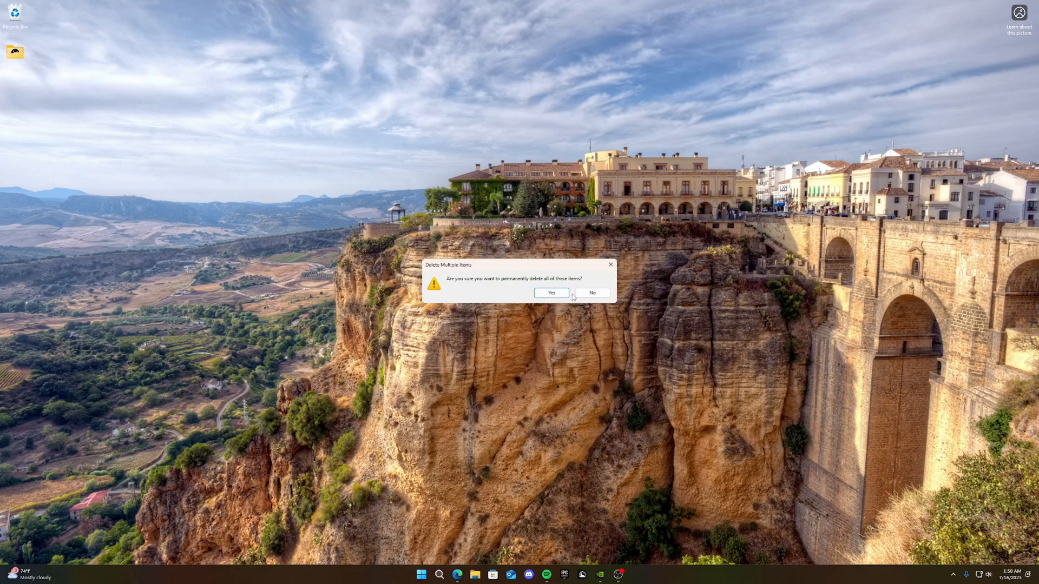
pyautogui.click(551, 292)
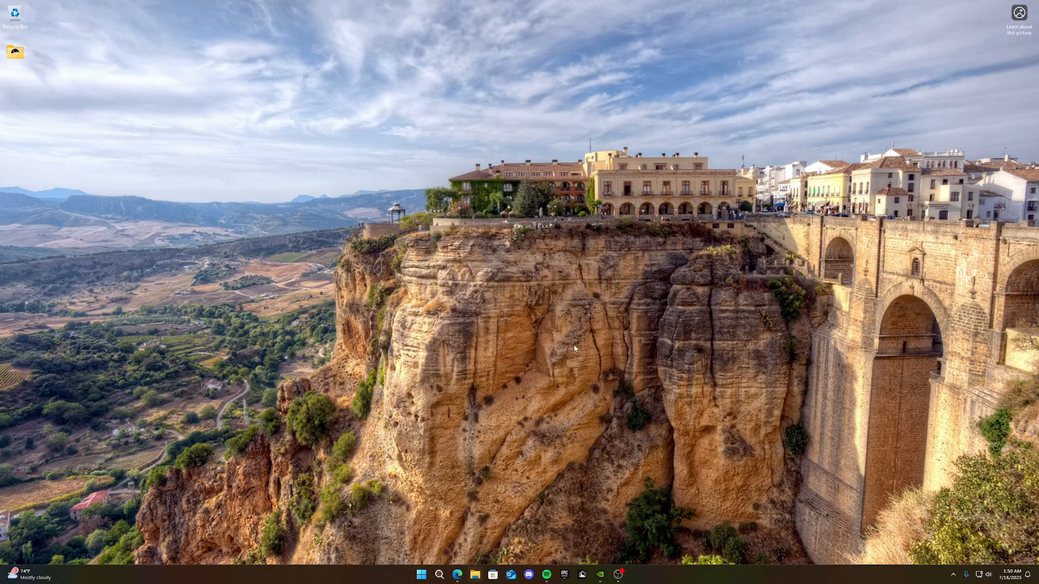
pyautogui.moveTo(362, 381)
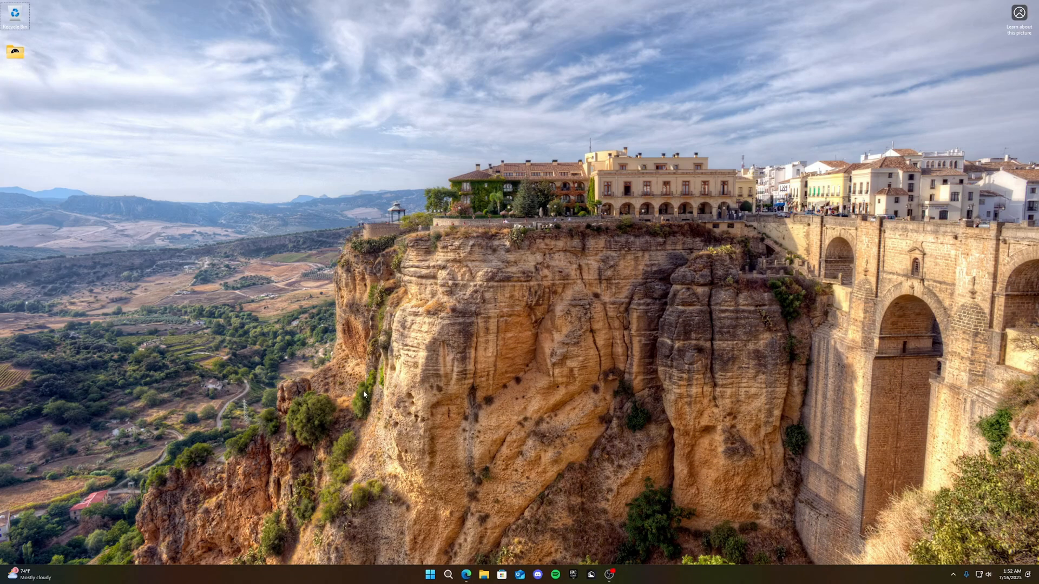
pyautogui.moveTo(22, 112)
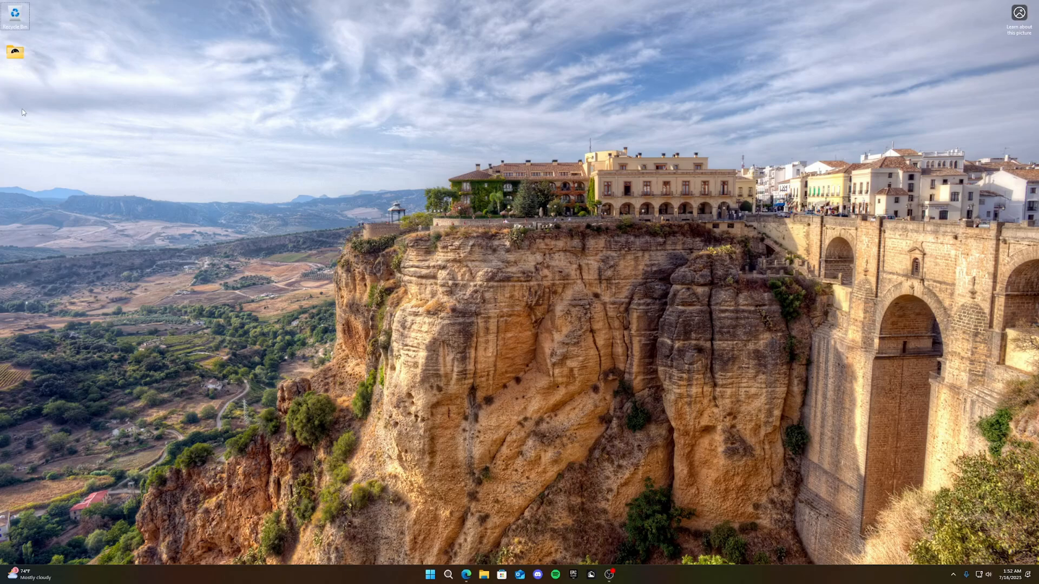
# Step: Launch NVIDIA Control Panel via the desktop's Show more options menu and open Manage 3D settings
pyautogui.rightClick(85, 270)
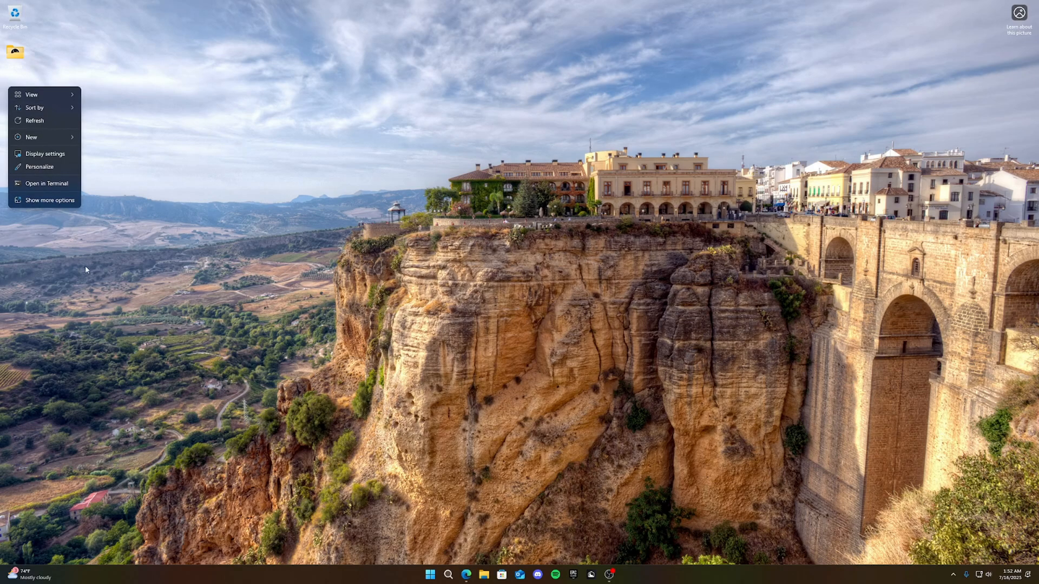
pyautogui.click(49, 200)
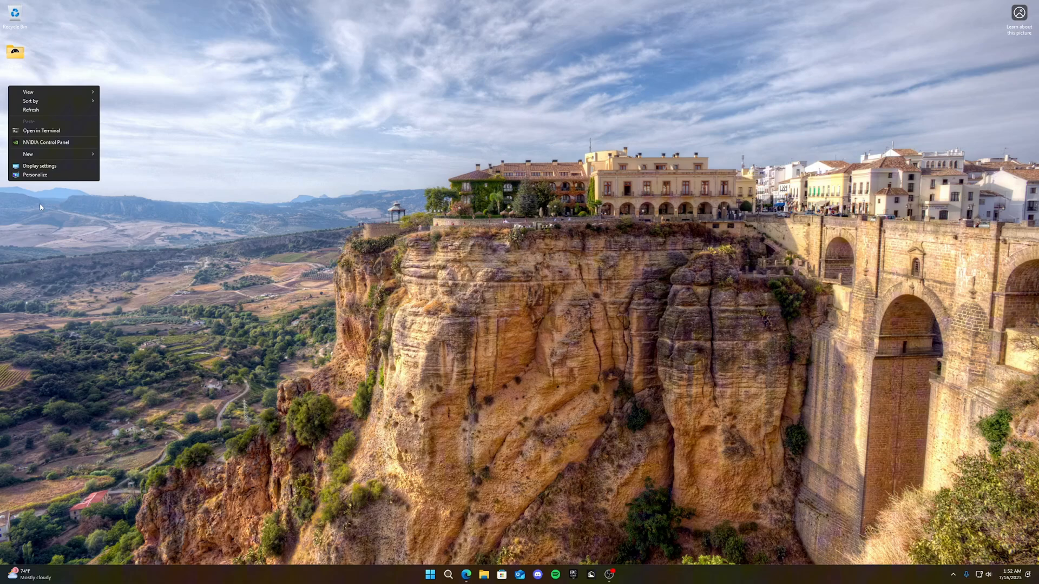
pyautogui.moveTo(32, 148)
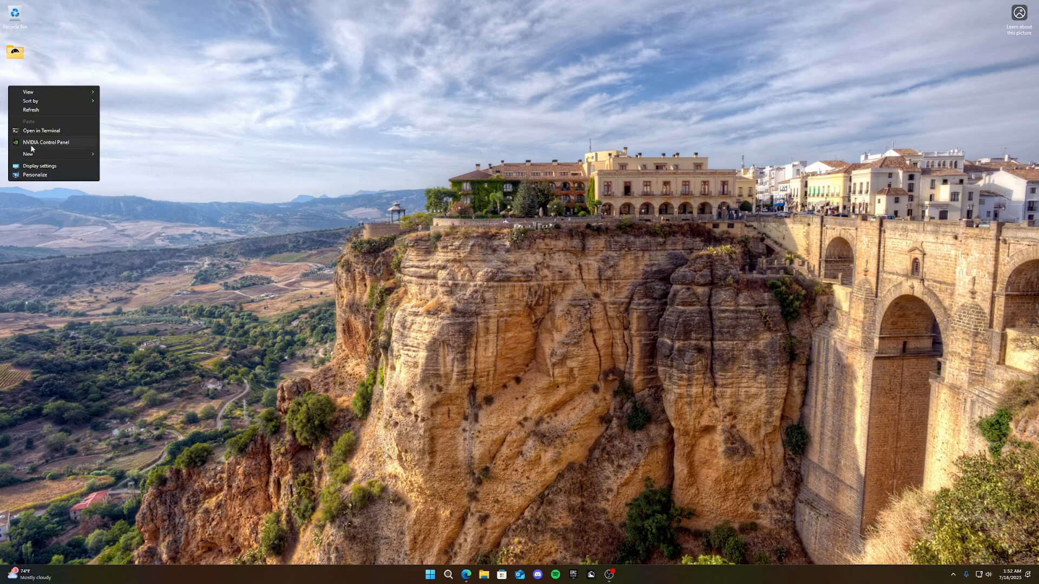
pyautogui.click(456, 218)
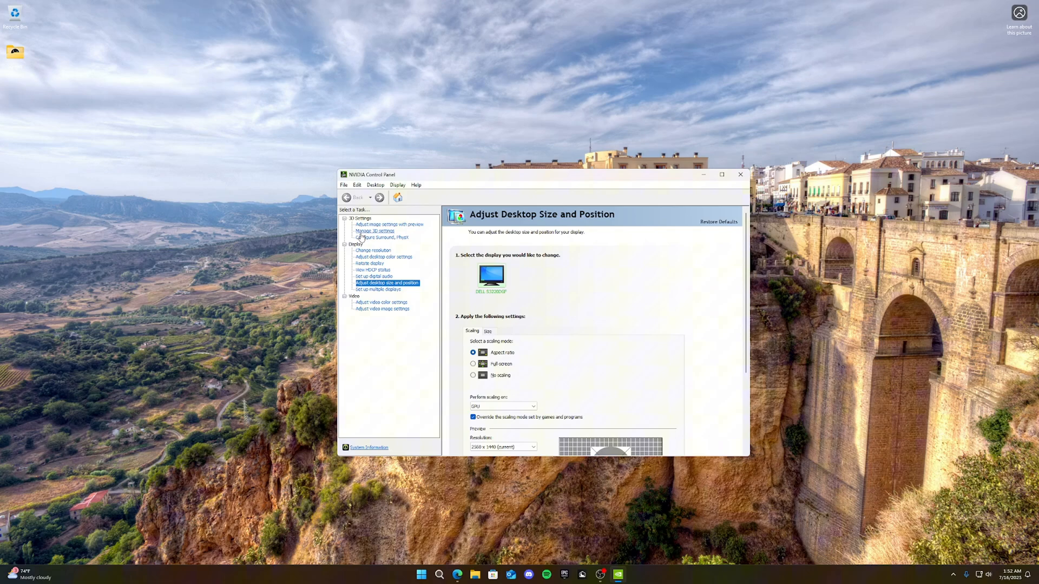
pyautogui.click(375, 231)
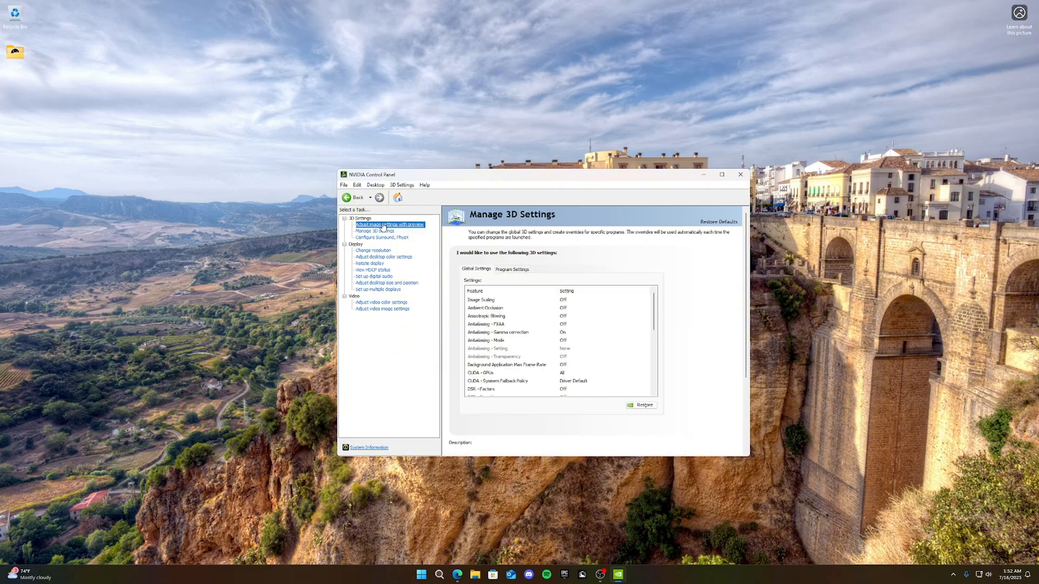
# Step: Apply 'Use my preference emphasizing: Performance' for image settings and confirm with Yes
pyautogui.click(390, 225)
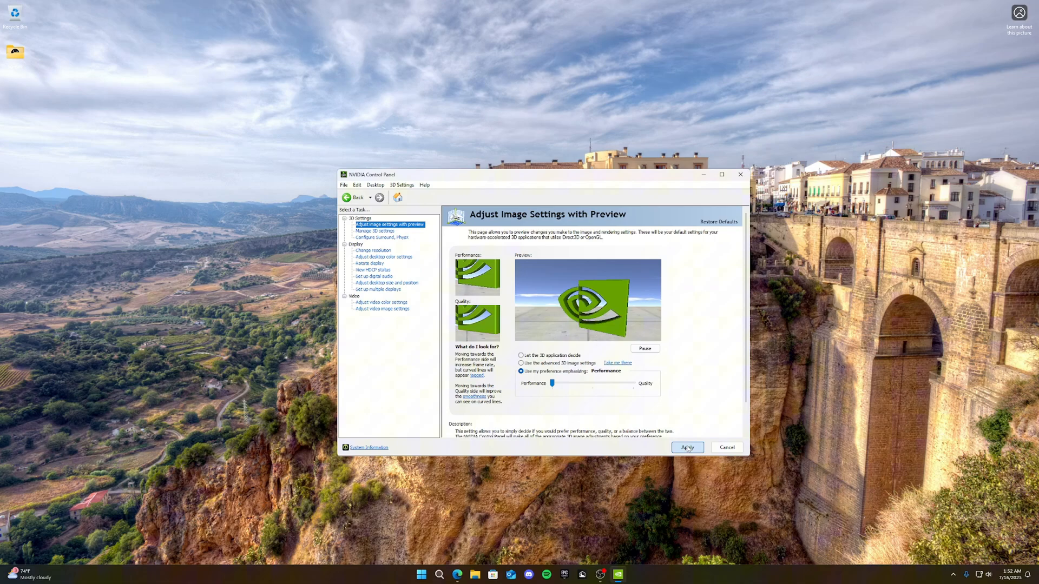
pyautogui.click(687, 447)
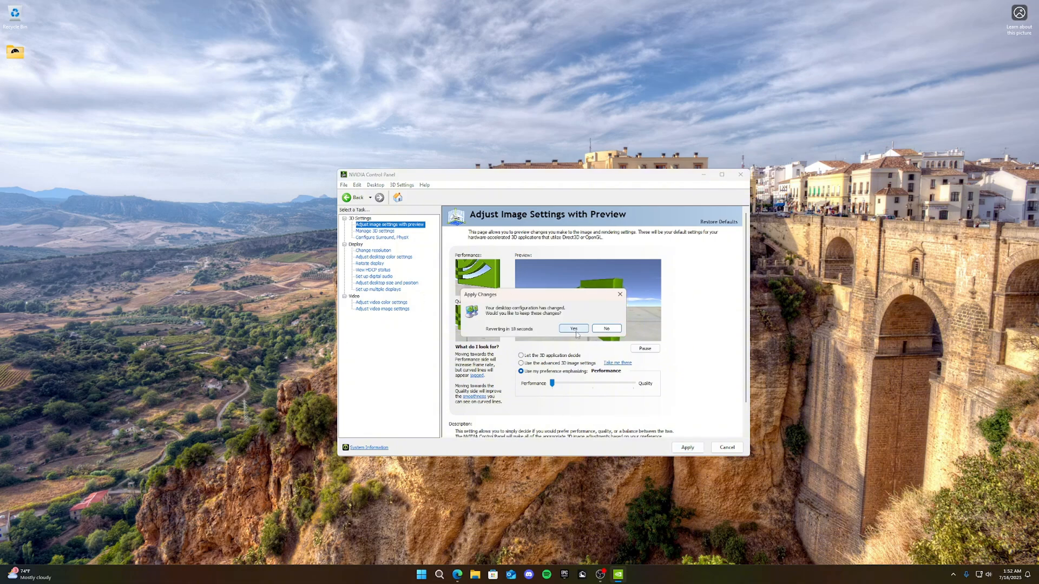
pyautogui.click(573, 329)
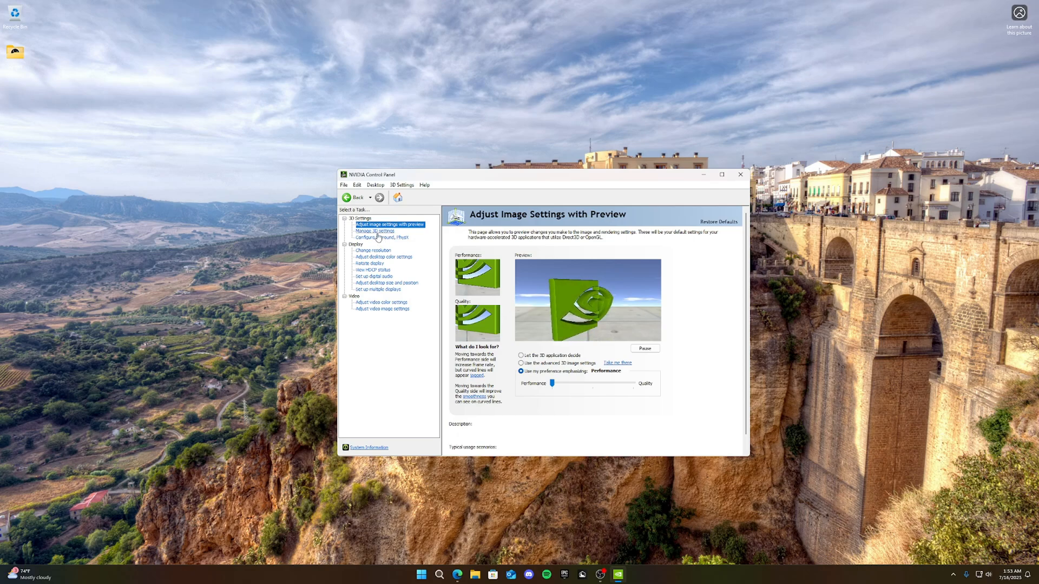
# Step: In Global Settings, set anisotropic filtering to Application-controlled and keep FXAA and antialiasing mode off
pyautogui.click(374, 231)
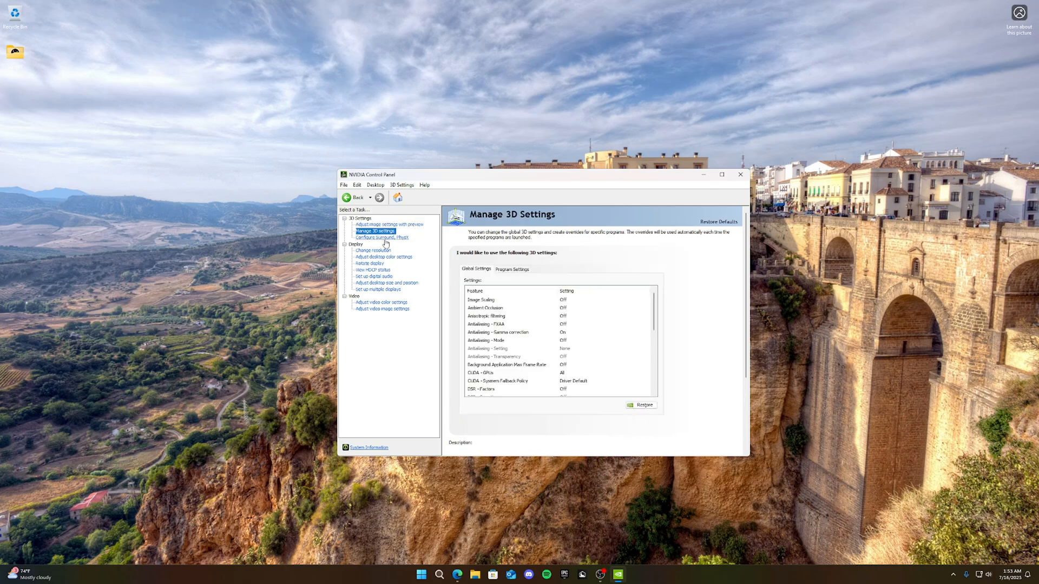
pyautogui.click(481, 299)
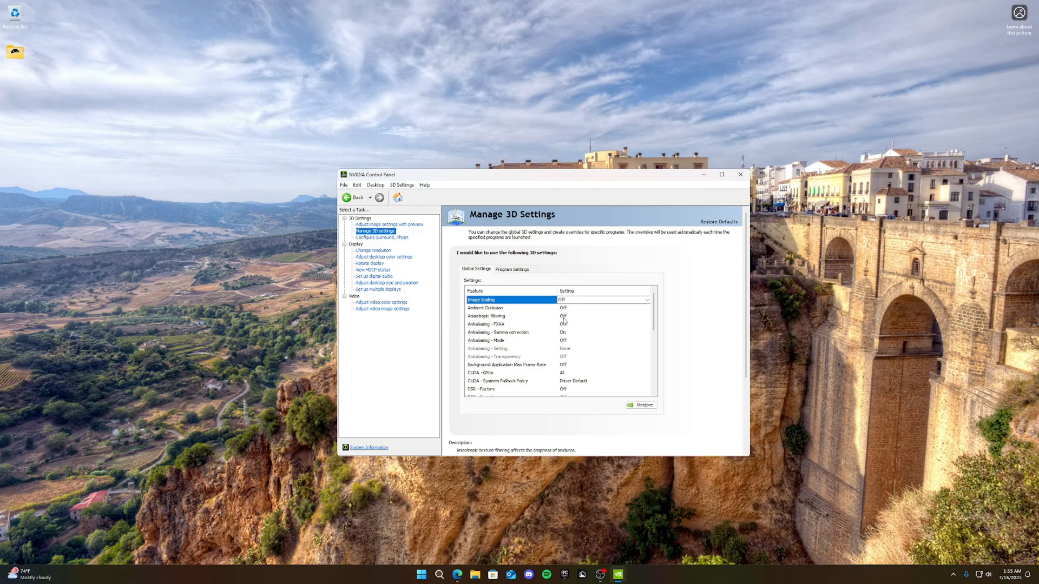
pyautogui.click(646, 316)
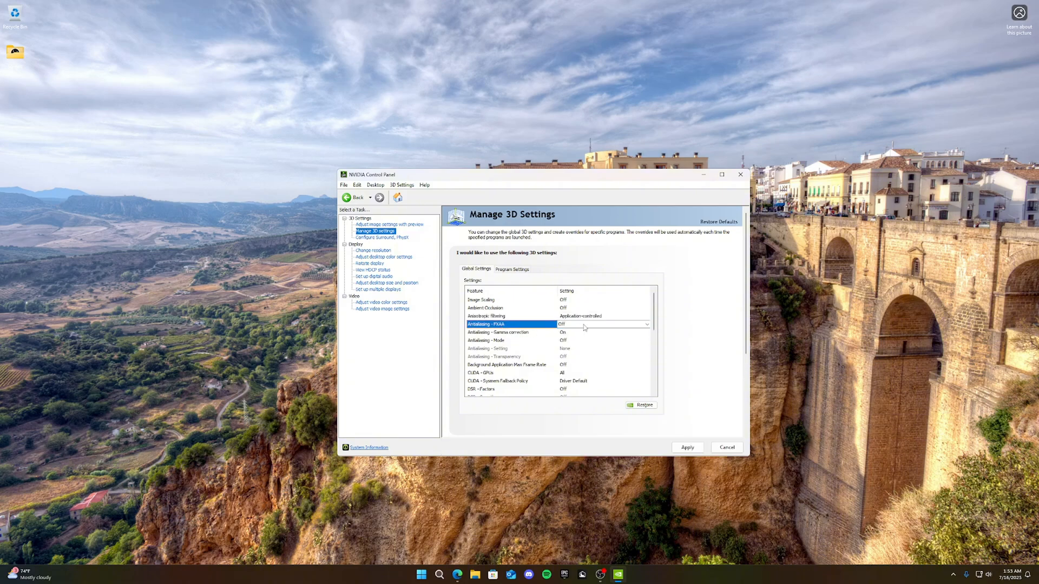
pyautogui.click(499, 331)
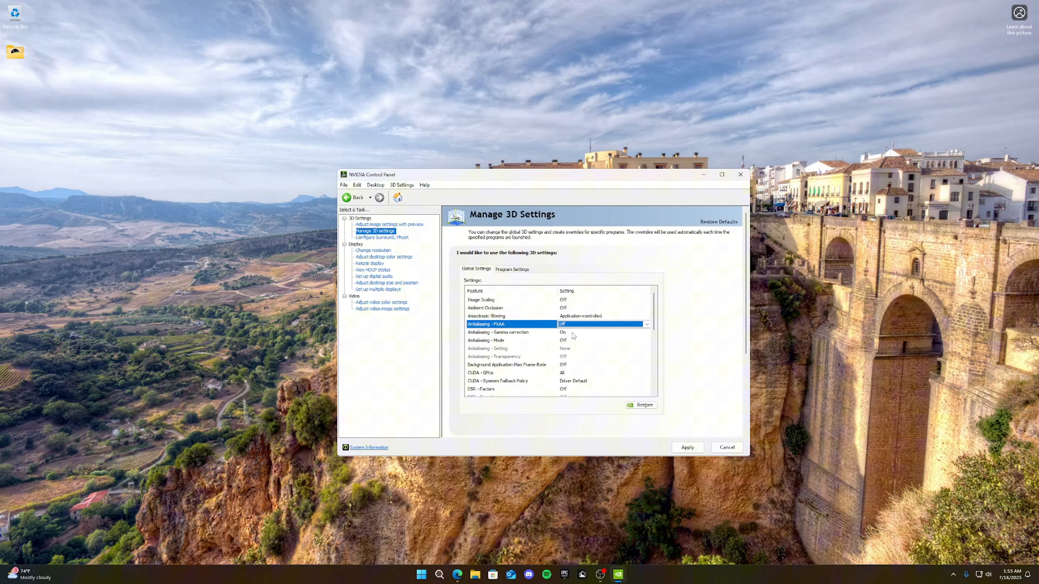
pyautogui.click(497, 331)
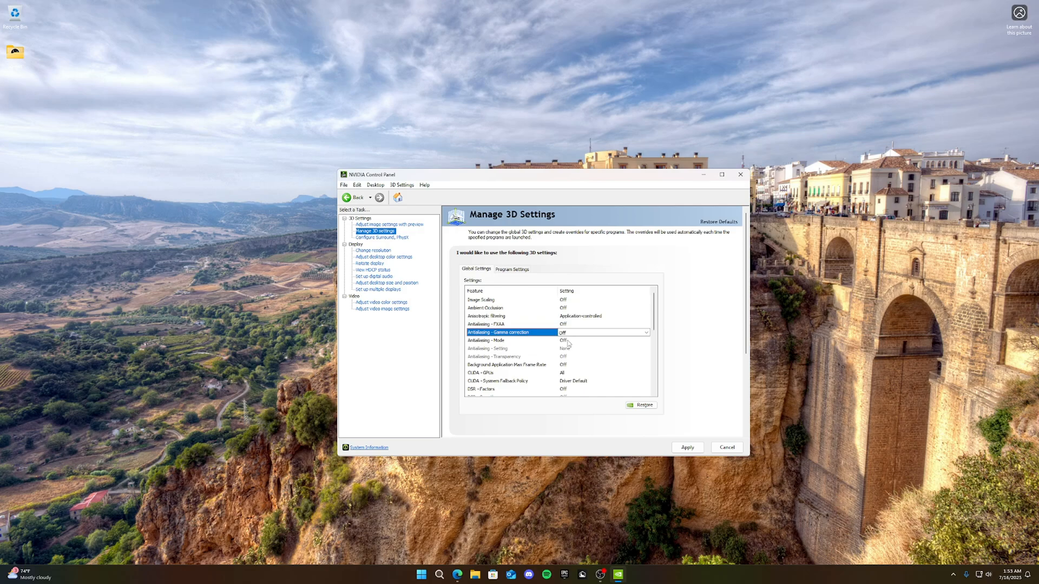
pyautogui.click(646, 341)
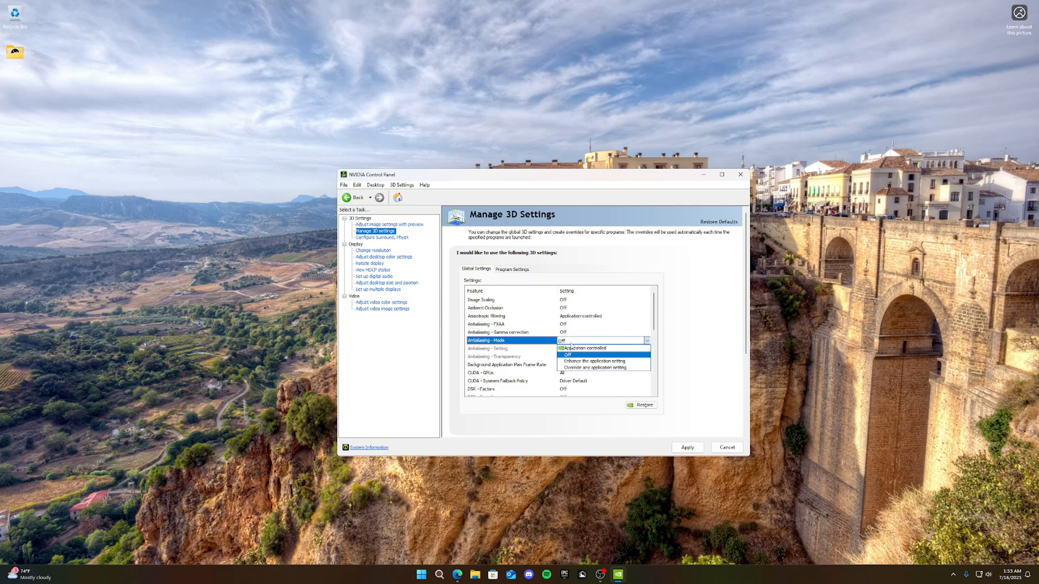
pyautogui.click(568, 355)
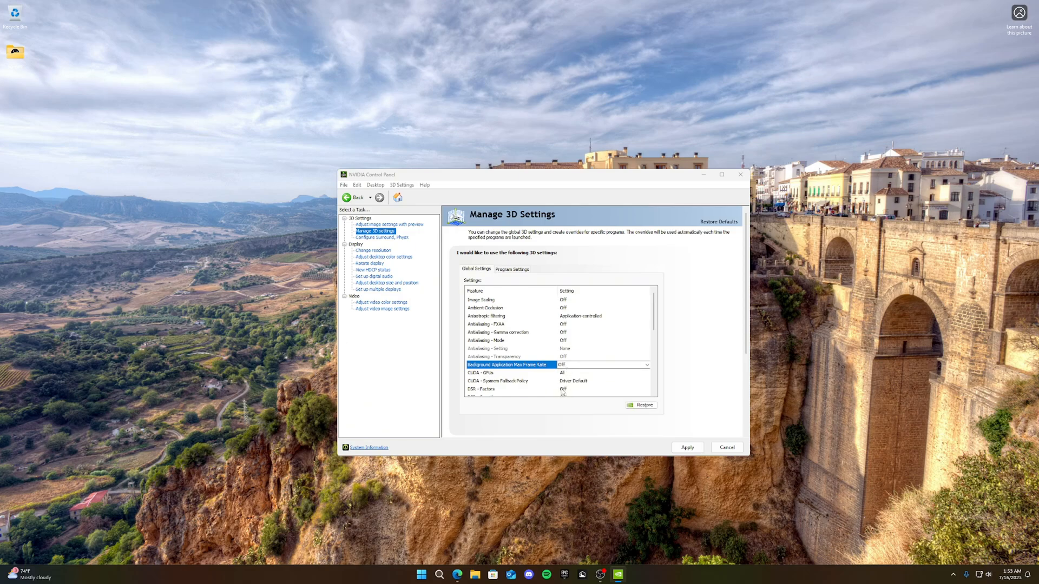
pyautogui.scroll(-3)
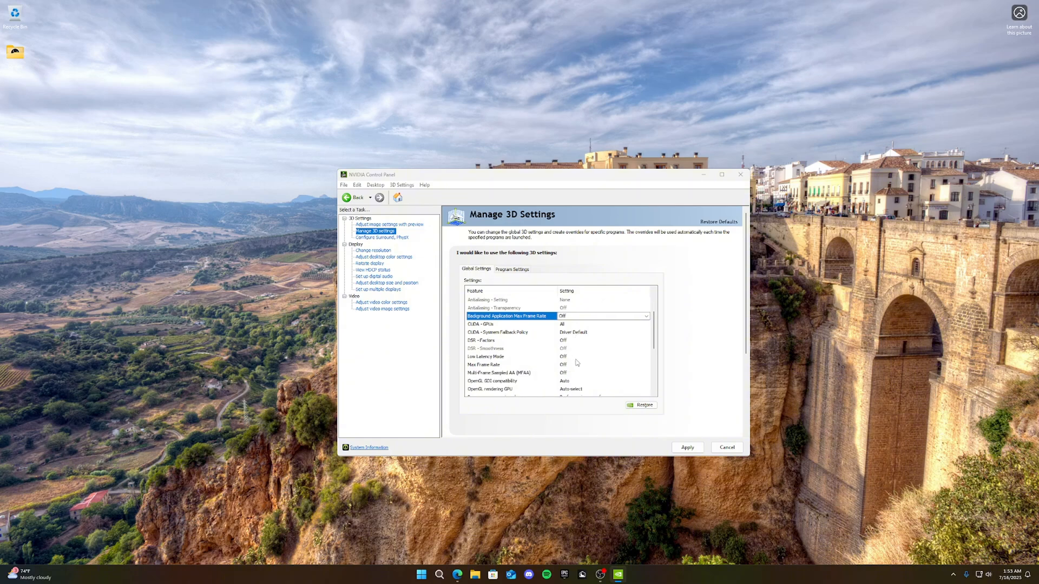
# Step: Set low latency mode to Ultra, power to prefer maximum performance, refresh rate to highest available
pyautogui.click(504, 340)
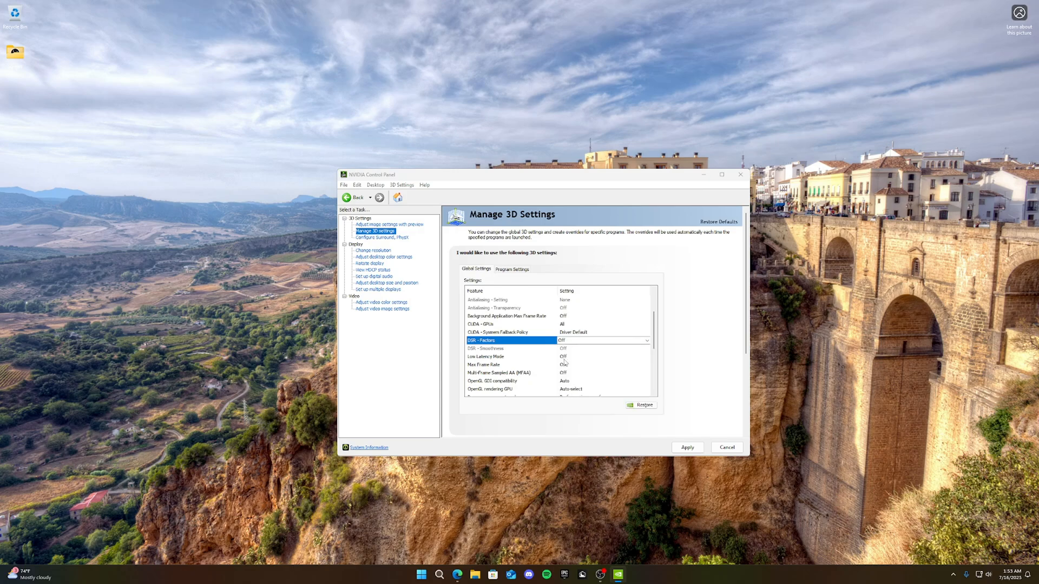
pyautogui.click(646, 357)
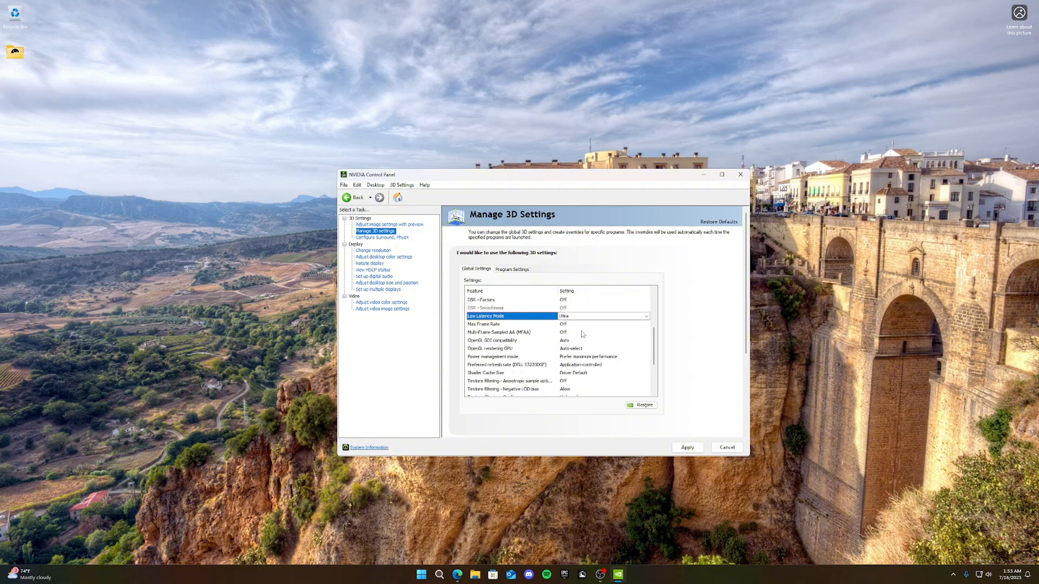
pyautogui.moveTo(562, 343)
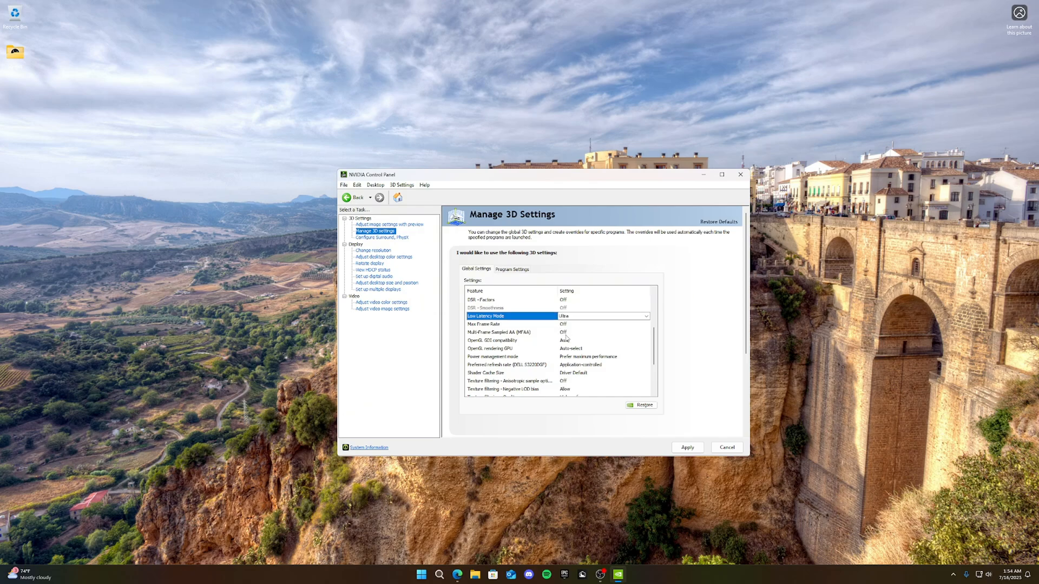
pyautogui.click(646, 332)
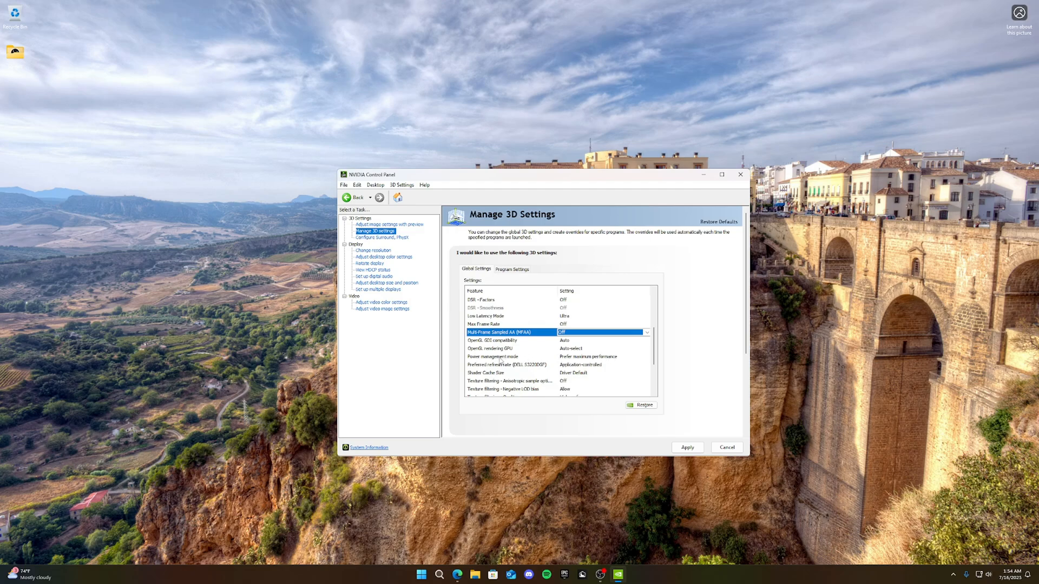
pyautogui.click(646, 357)
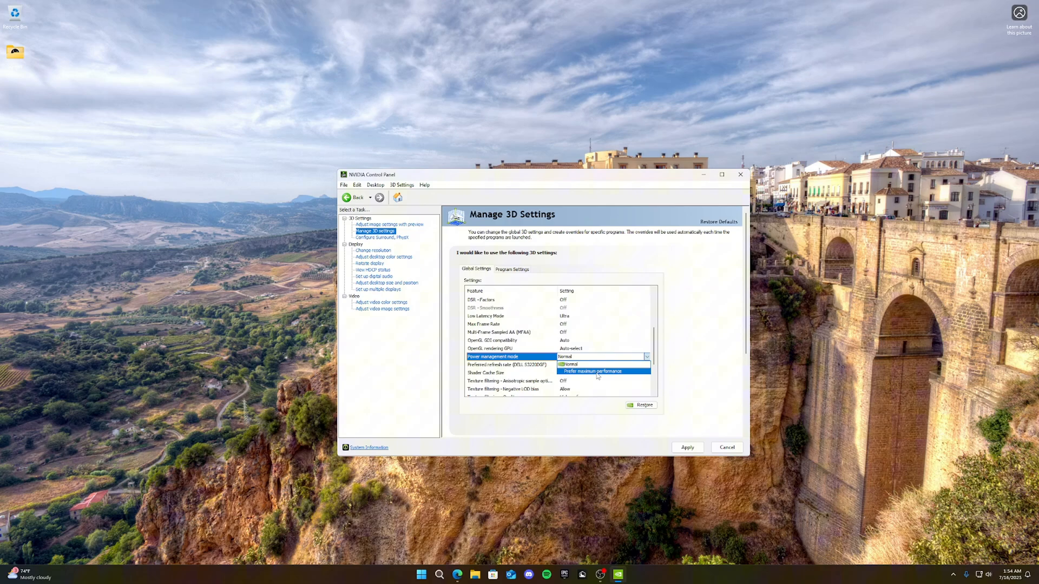
pyautogui.click(591, 372)
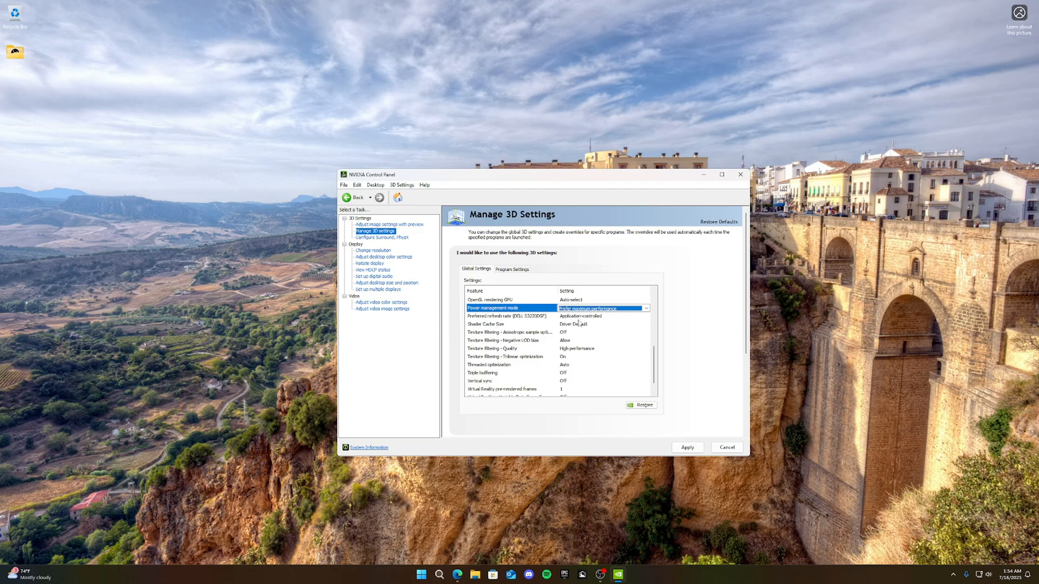
pyautogui.click(510, 316)
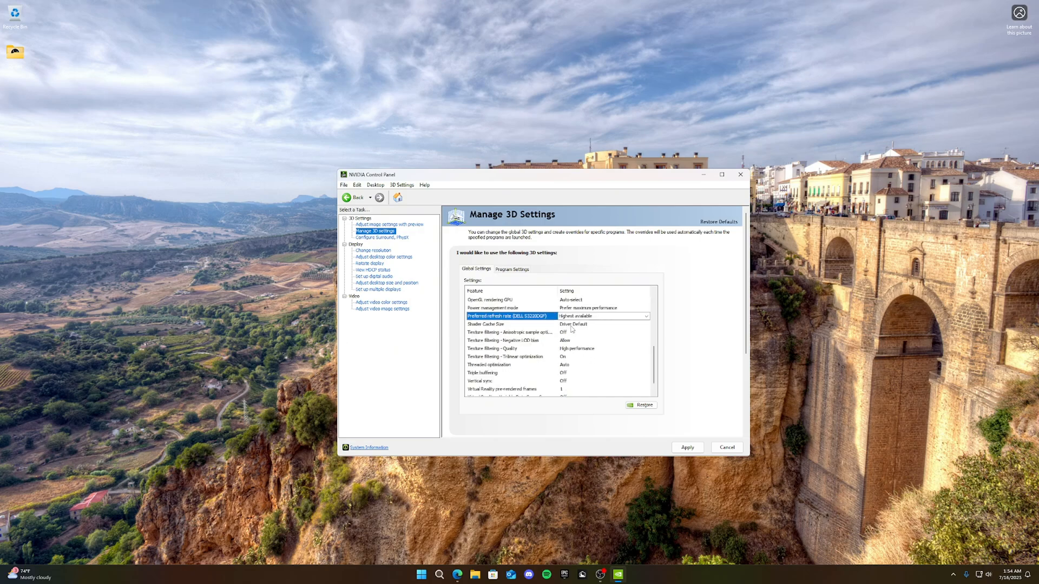
# Step: Set shader cache to 100 GB, clamp LOD bias, enable threaded optimization, and apply
pyautogui.click(645, 324)
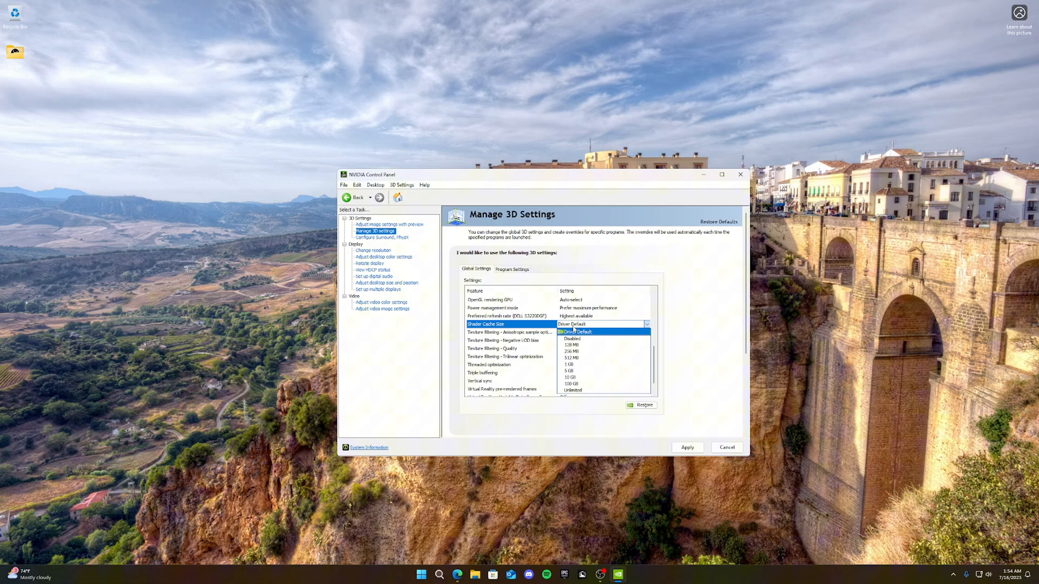
pyautogui.click(570, 385)
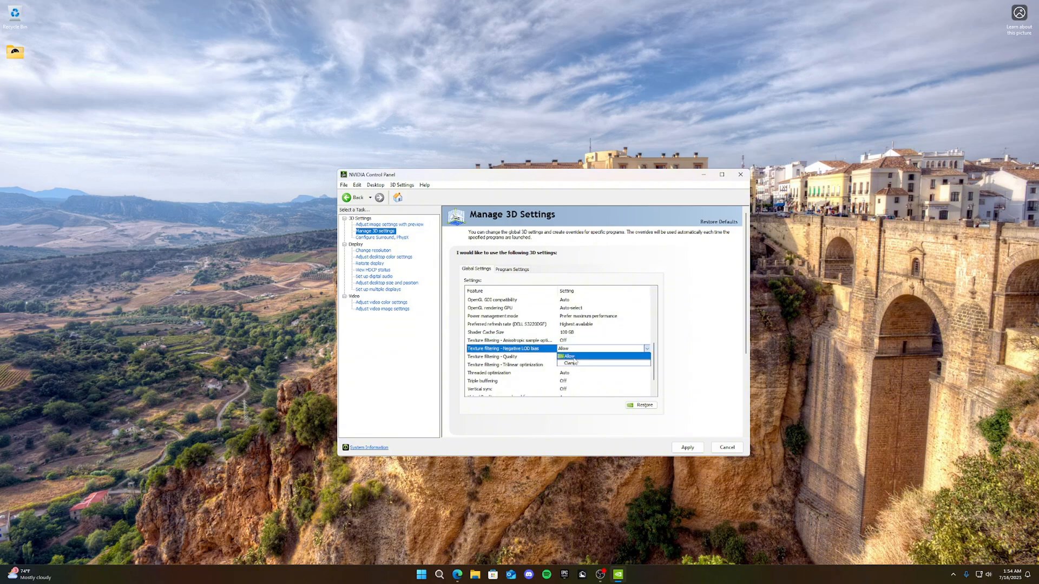
pyautogui.click(571, 363)
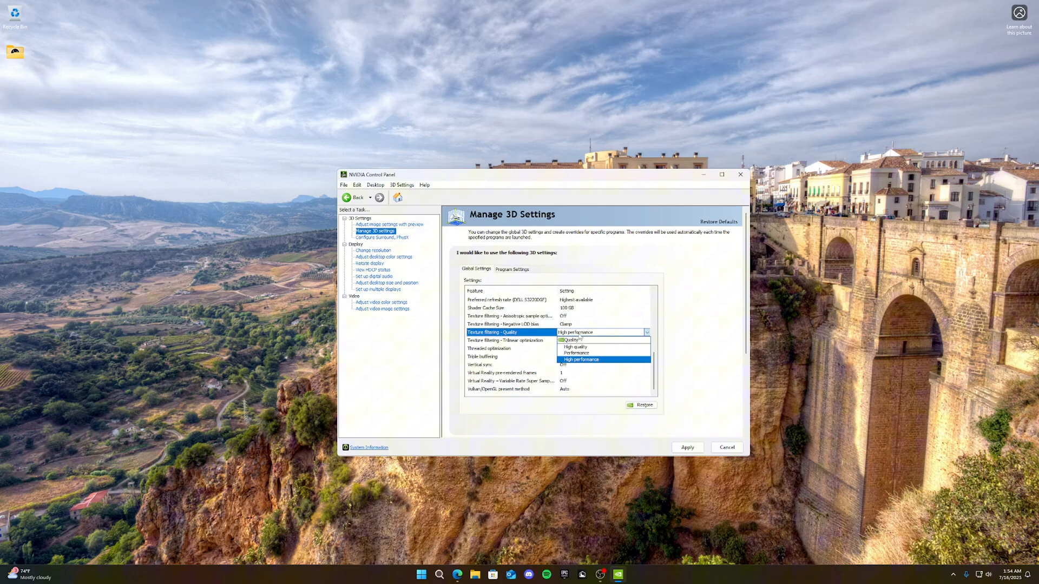
pyautogui.click(579, 360)
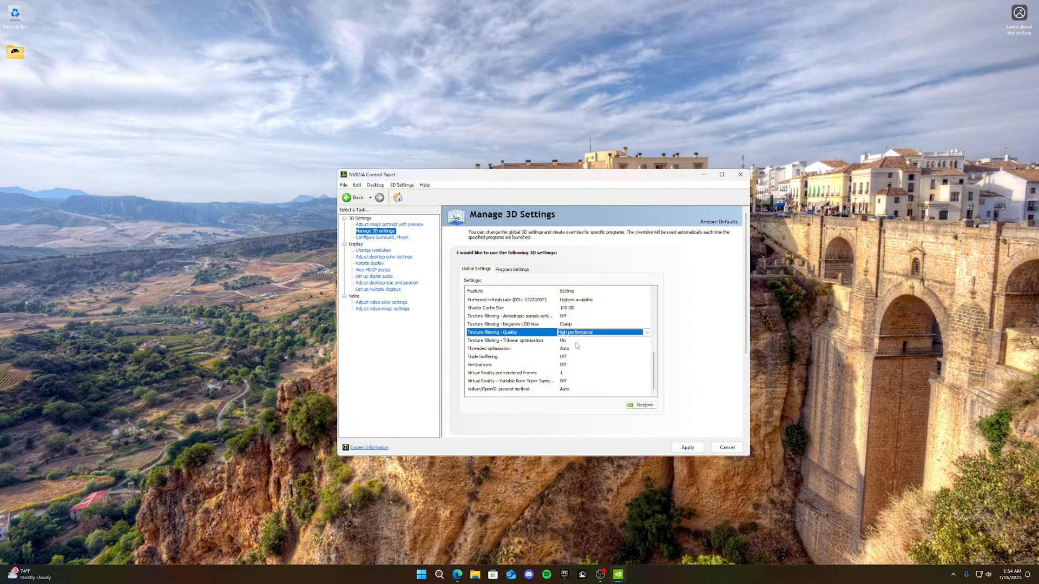
pyautogui.click(507, 340)
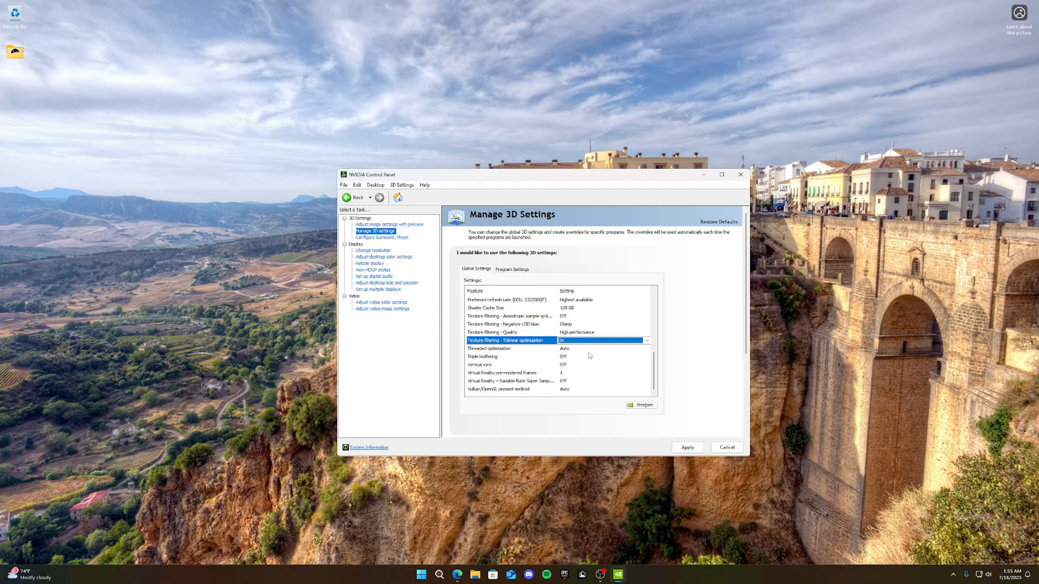
pyautogui.click(603, 349)
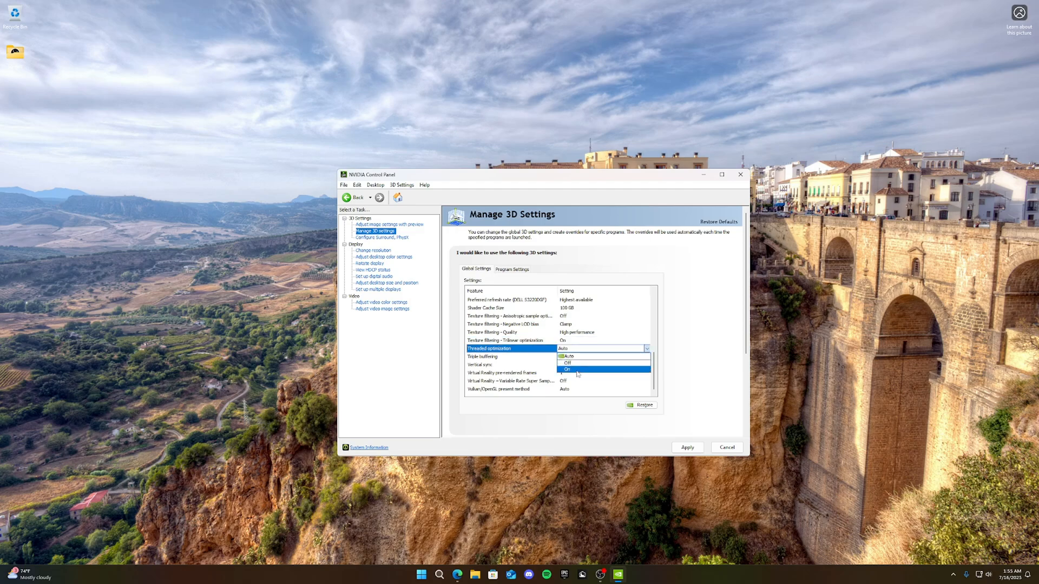
pyautogui.click(568, 369)
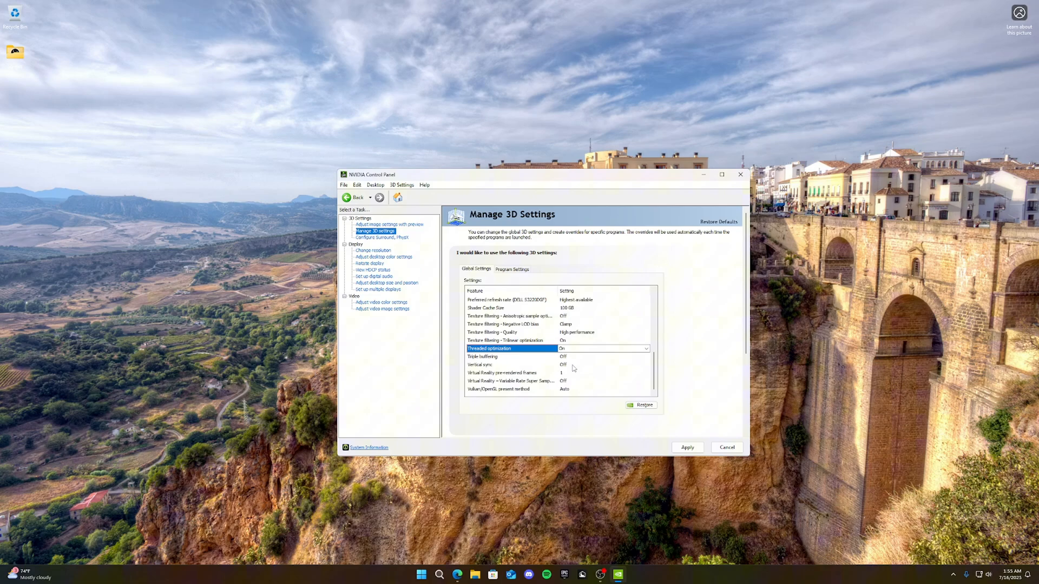
pyautogui.click(482, 357)
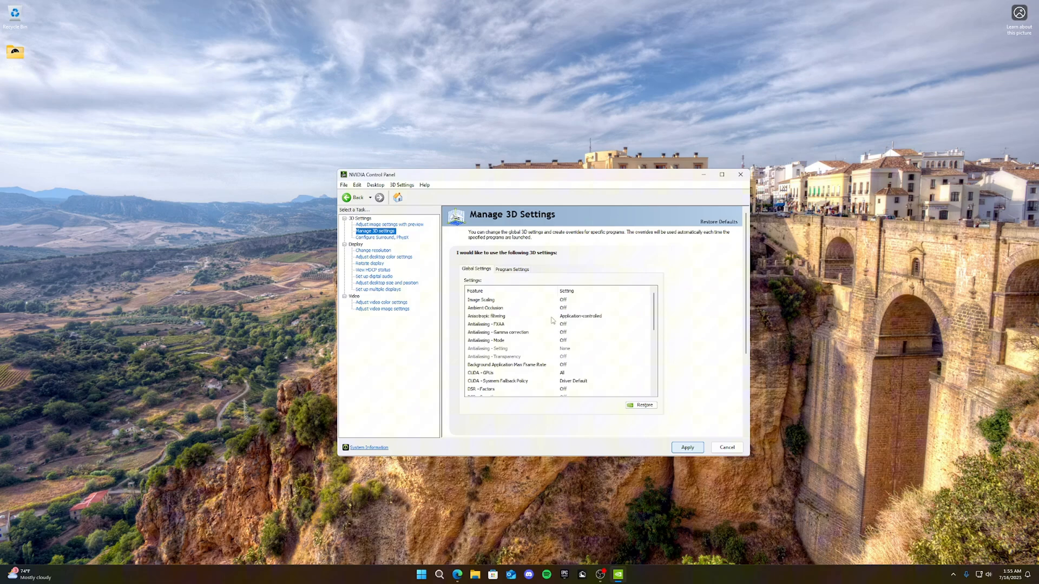
pyautogui.click(510, 389)
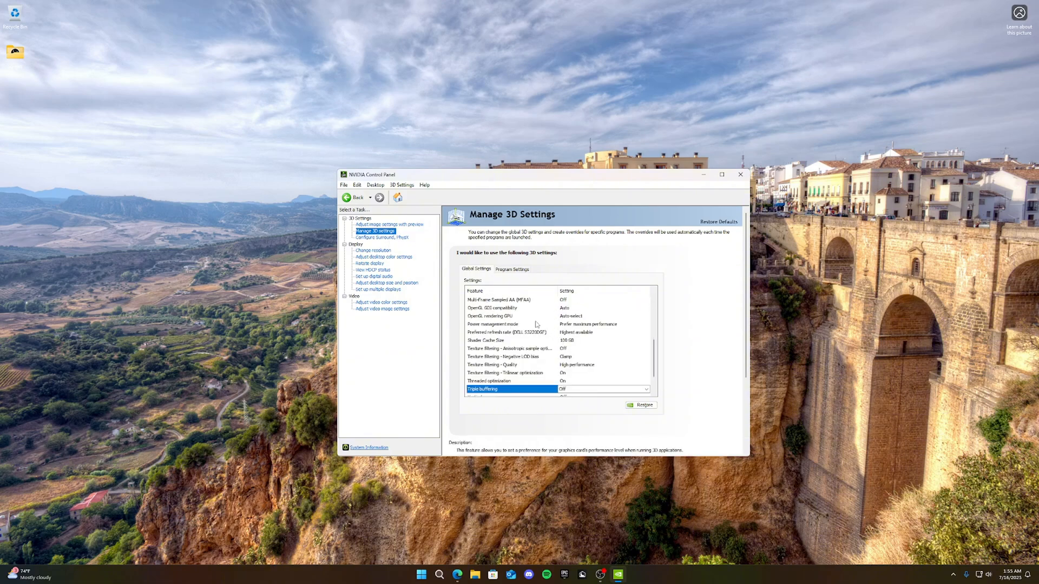
pyautogui.click(381, 302)
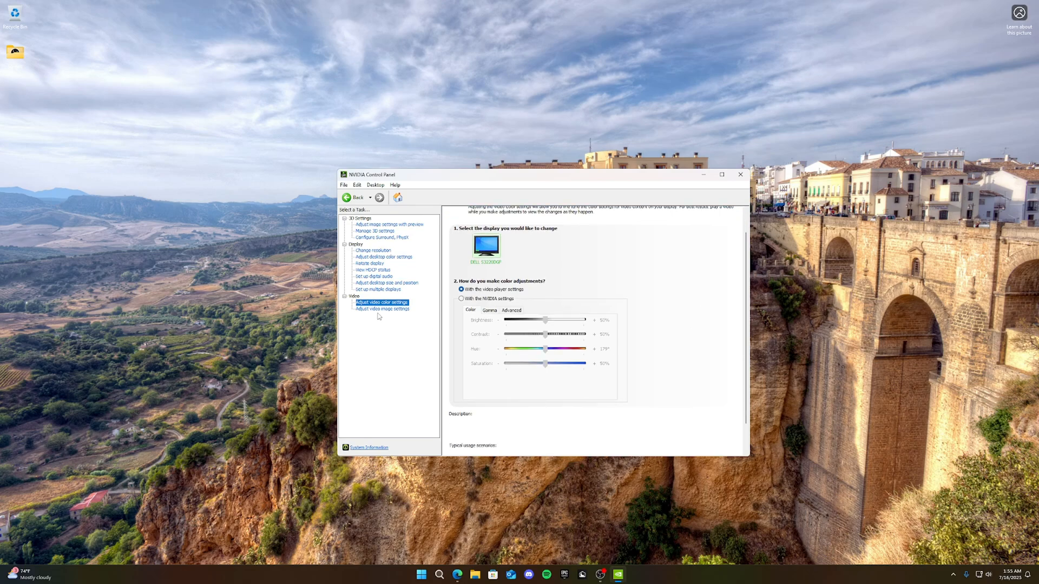
# Step: Raise digital vibrance to 100% in desktop colour settings, then view Manage 3D settings
pyautogui.click(383, 309)
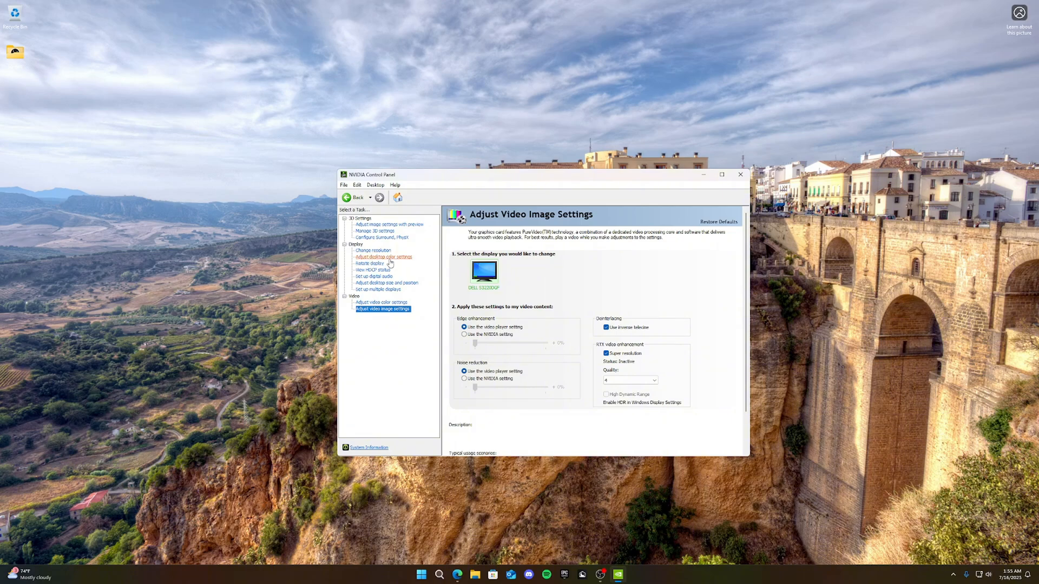
pyautogui.click(384, 257)
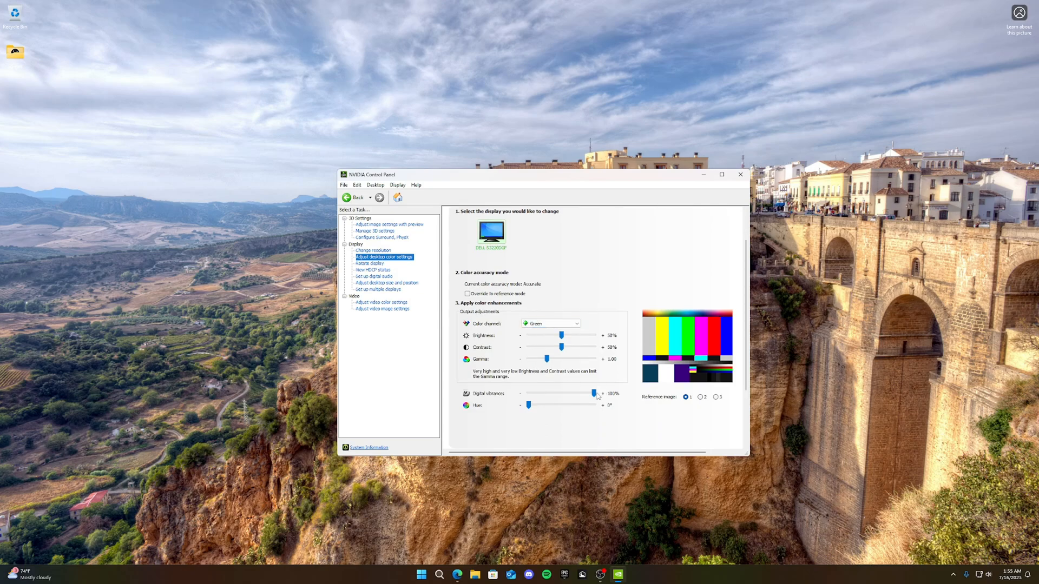
pyautogui.moveTo(593, 395); pyautogui.dragTo(557, 395)
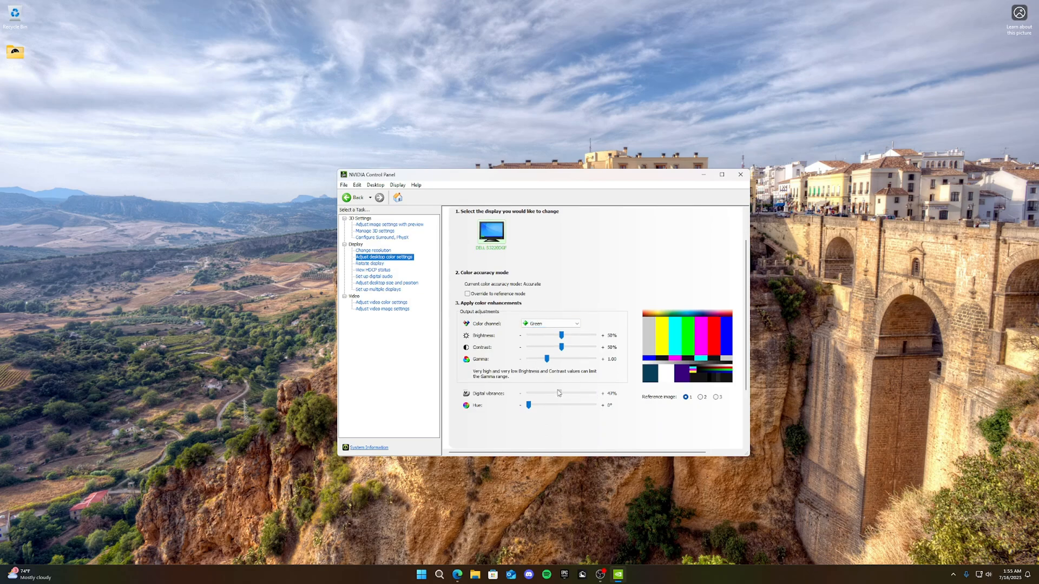
pyautogui.moveTo(529, 393); pyautogui.dragTo(561, 393)
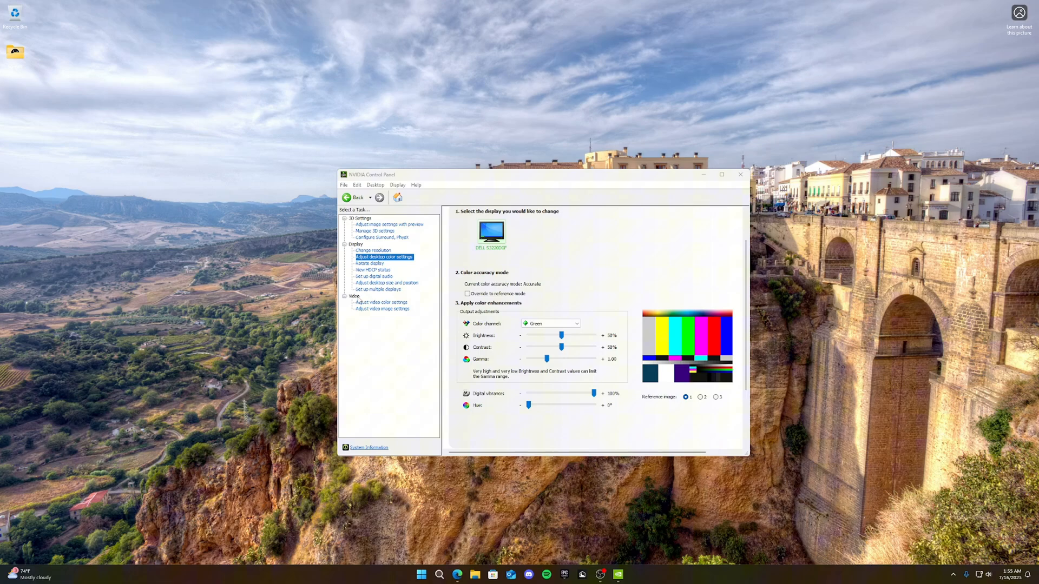
pyautogui.click(375, 231)
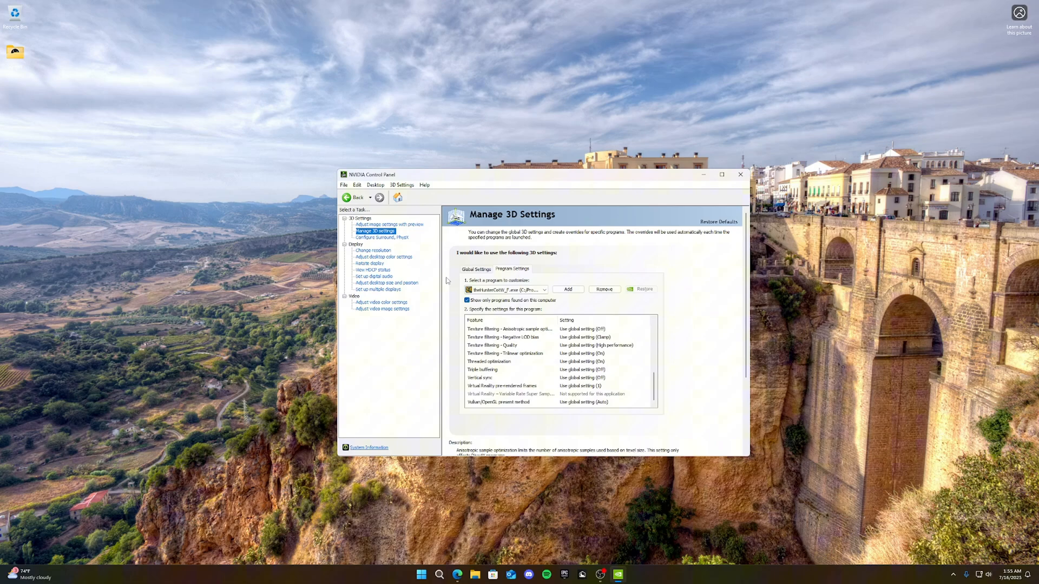
pyautogui.click(740, 174)
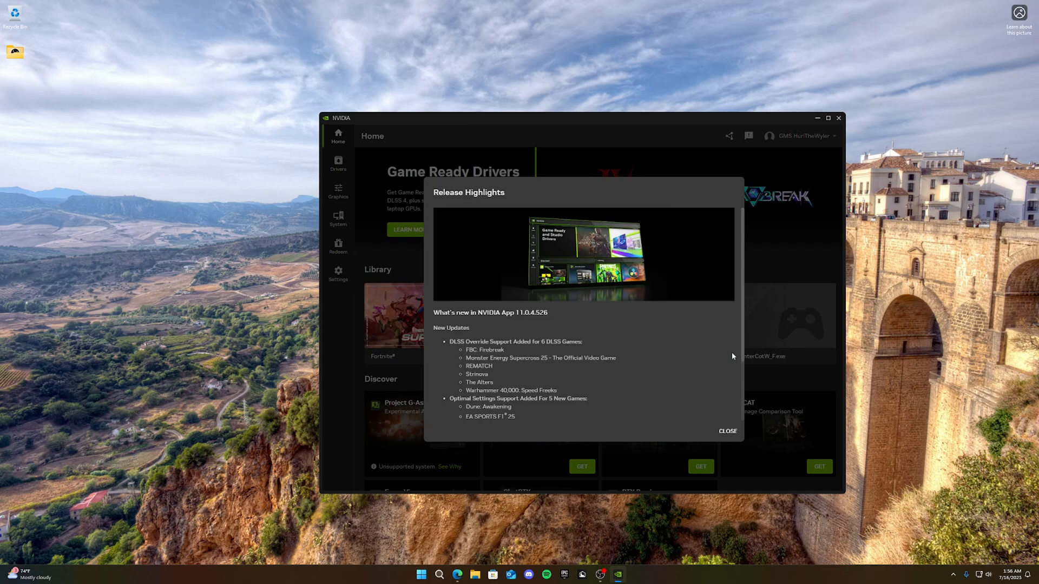
# Step: Dismiss Release Highlights and confirm the Game Ready driver is up to date
pyautogui.click(337, 164)
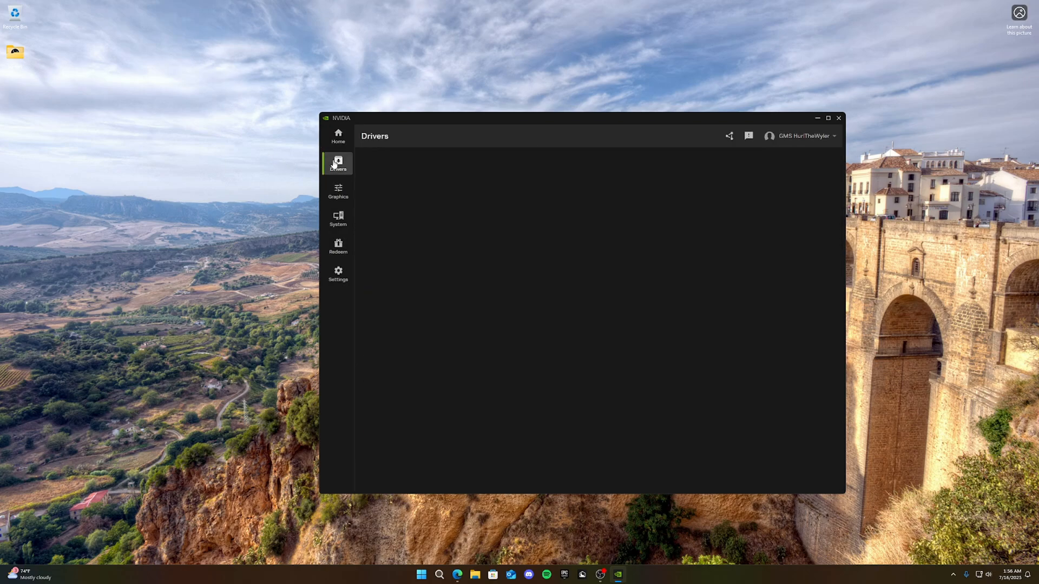
pyautogui.click(337, 164)
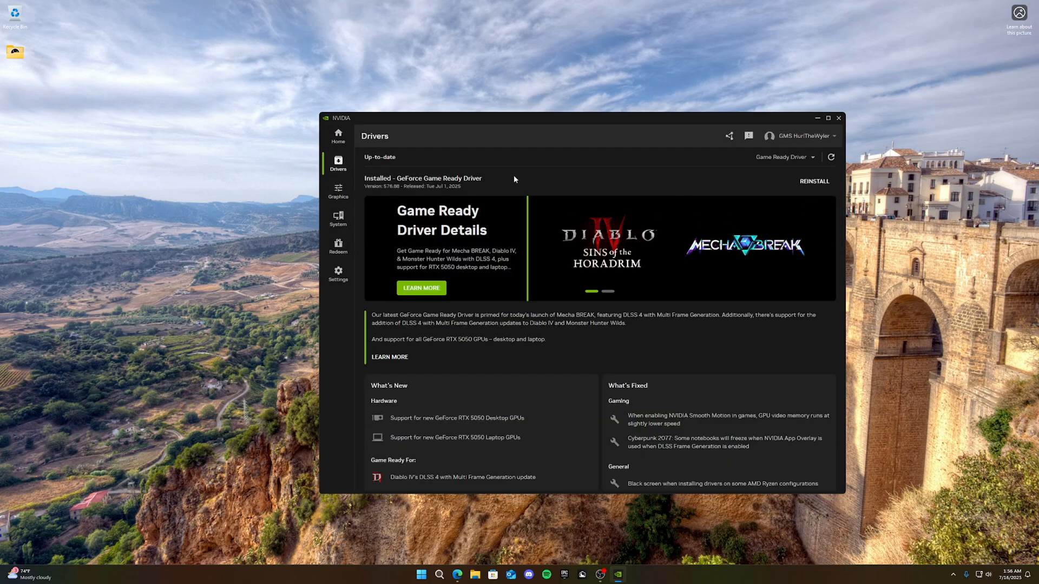
pyautogui.moveTo(487, 190)
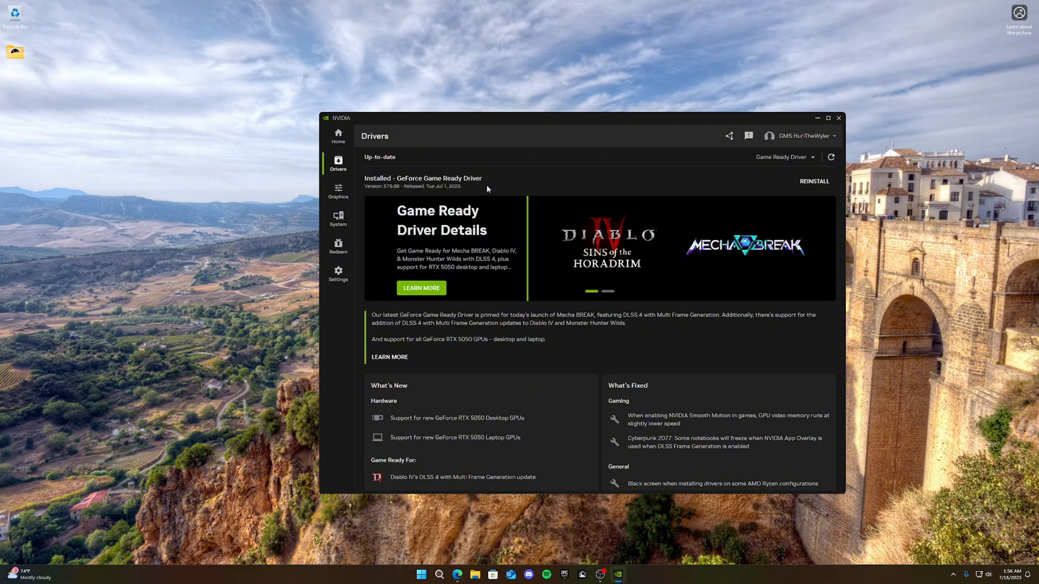
pyautogui.click(785, 157)
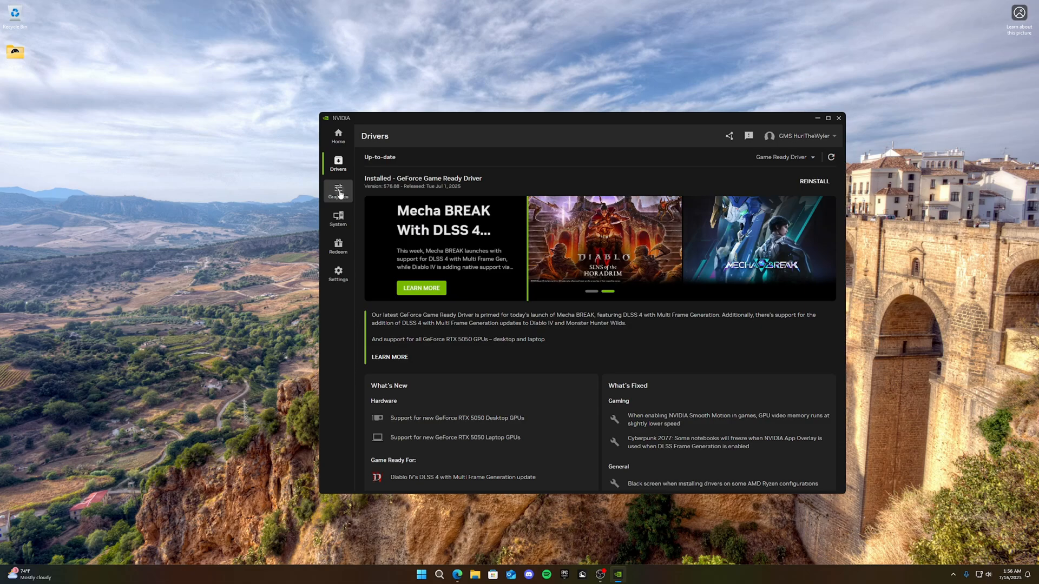
# Step: Scroll Fortnite's current versus recommended graphics settings under Program Settings
pyautogui.click(338, 192)
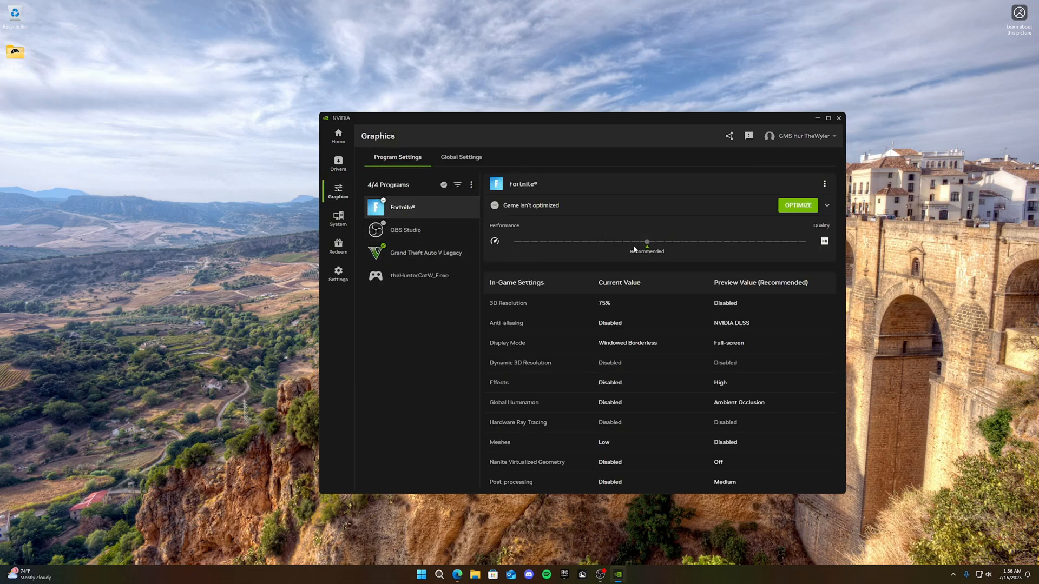
pyautogui.scroll(-3)
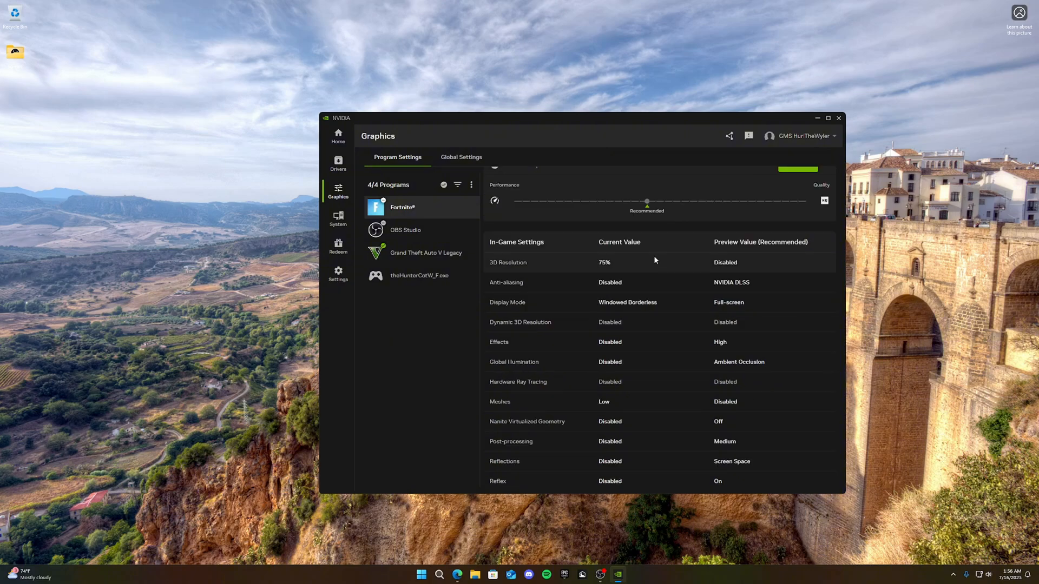
pyautogui.scroll(-3)
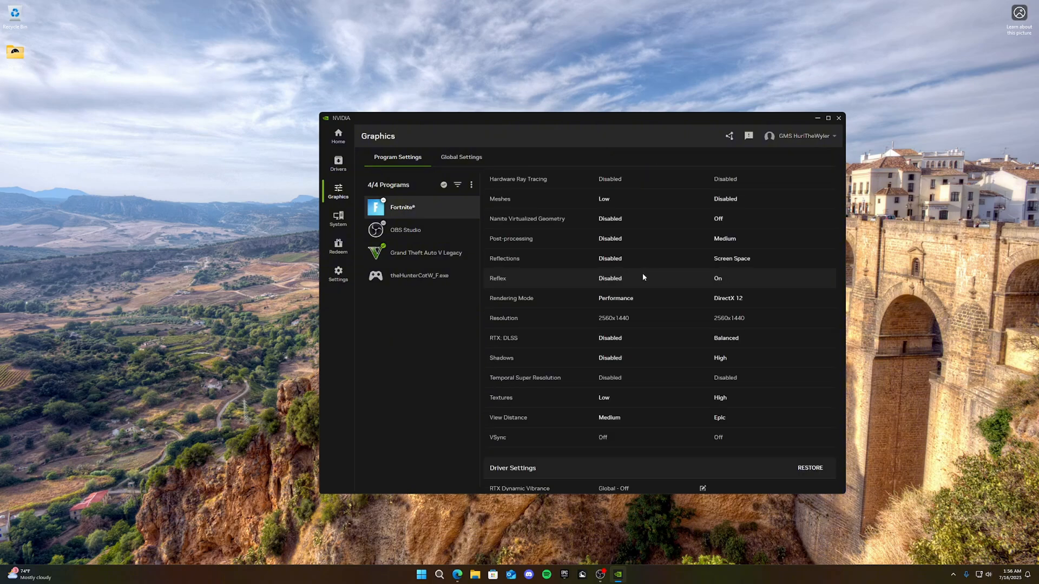
pyautogui.scroll(-3)
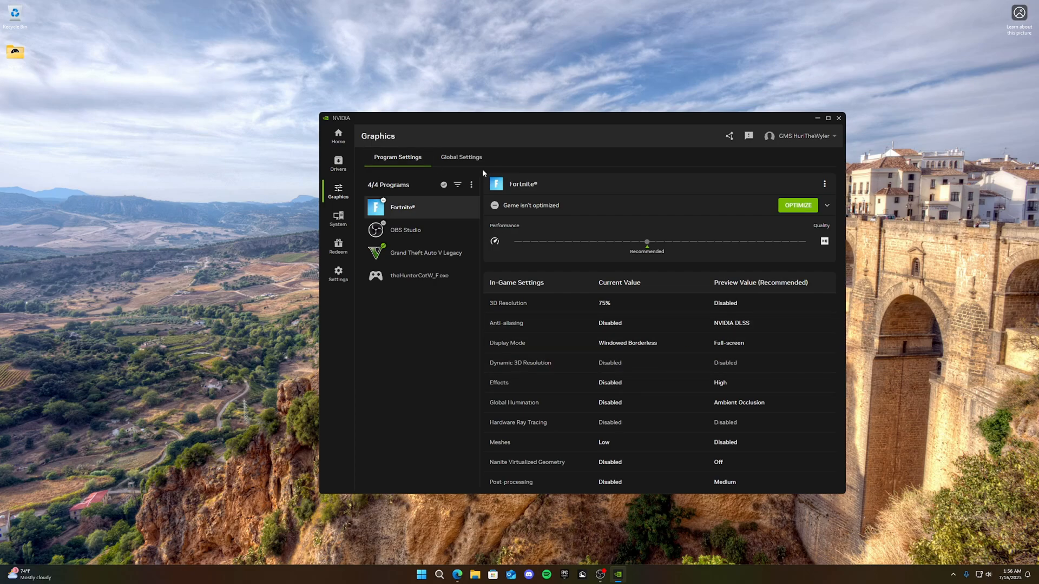
# Step: Review global driver settings, then switch RTX Video Super Resolution off under System > Video
pyautogui.click(461, 157)
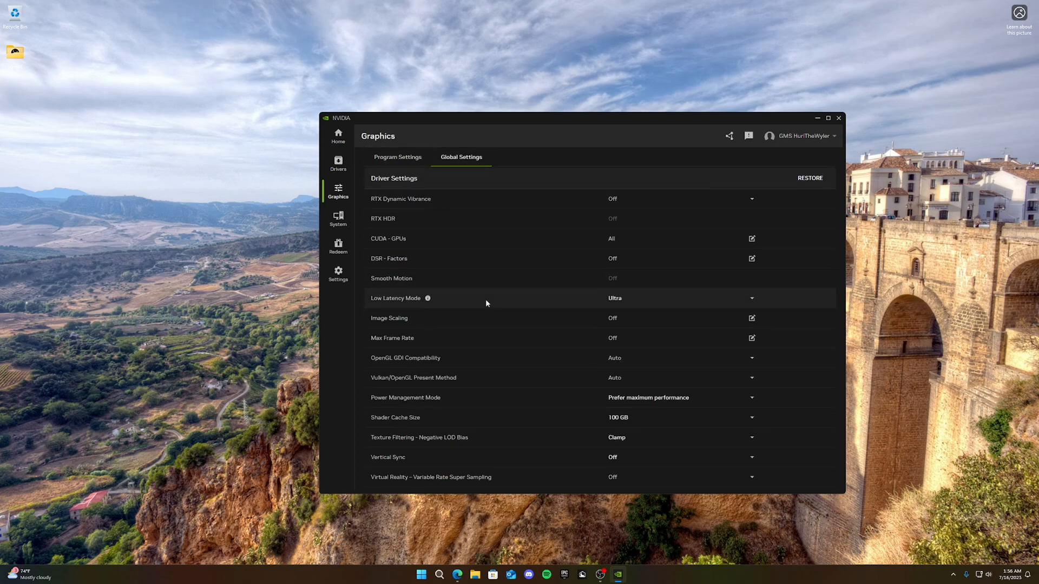
pyautogui.moveTo(647, 417)
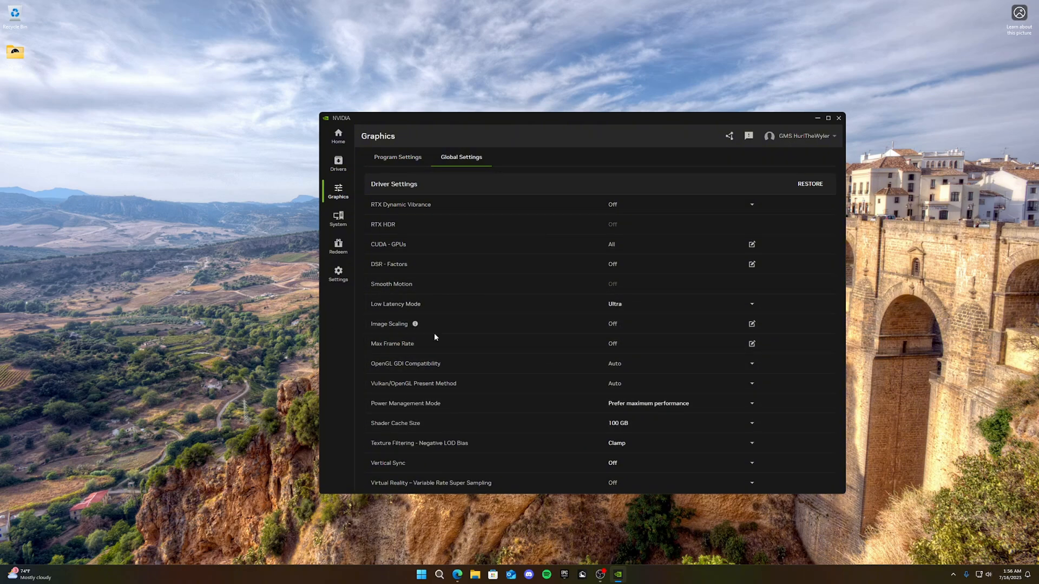
pyautogui.click(397, 156)
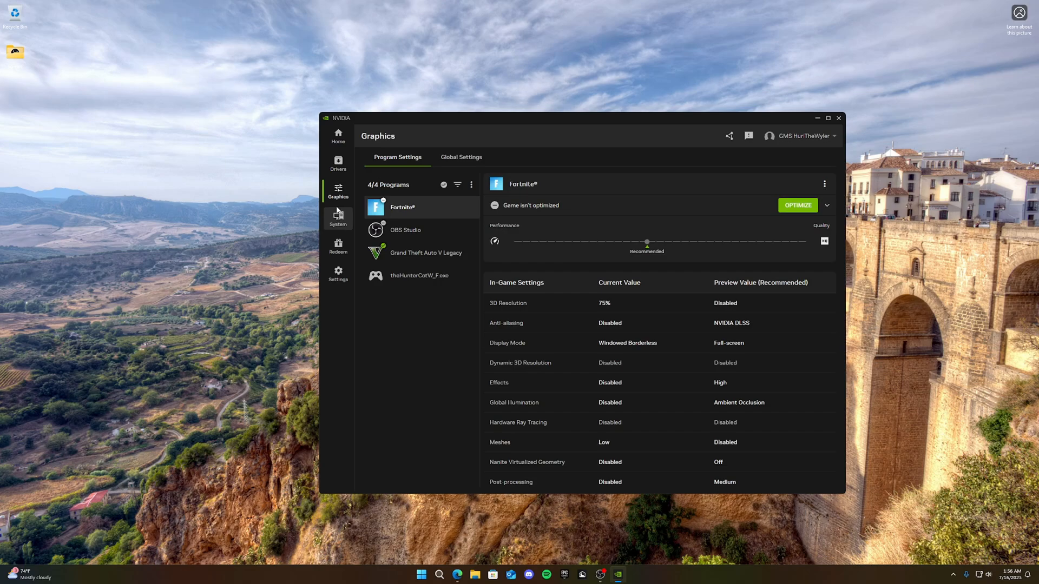
pyautogui.click(338, 218)
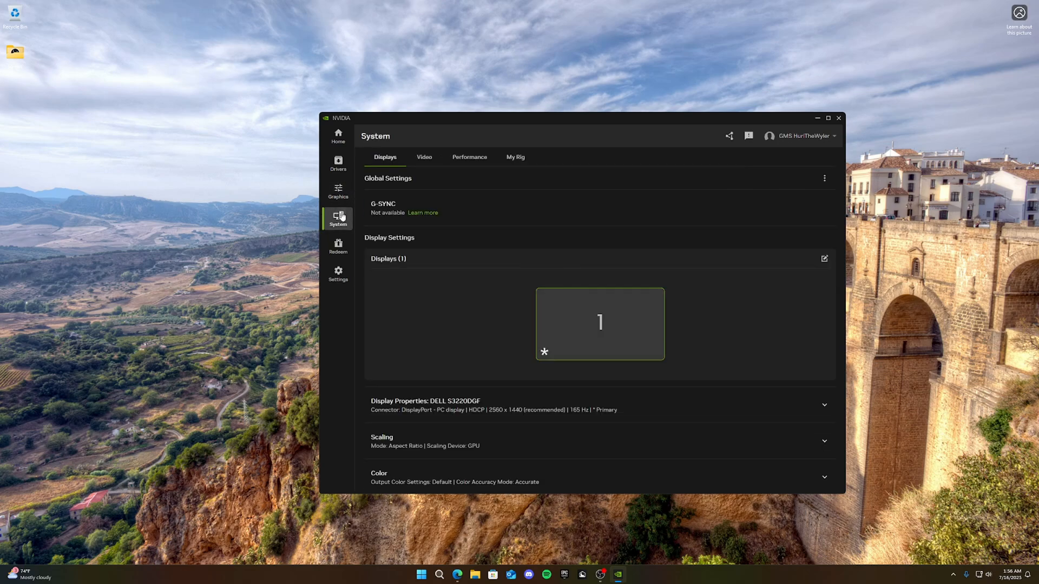
pyautogui.click(423, 157)
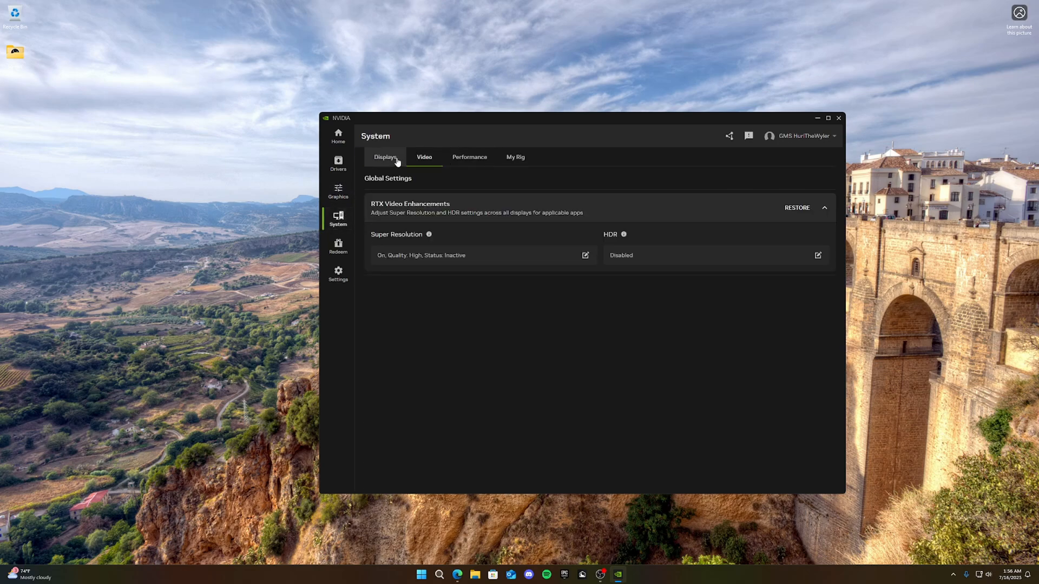
pyautogui.click(585, 255)
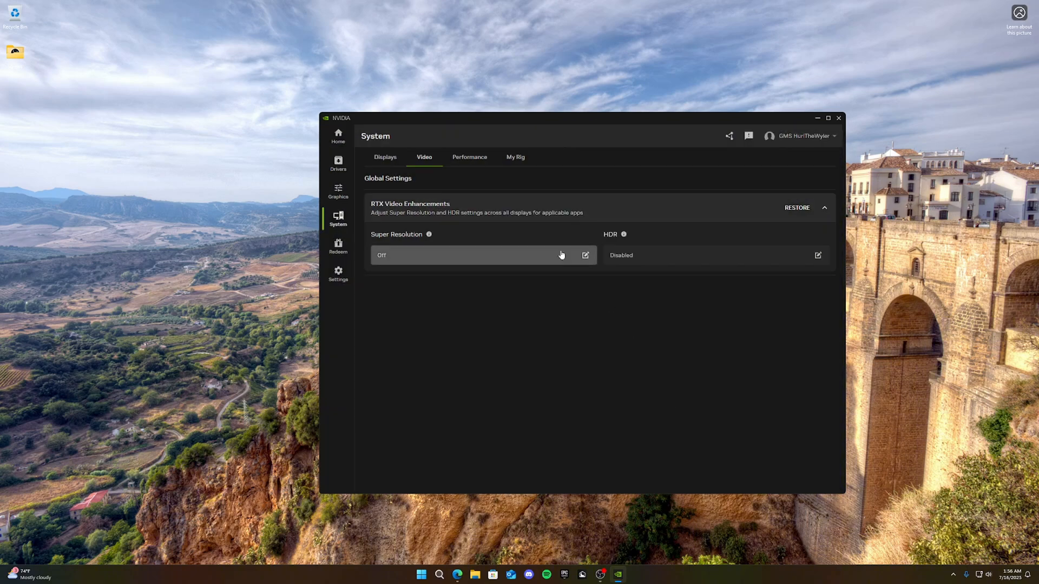
# Step: Check the Displays and My Rig details, then return to the Home page
pyautogui.click(385, 157)
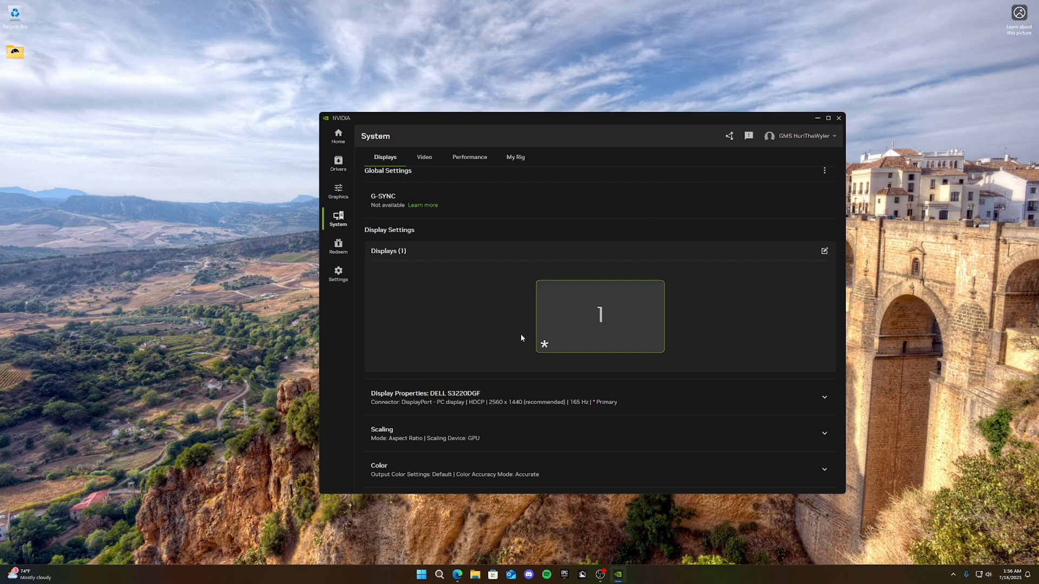
pyautogui.click(514, 157)
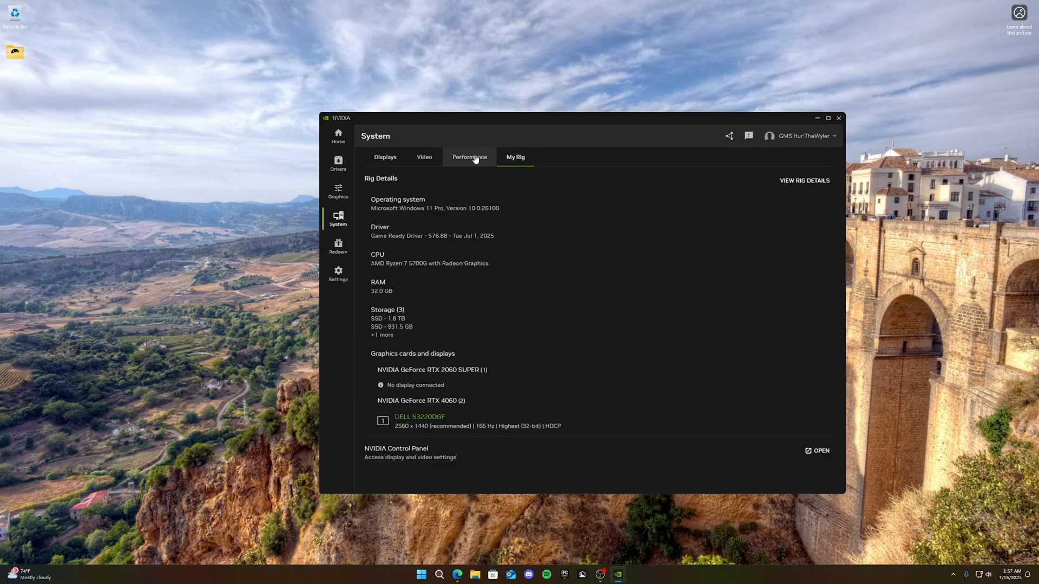
pyautogui.click(337, 136)
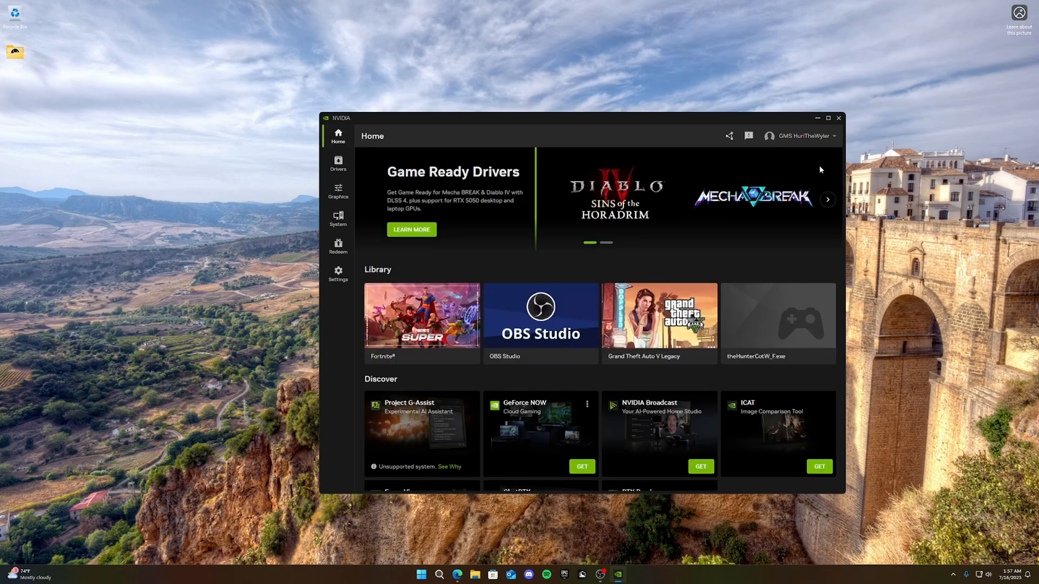
# Step: Overclock the GPU in Afterburner: core +230 MHz, memory +1500 MHz, power limit 113%
pyautogui.click(818, 118)
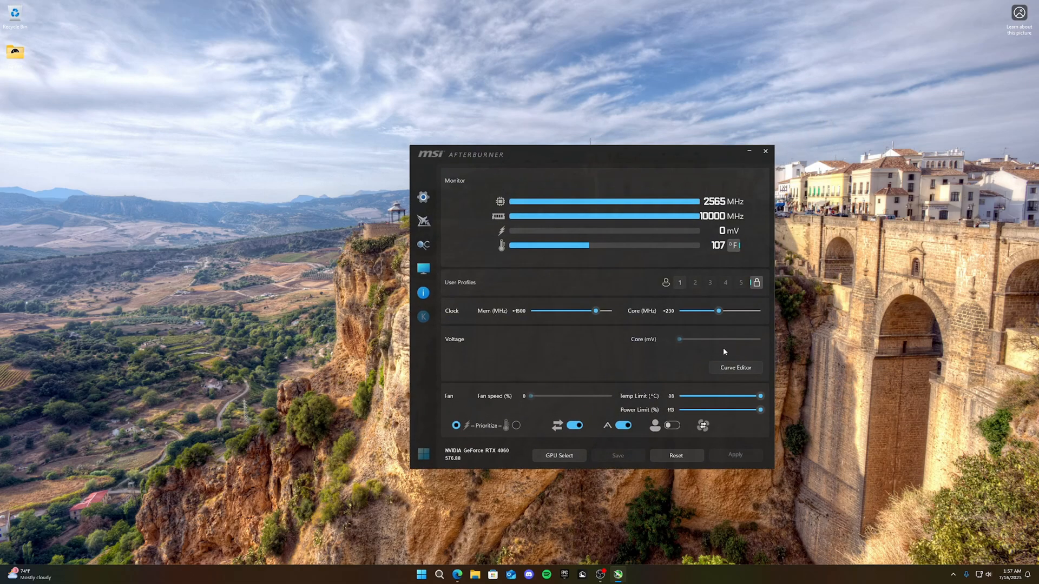
pyautogui.moveTo(473, 315)
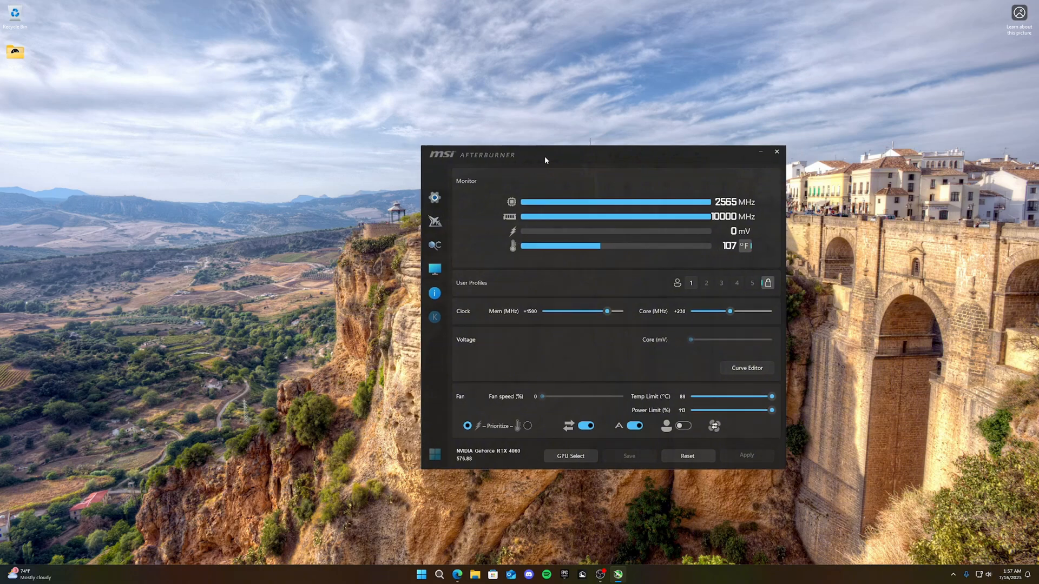
pyautogui.moveTo(546, 160); pyautogui.dragTo(619, 140)
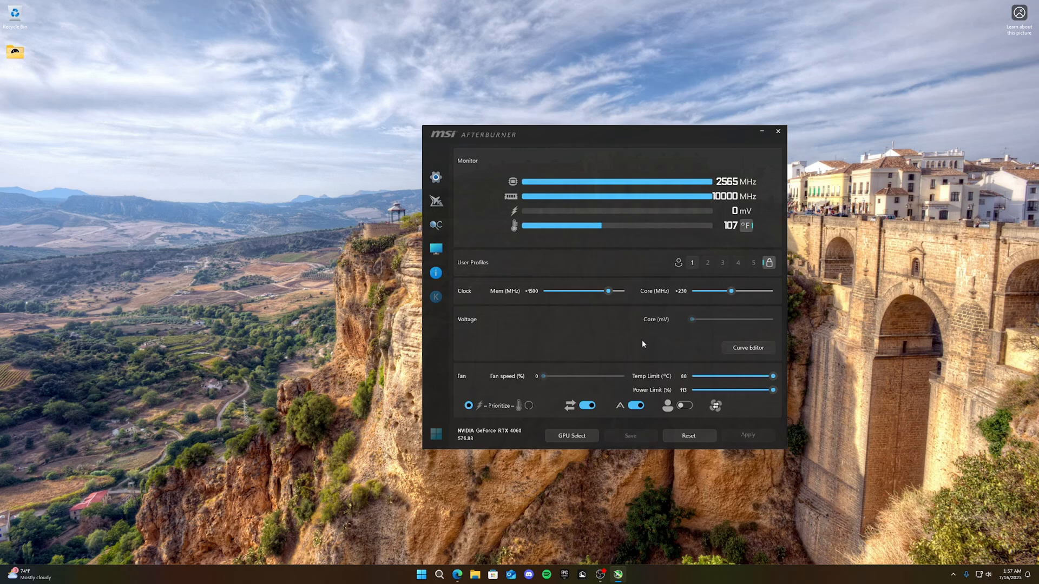
pyautogui.moveTo(645, 345)
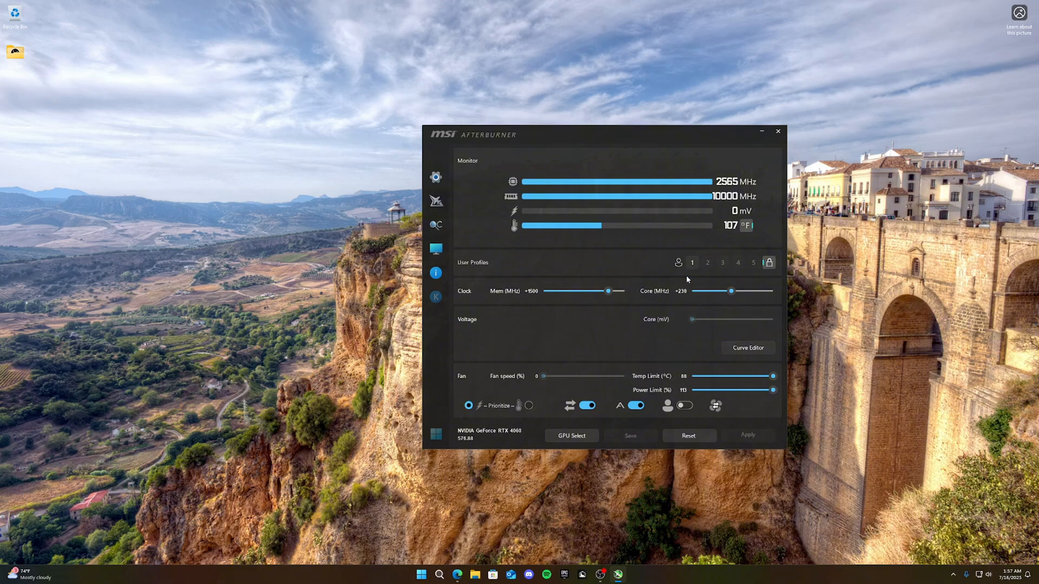
pyautogui.moveTo(521, 333)
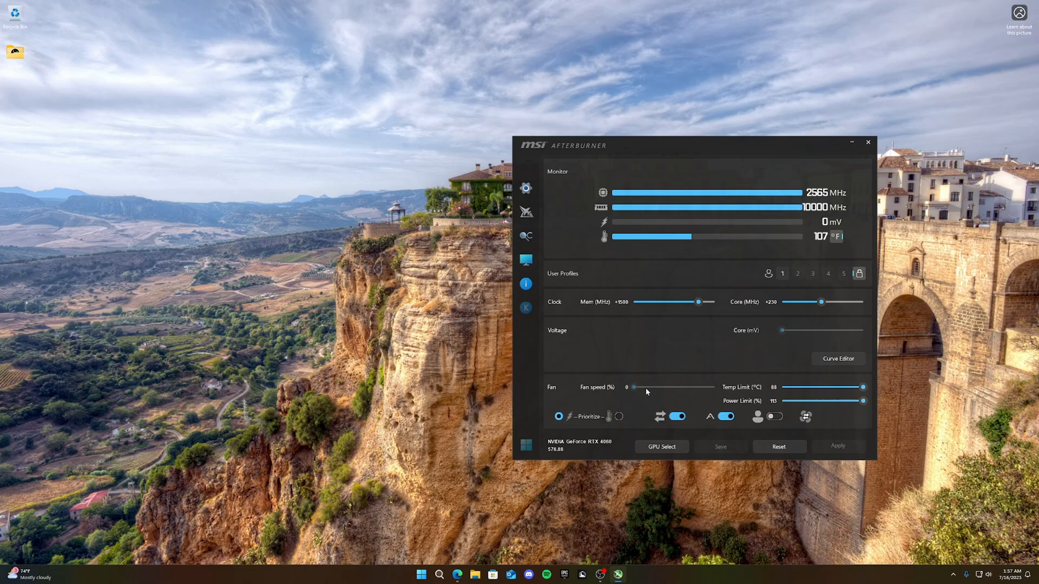
pyautogui.moveTo(588, 432)
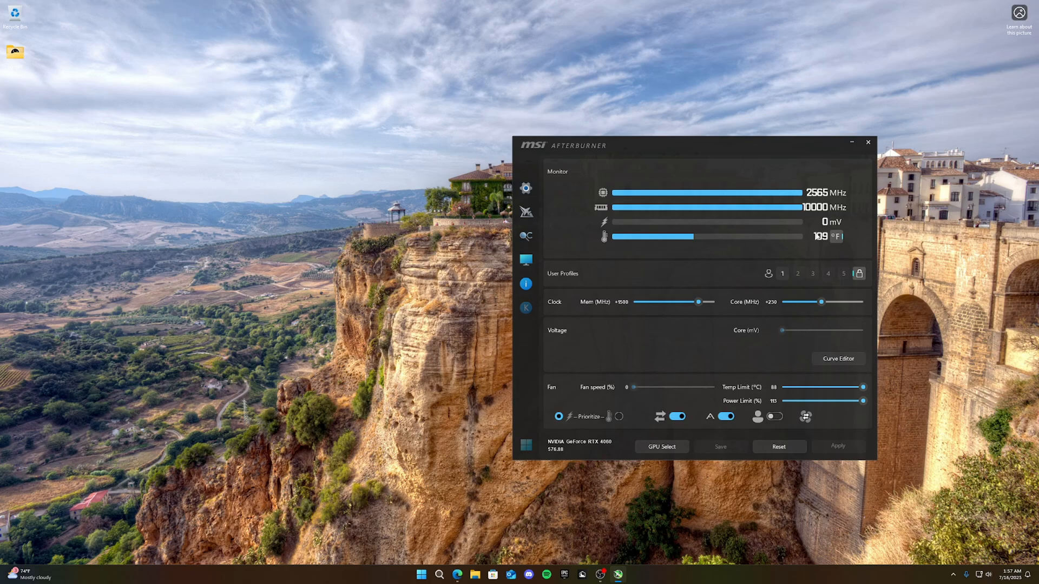
pyautogui.click(867, 142)
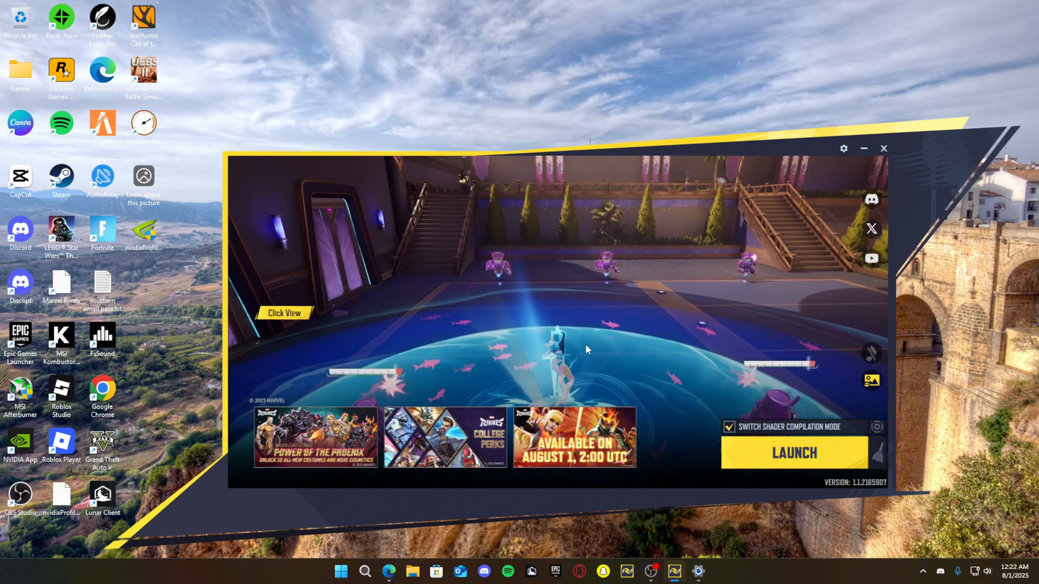
pyautogui.moveTo(793, 428)
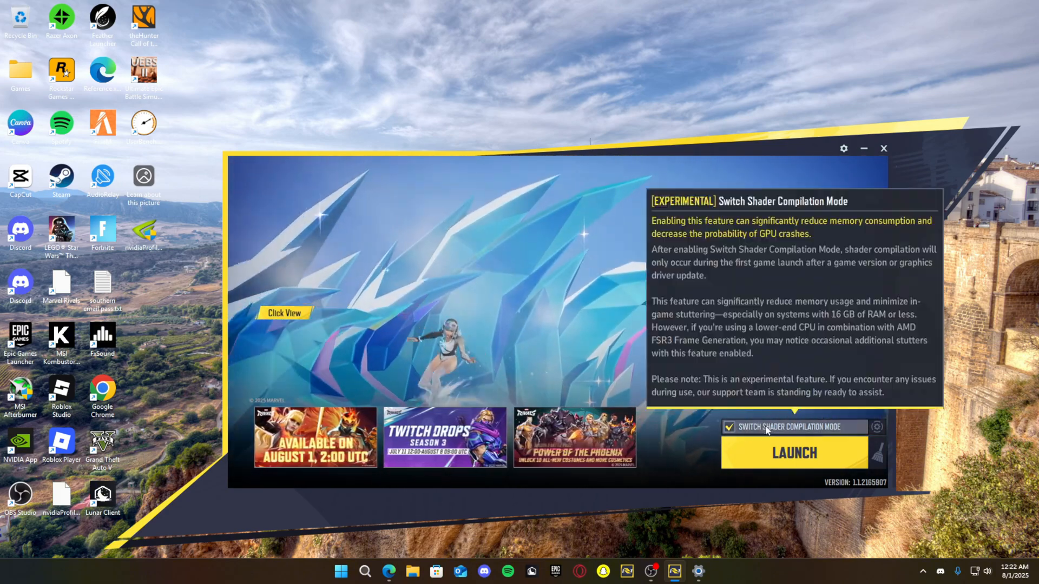
# Step: Launch Marvel Rivals with Switch Shader Compilation Mode ticked
pyautogui.click(793, 453)
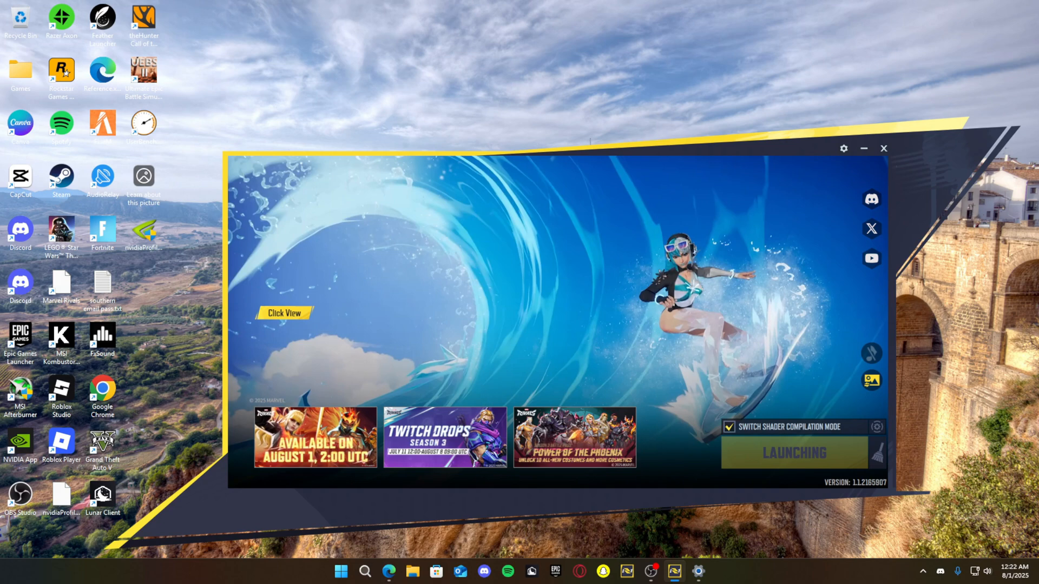